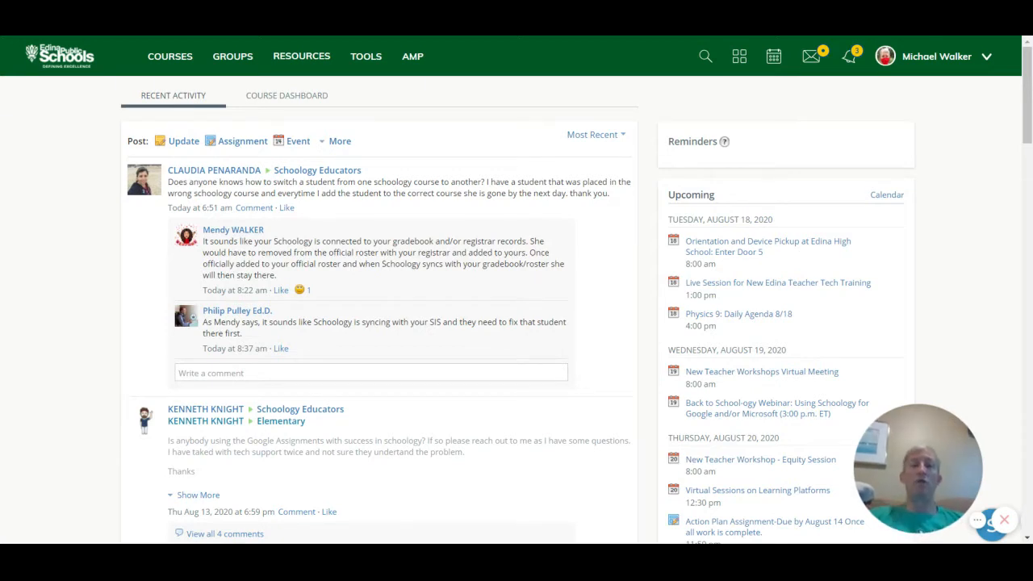
{"action": "mouse_move", "coordinate": [497, 118]}
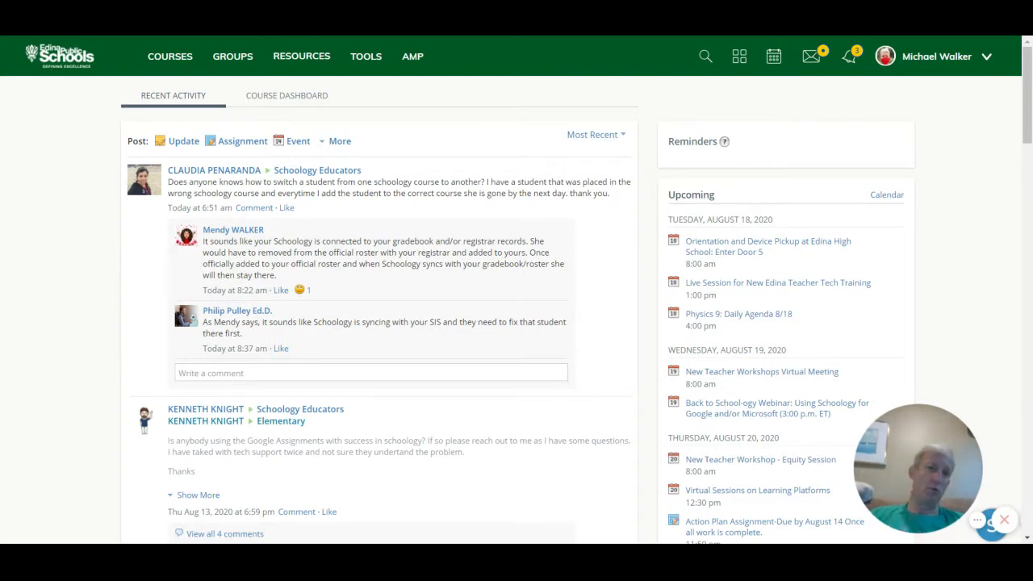
{"action": "mouse_move", "coordinate": [362, 110]}
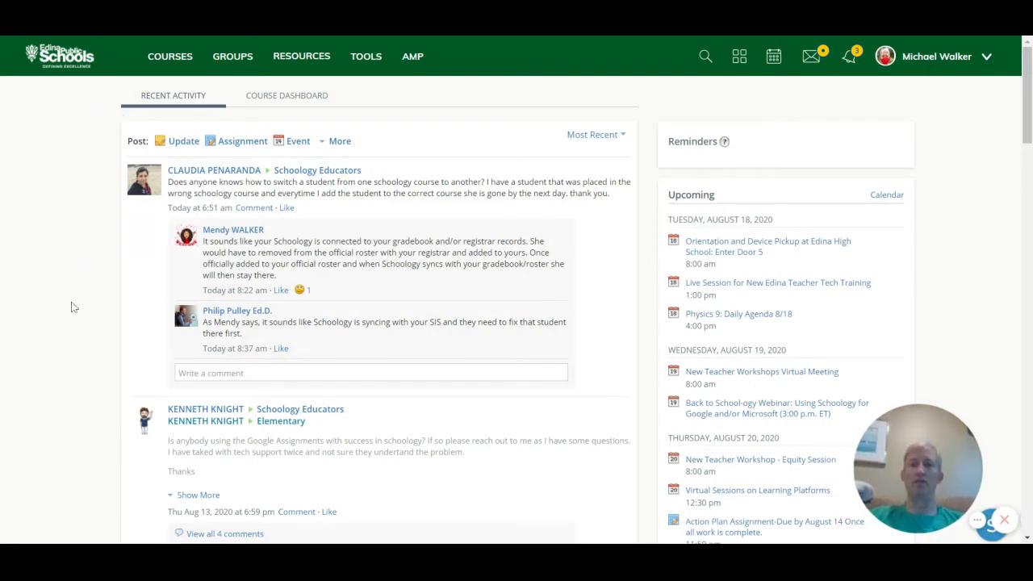
{"action": "mouse_move", "coordinate": [161, 241]}
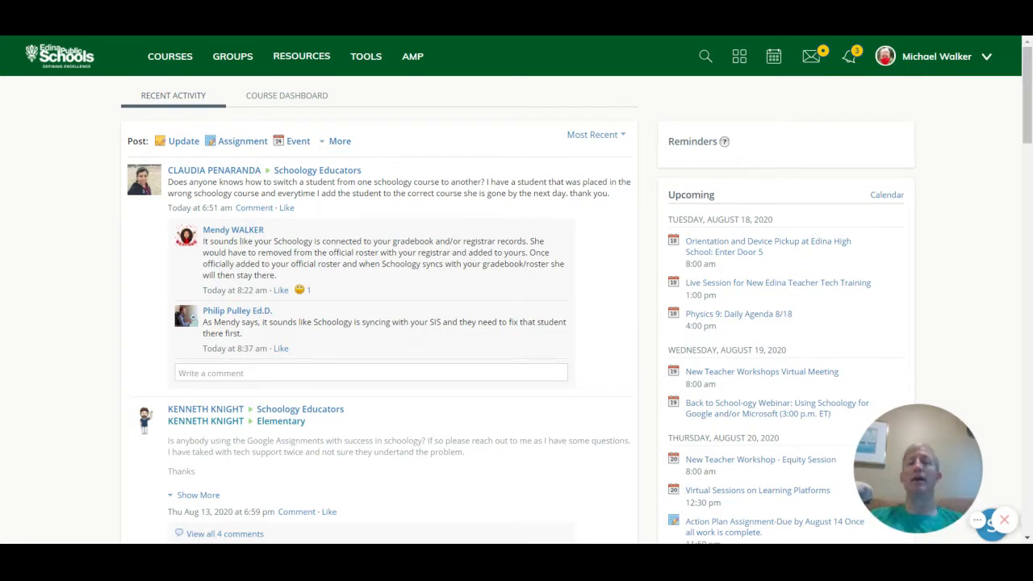
{"action": "mouse_move", "coordinate": [26, 67]}
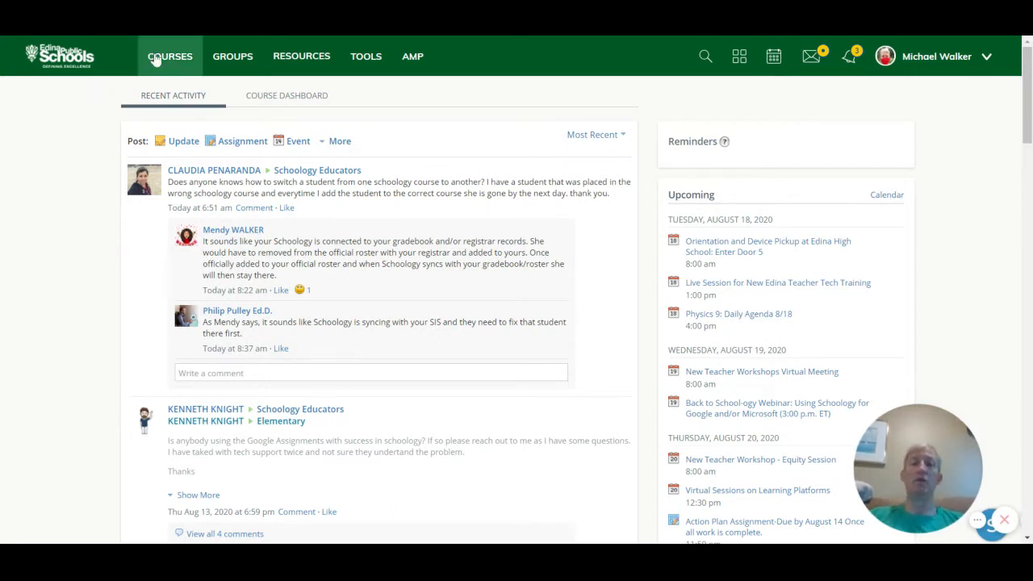
Go to the Courses page showing all course tiles.
{"action": "left_click", "coordinate": [169, 55]}
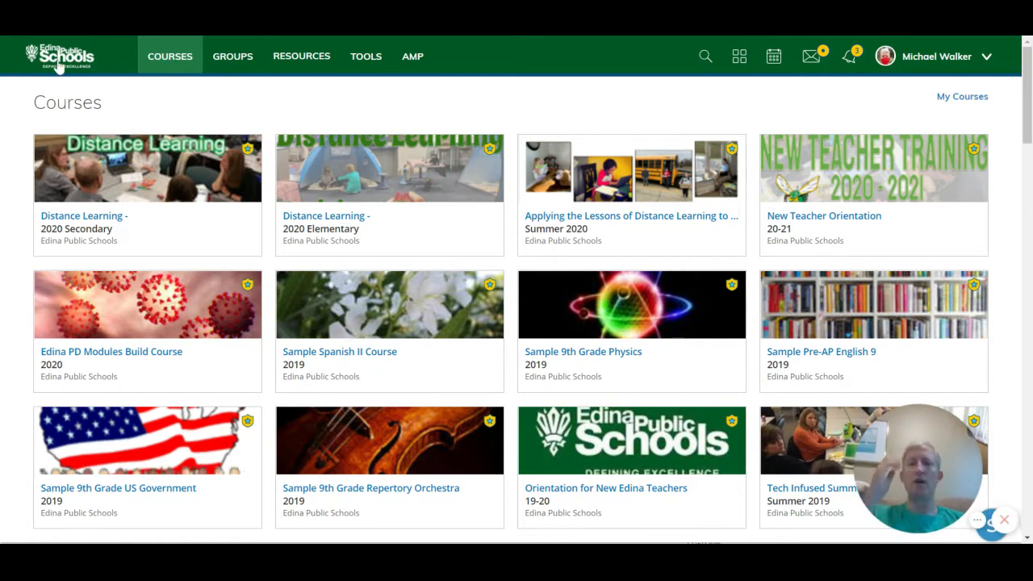
{"action": "mouse_move", "coordinate": [627, 129]}
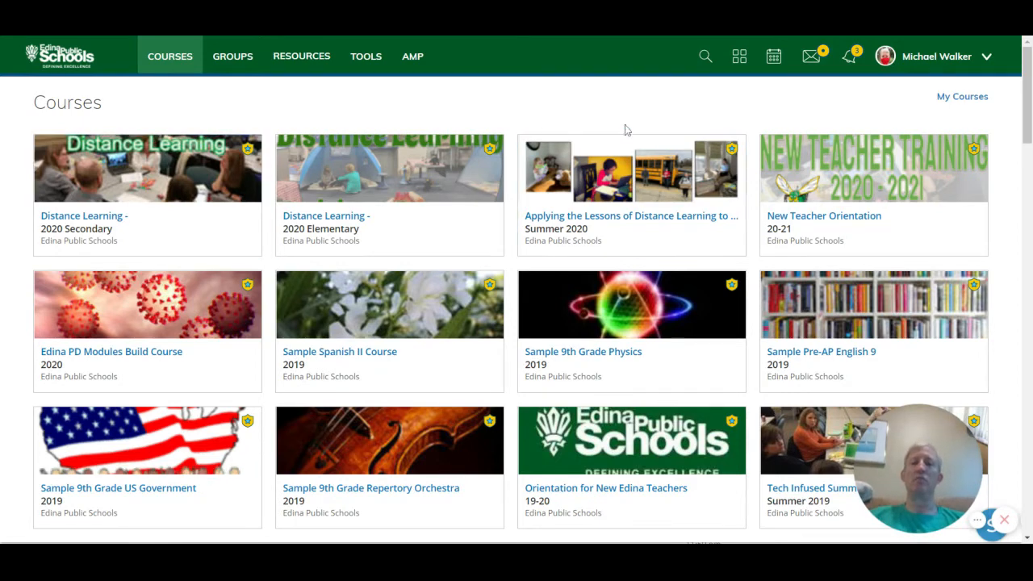
{"action": "mouse_move", "coordinate": [946, 261]}
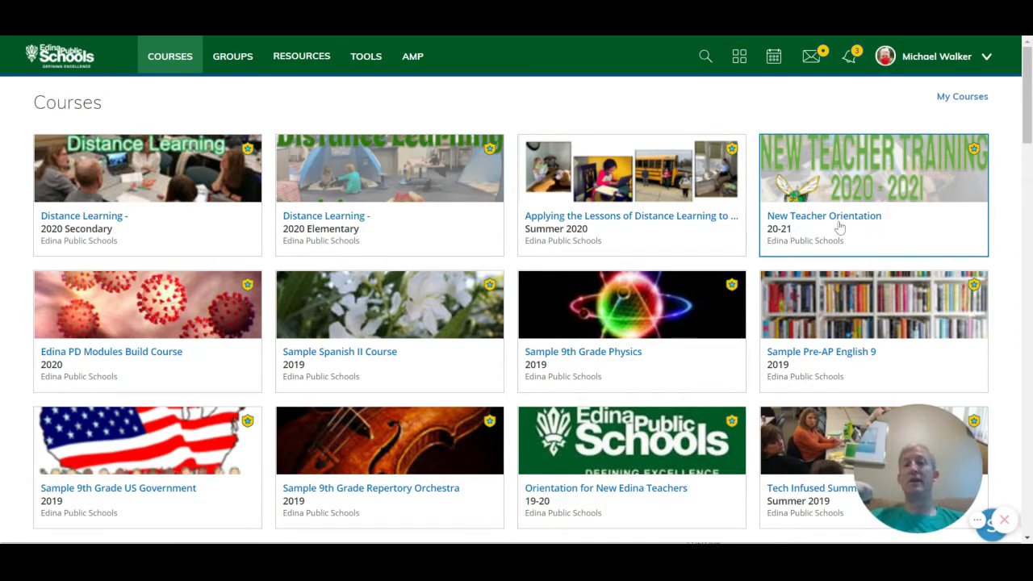
{"action": "mouse_move", "coordinate": [181, 98]}
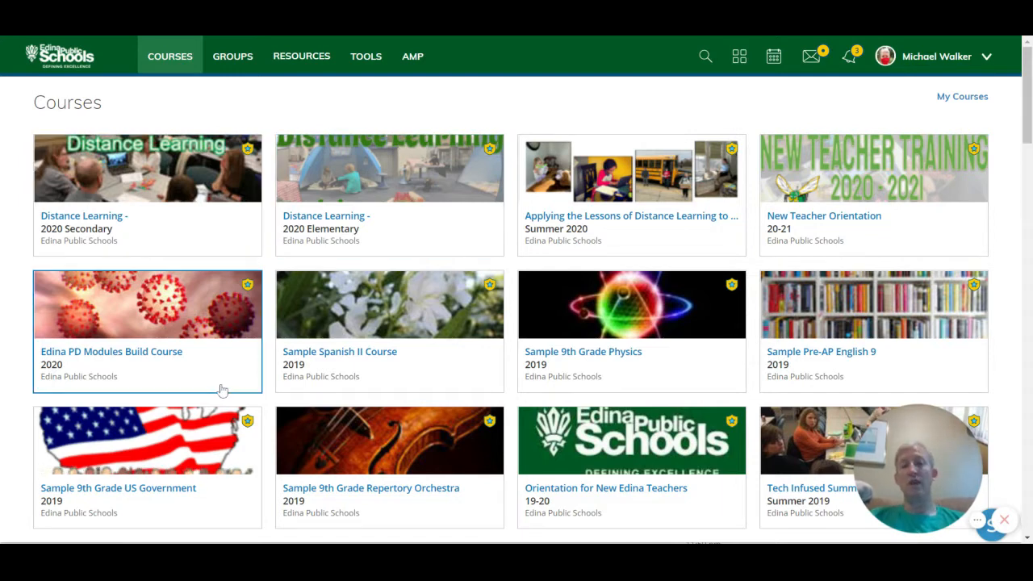
{"action": "mouse_move", "coordinate": [589, 98]}
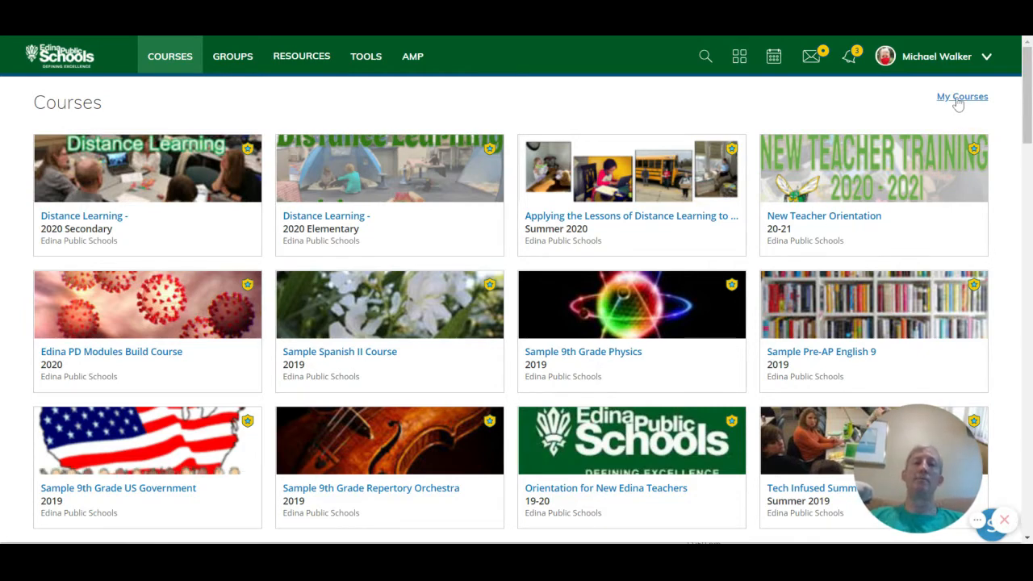
Switch to the My Courses list and scroll through the current courses and sections.
{"action": "left_click", "coordinate": [962, 97]}
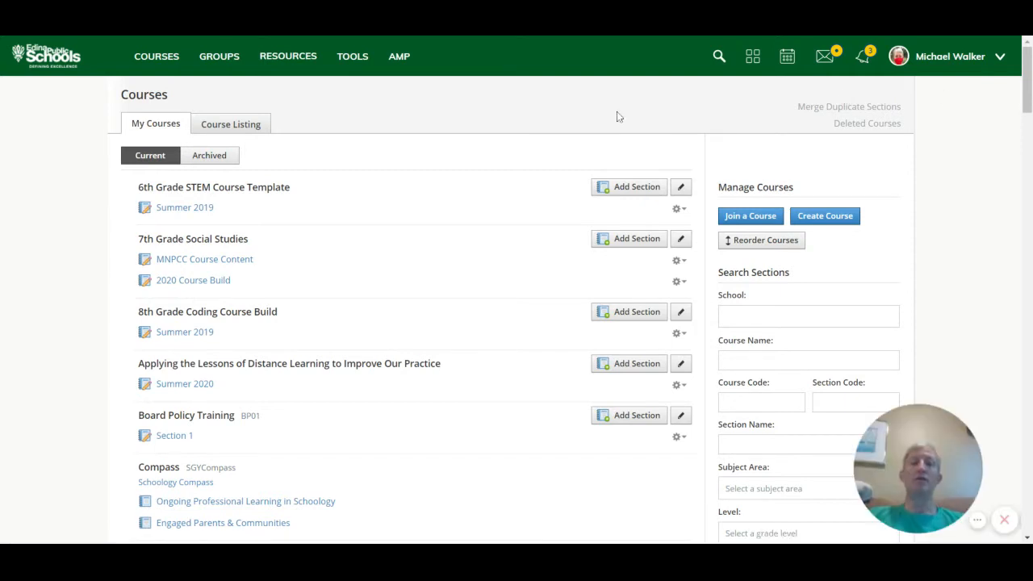
{"action": "scroll", "scroll_direction": "down", "scroll_amount": 3}
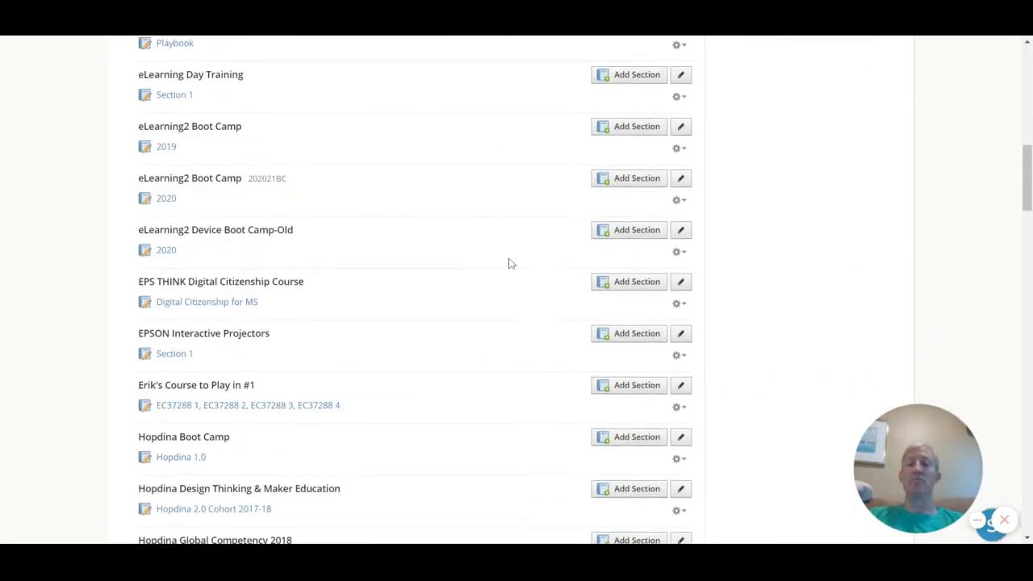
{"action": "scroll", "scroll_direction": "up", "scroll_amount": 3}
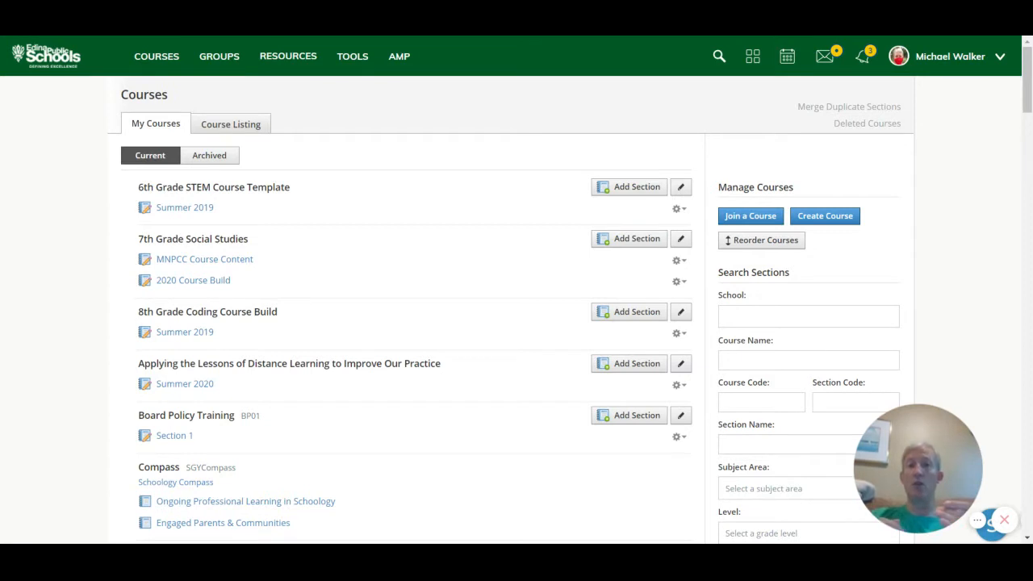
{"action": "mouse_move", "coordinate": [762, 246]}
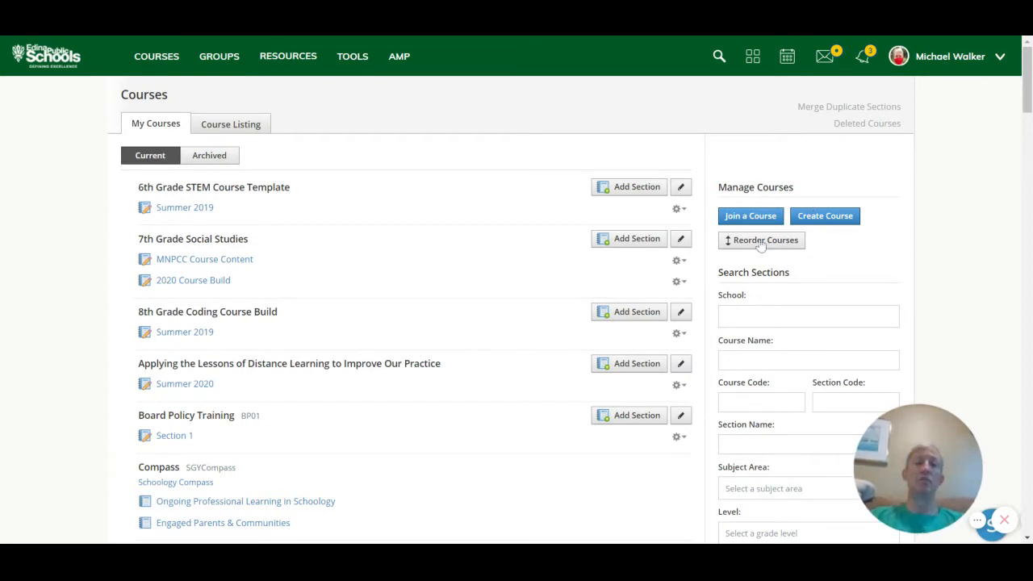
{"action": "mouse_move", "coordinate": [757, 245]}
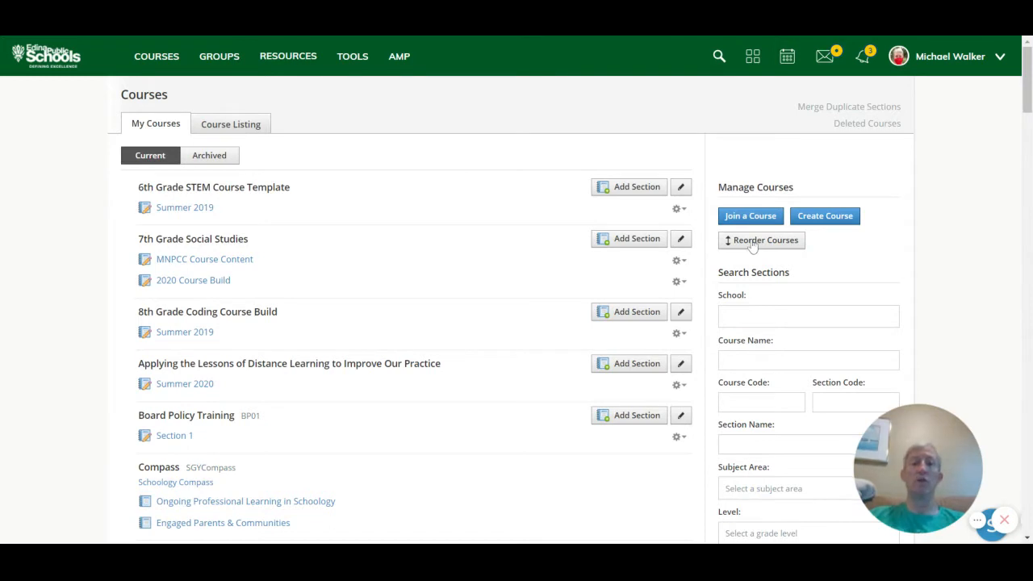
Use Reorder Courses to move New Teacher Orientation to the top, then close the window.
{"action": "left_click", "coordinate": [761, 239]}
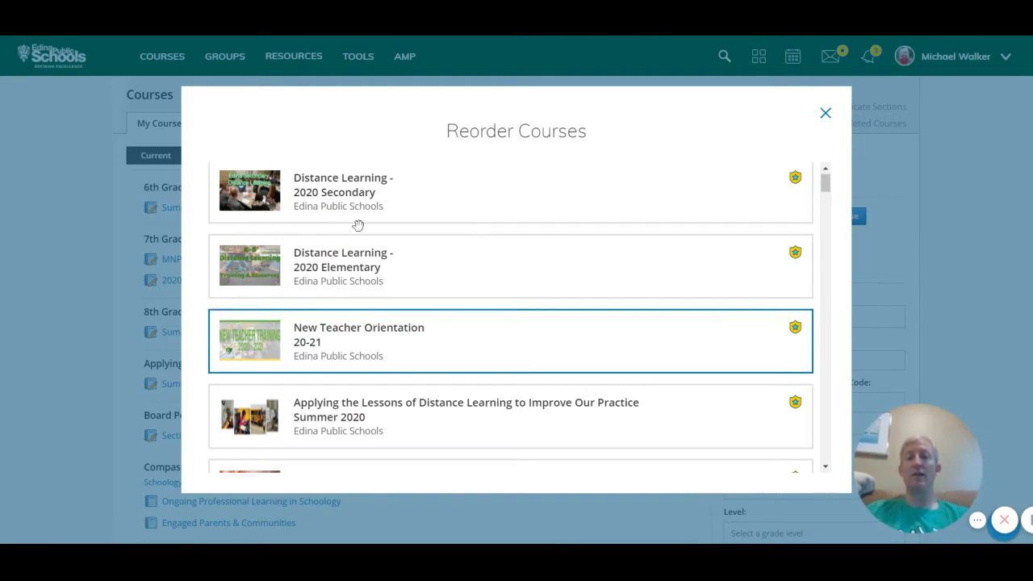
{"action": "left_click_drag", "start_coordinate": [358, 339], "coordinate": [361, 195]}
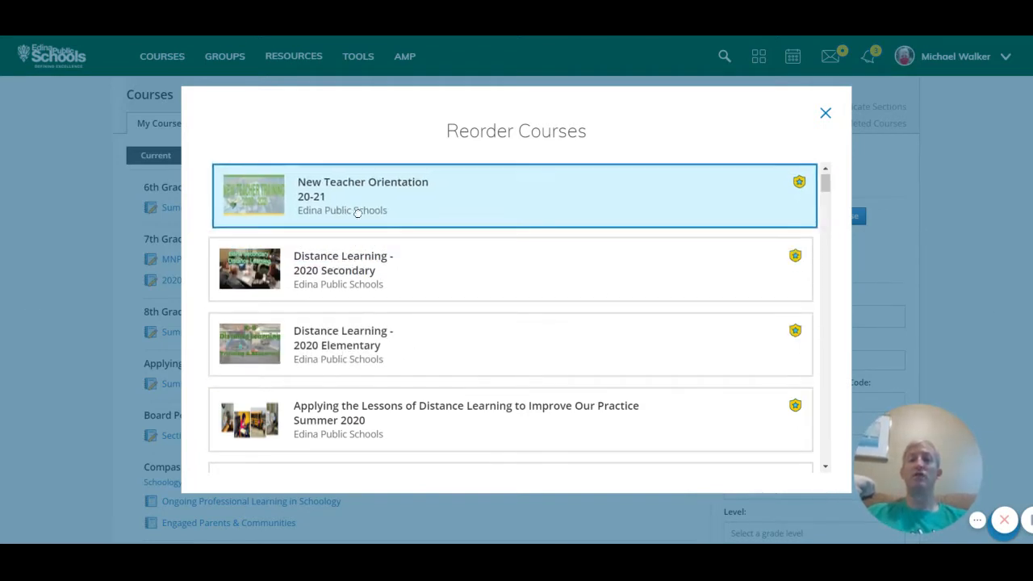
{"action": "left_click", "coordinate": [824, 113]}
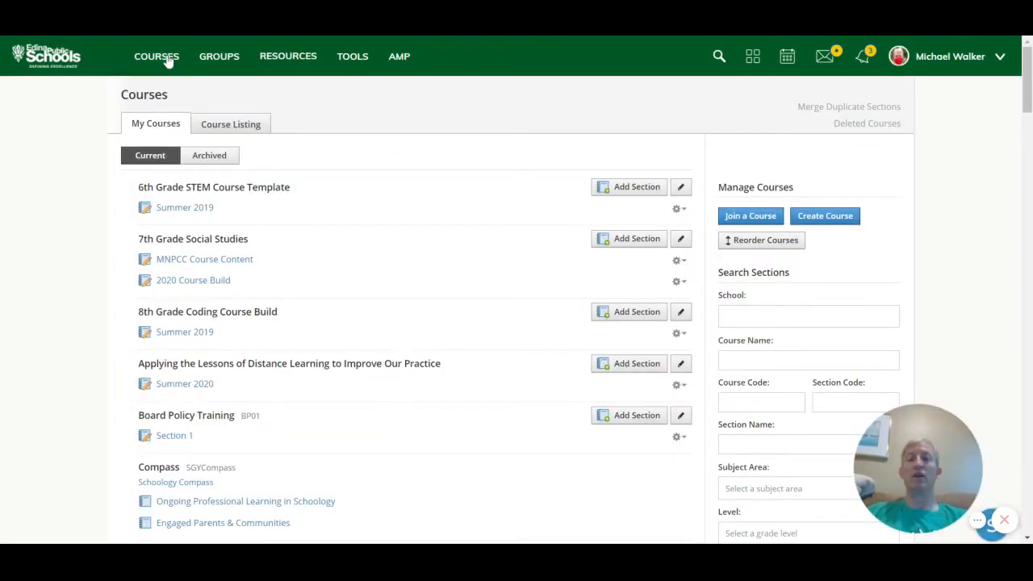
Show the Archived tab listing past courses like Grade 3 Distance Learning.
{"action": "left_click", "coordinate": [155, 55]}
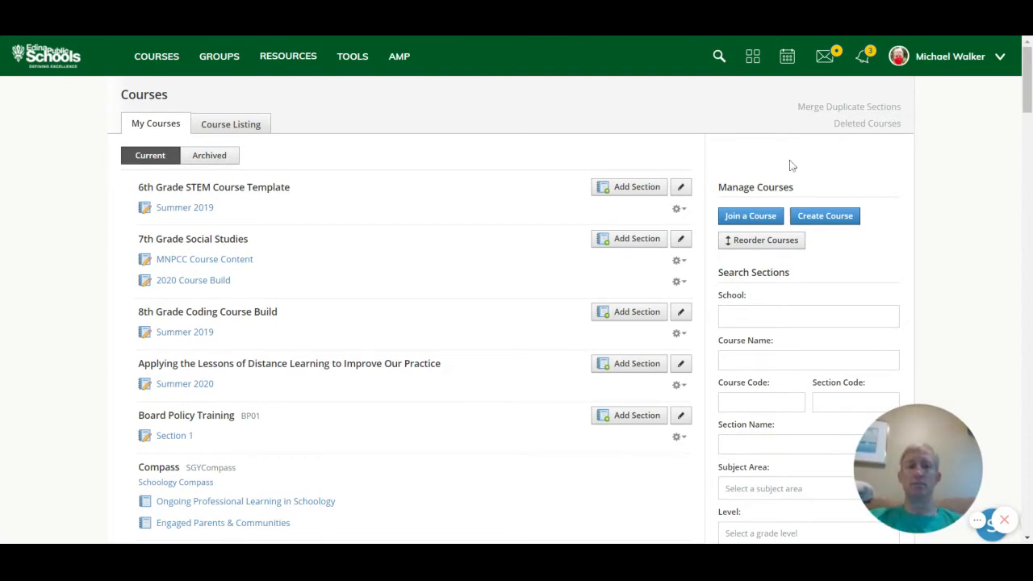
{"action": "mouse_move", "coordinate": [505, 142]}
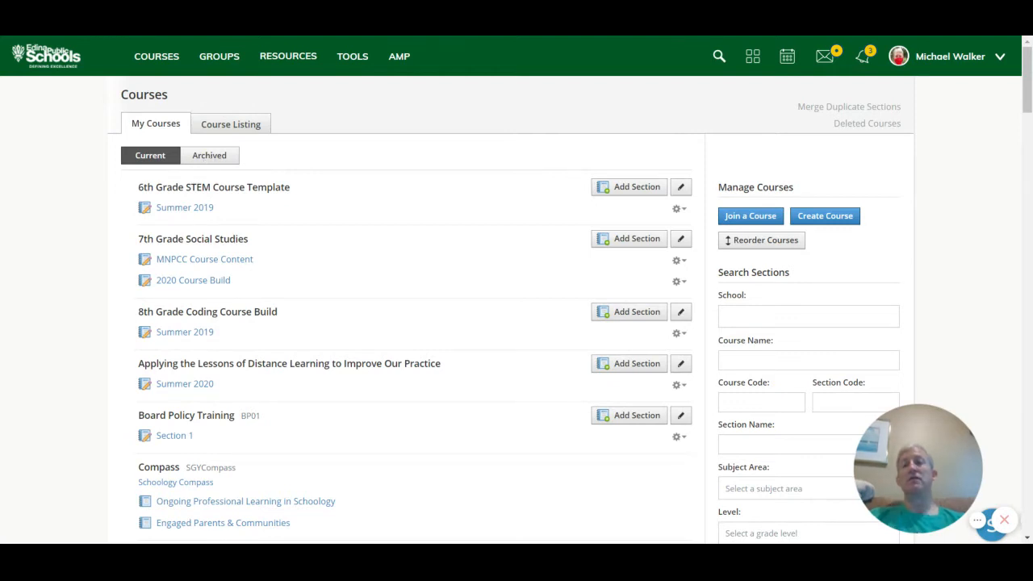
{"action": "left_click", "coordinate": [210, 155]}
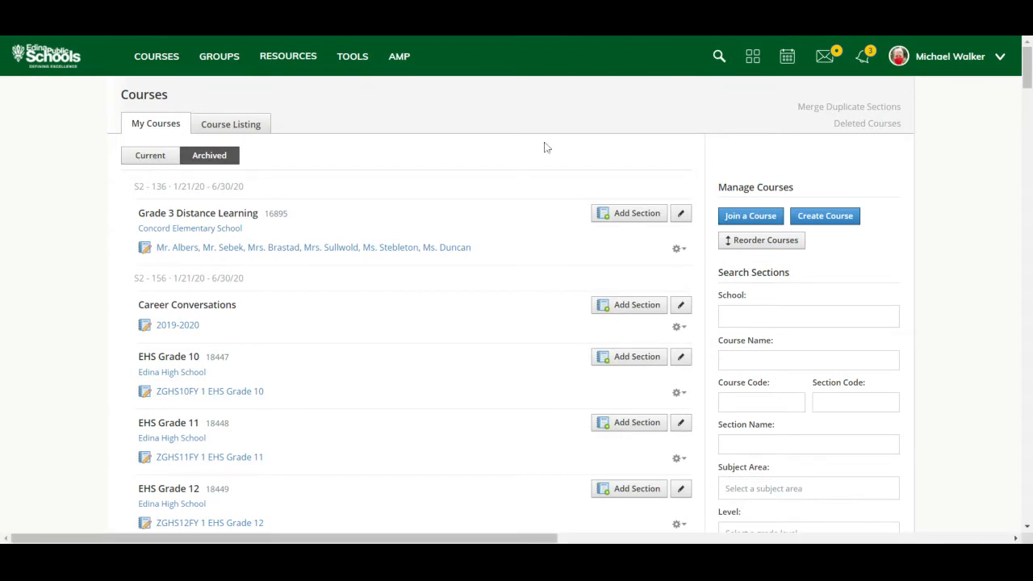
Return to the Current list and back to the Courses tile page.
{"action": "left_click", "coordinate": [148, 155]}
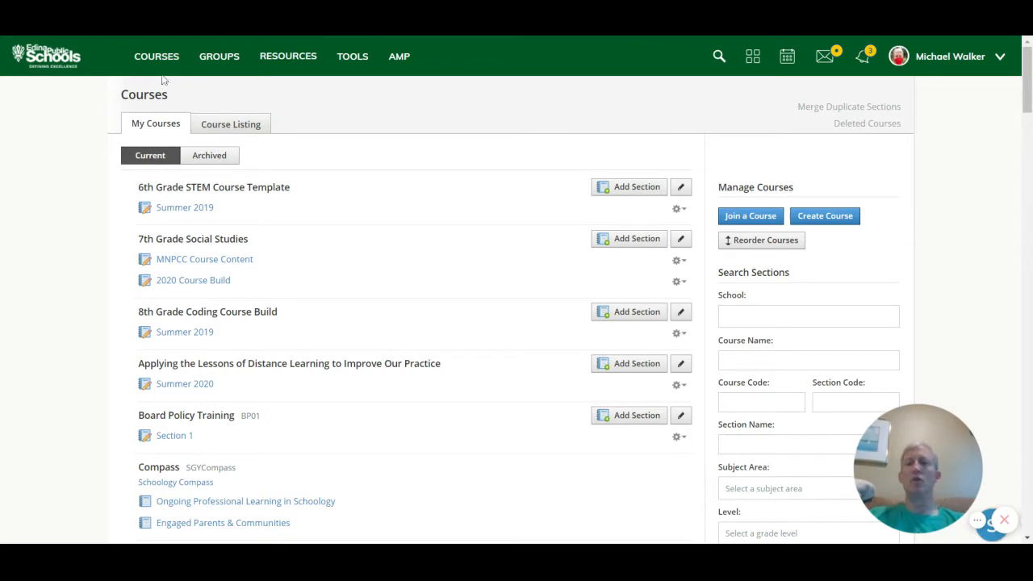
{"action": "left_click", "coordinate": [155, 55]}
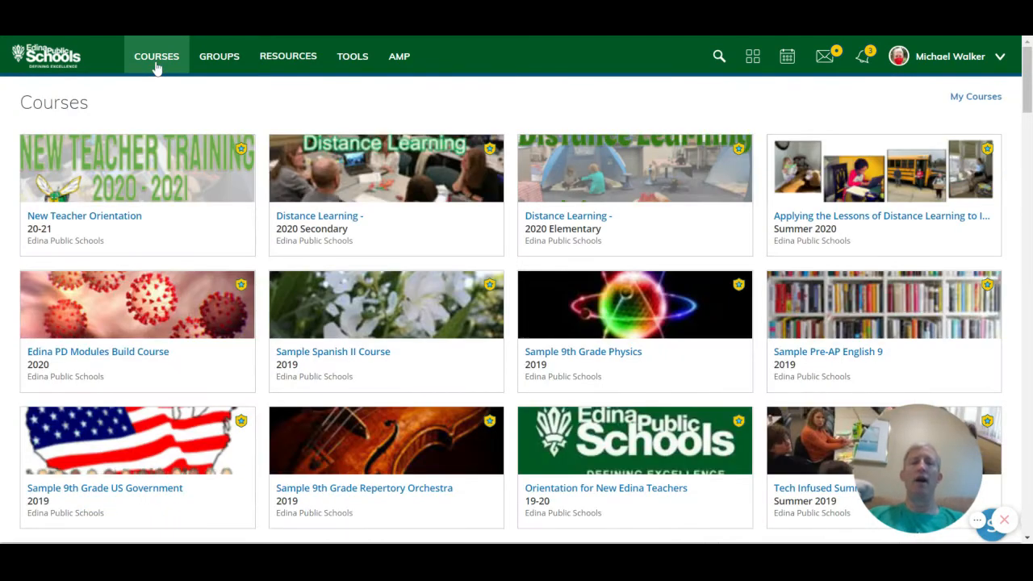
{"action": "mouse_move", "coordinate": [585, 358]}
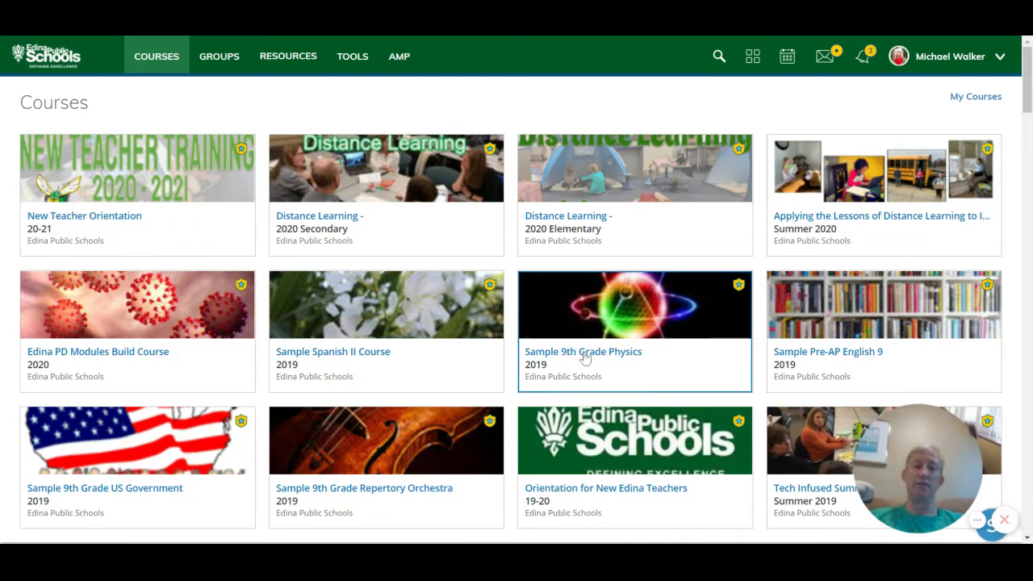
Enter the Sample 9th Grade Physics: 2019 course from its tile.
{"action": "left_click", "coordinate": [582, 352]}
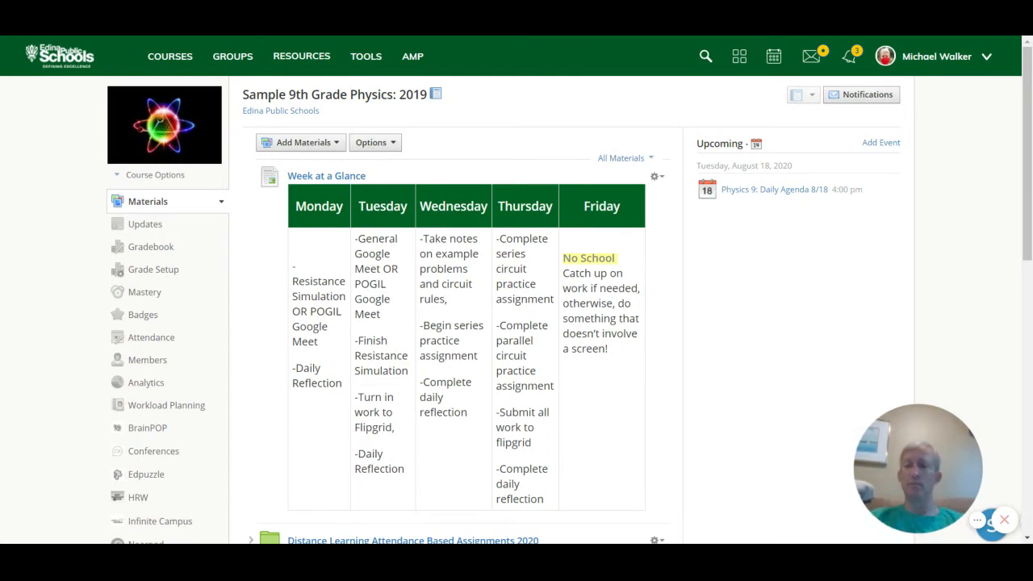
{"action": "mouse_move", "coordinate": [654, 107]}
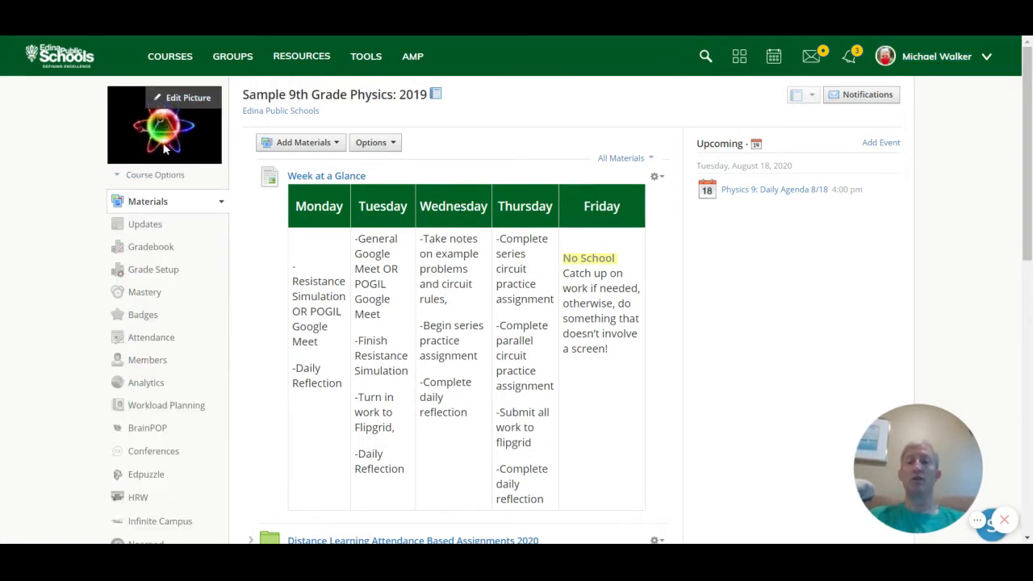
{"action": "mouse_move", "coordinate": [565, 121]}
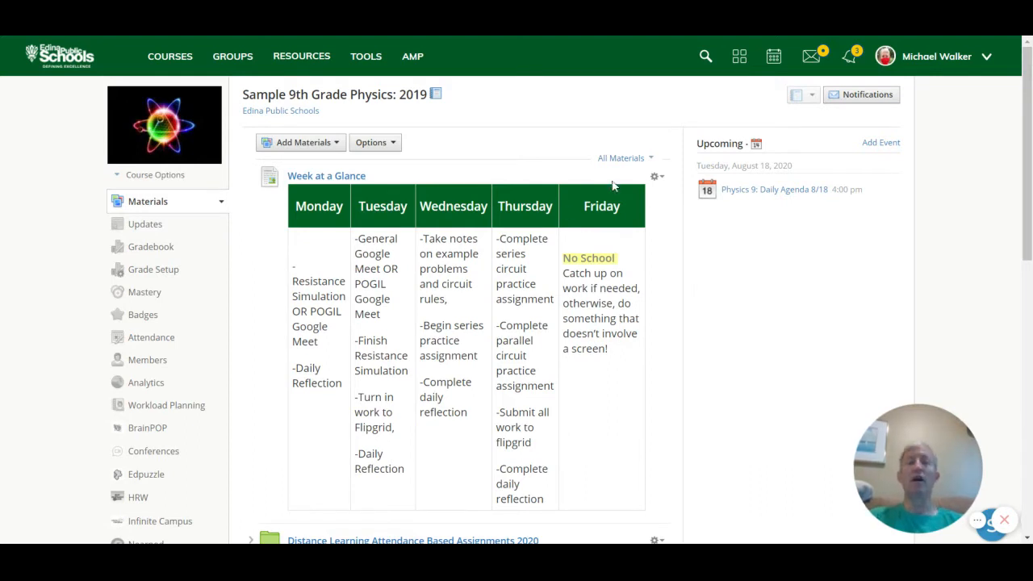
{"action": "mouse_move", "coordinate": [601, 110]}
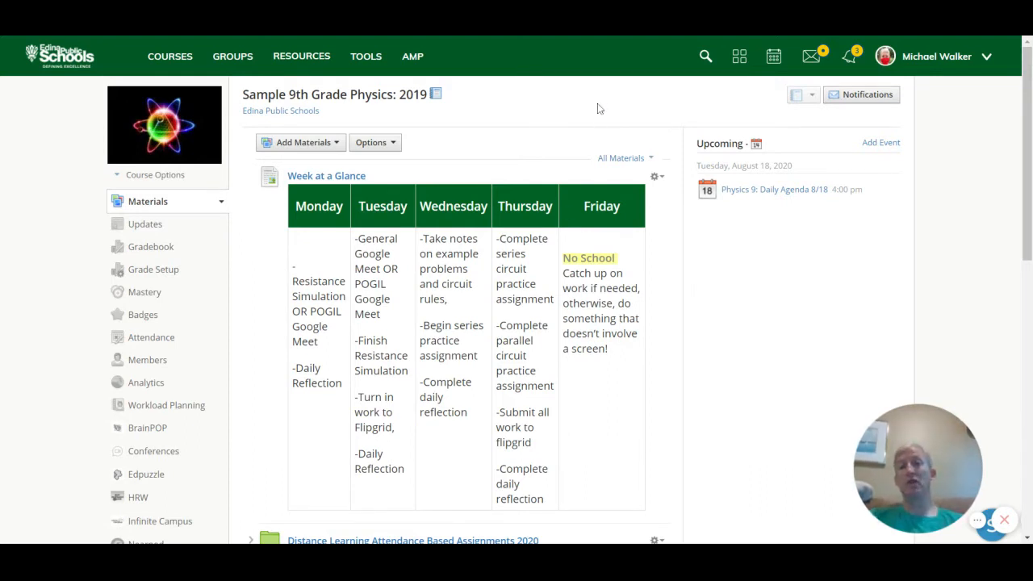
{"action": "mouse_move", "coordinate": [734, 271]}
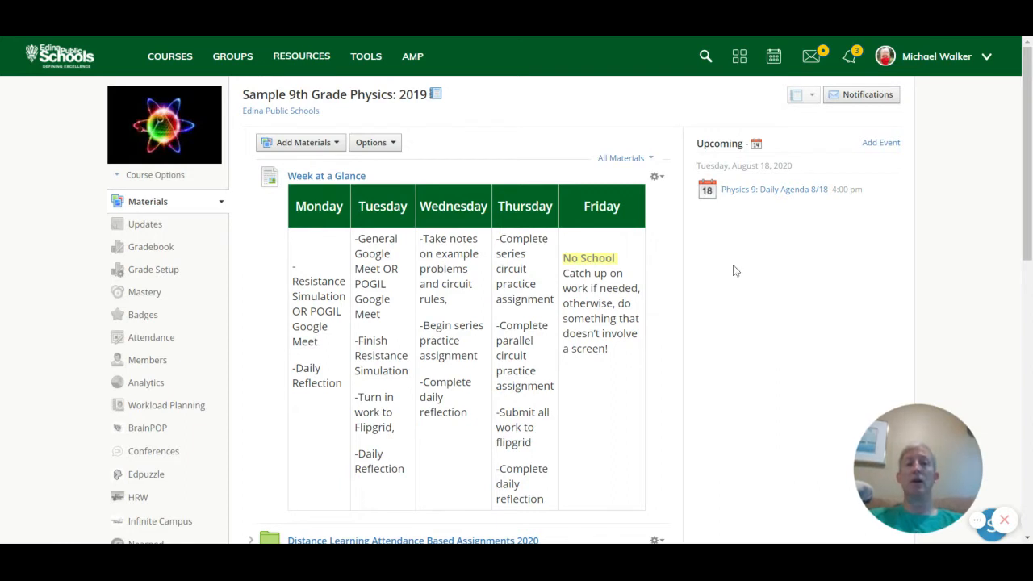
{"action": "mouse_move", "coordinate": [758, 262]}
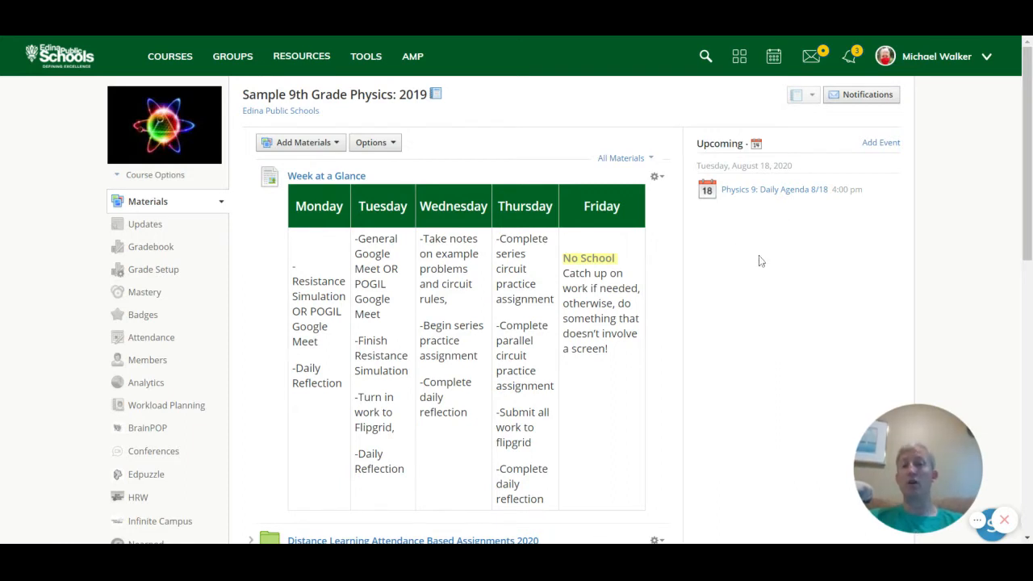
{"action": "mouse_move", "coordinate": [765, 229]}
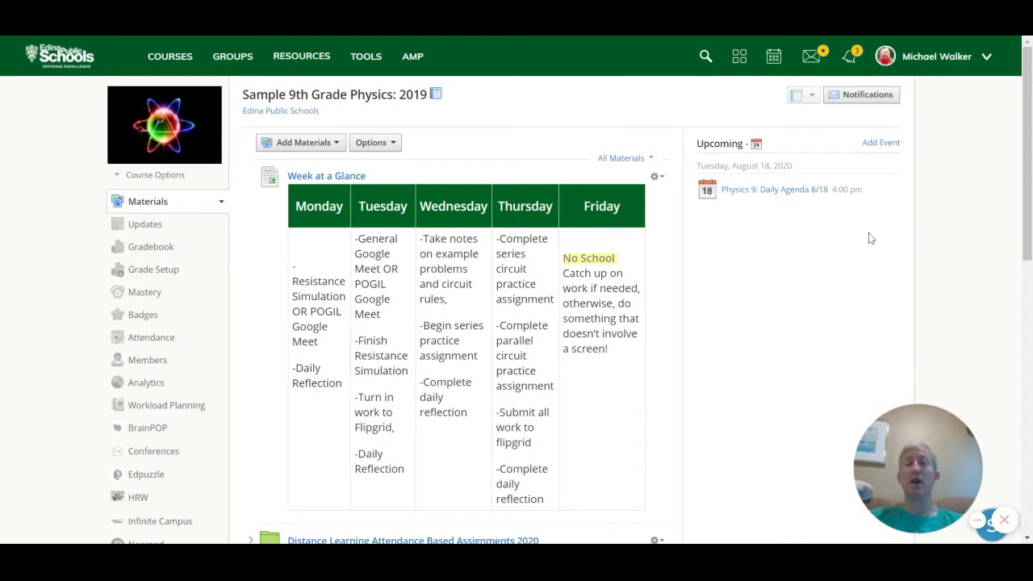
{"action": "mouse_move", "coordinate": [773, 189]}
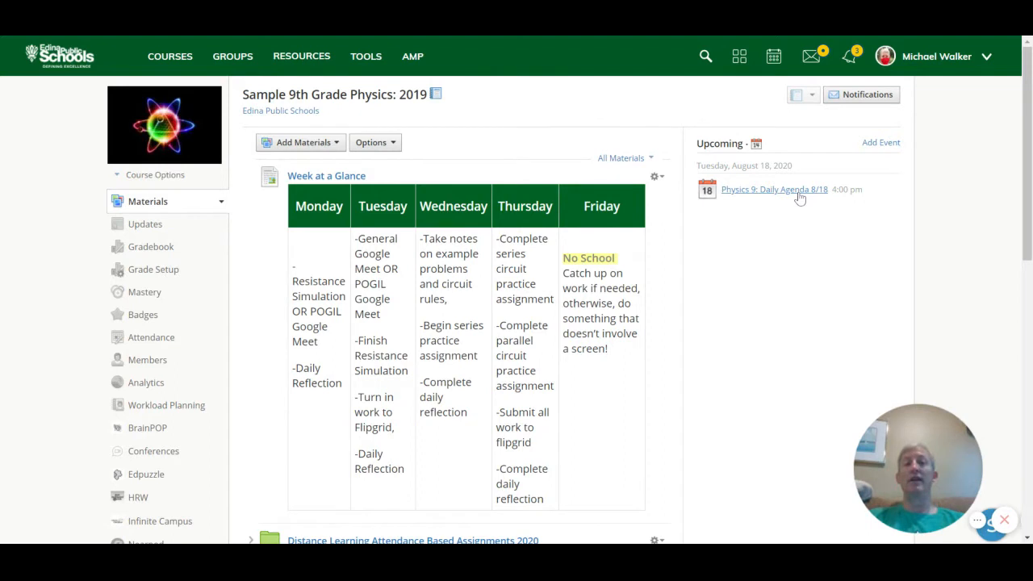
View the Physics 9: Daily Agenda 8/18 event, then return to course materials via the breadcrumb.
{"action": "left_click", "coordinate": [773, 188]}
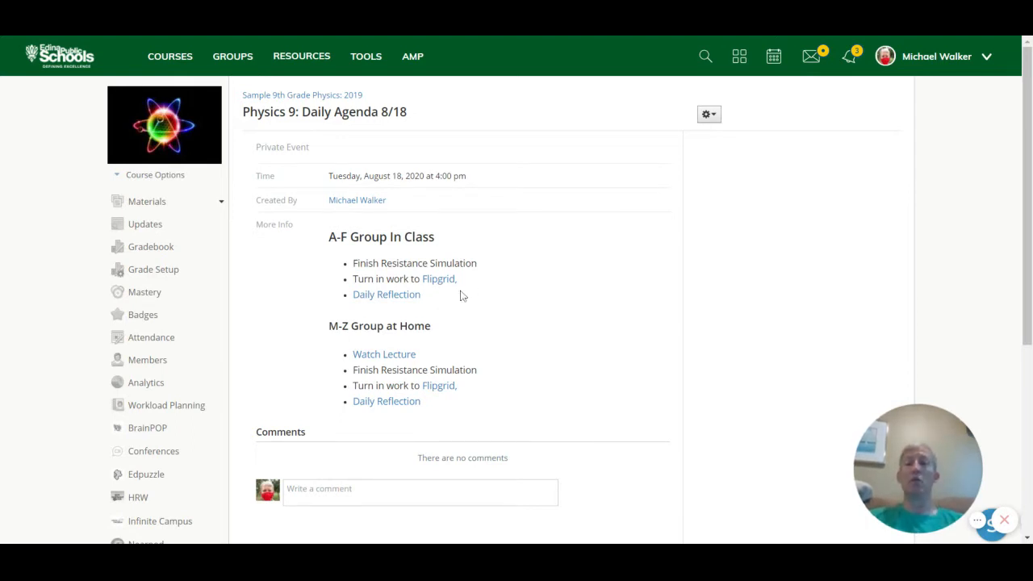
{"action": "mouse_move", "coordinate": [439, 278]}
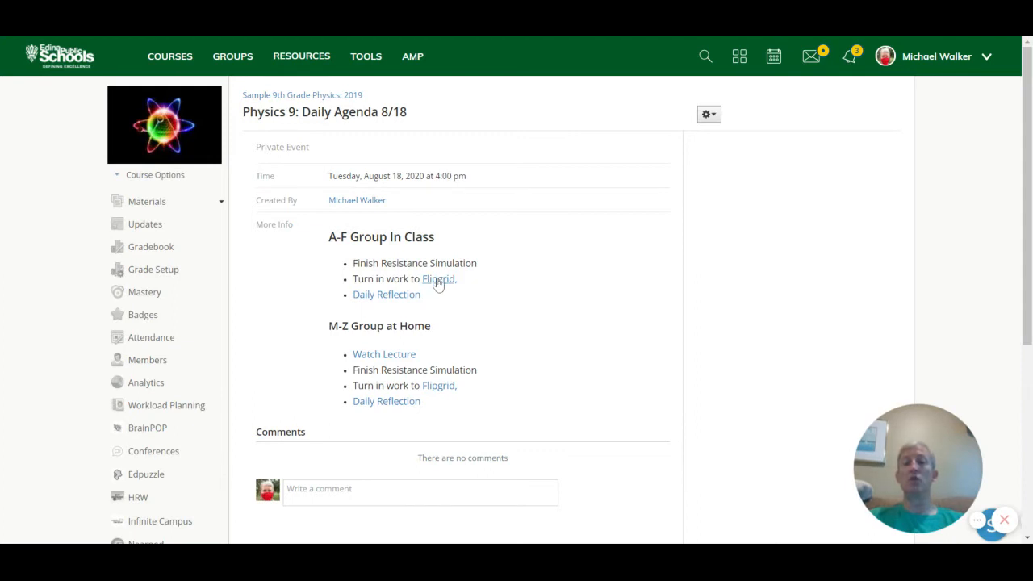
{"action": "mouse_move", "coordinate": [460, 353]}
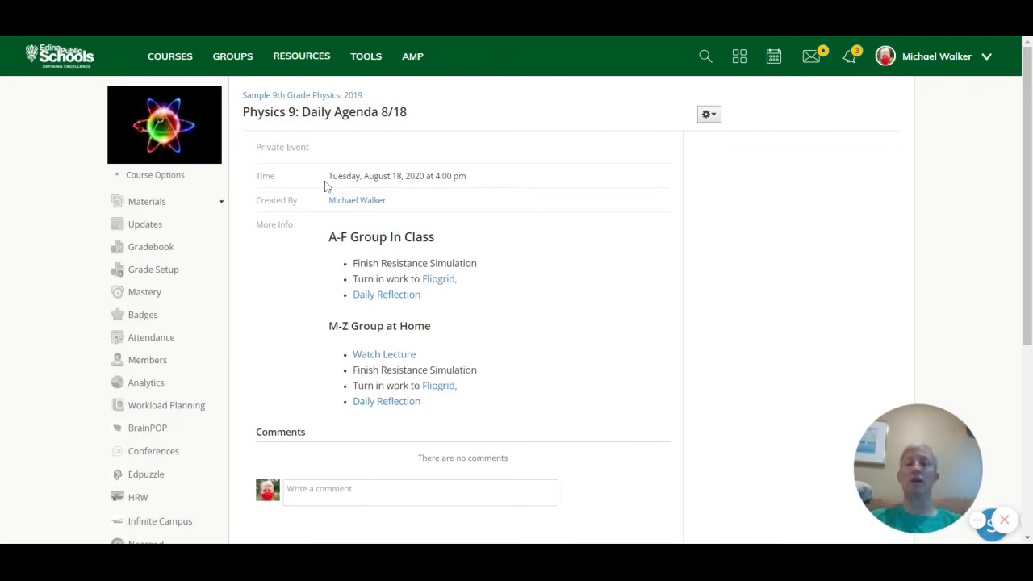
{"action": "mouse_move", "coordinate": [471, 128]}
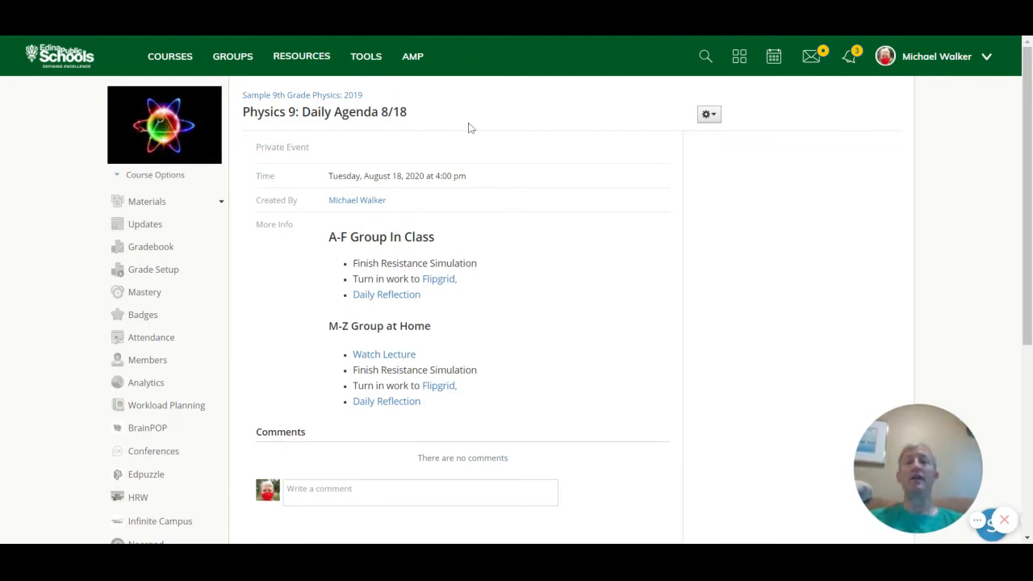
{"action": "mouse_move", "coordinate": [291, 95]}
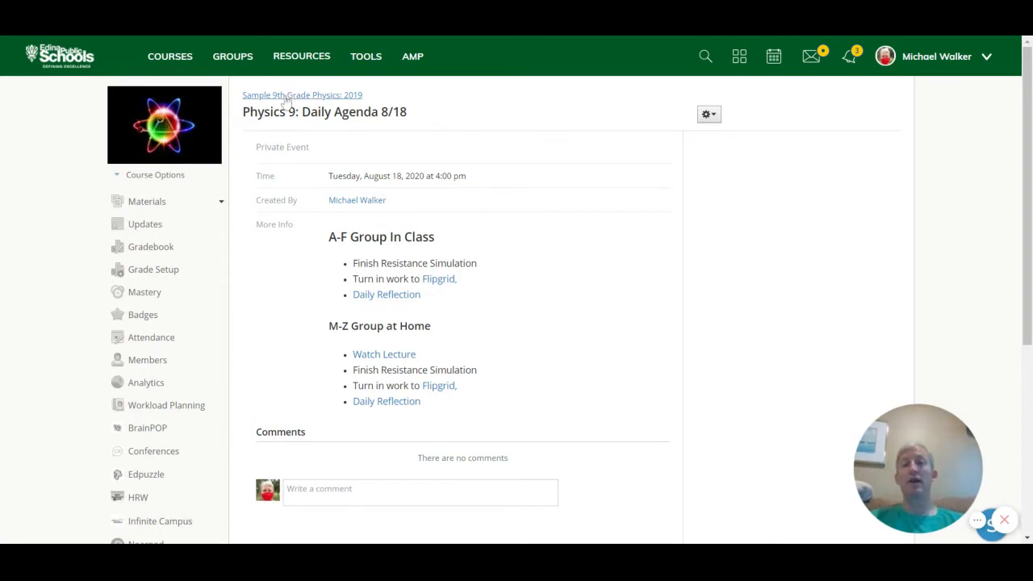
{"action": "left_click", "coordinate": [302, 94]}
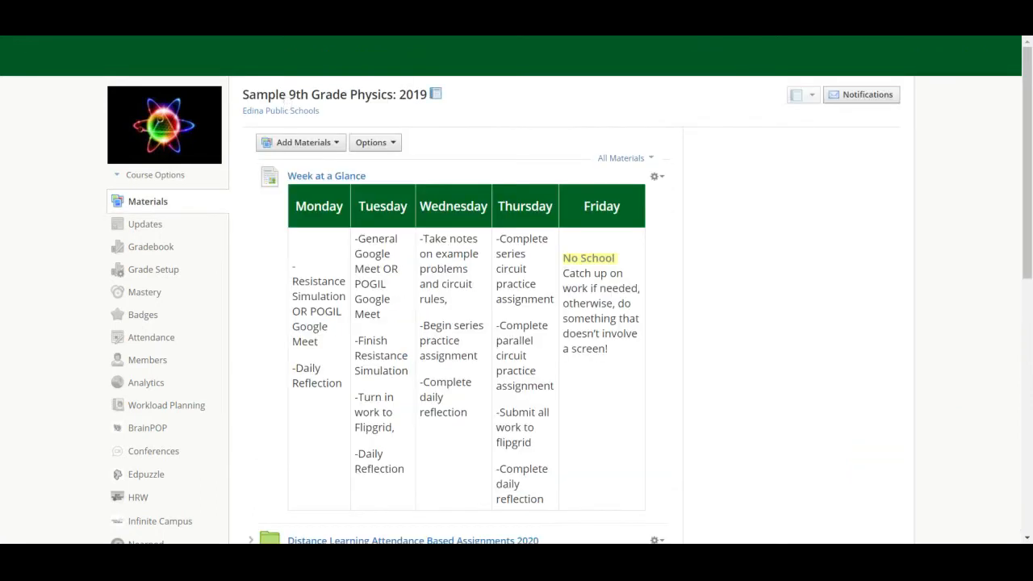
Expand Distance Learning Attendance Based Assignments 2020 and open its Week 1 folder listing Day 1–5.
{"action": "scroll", "scroll_direction": "down", "scroll_amount": 3}
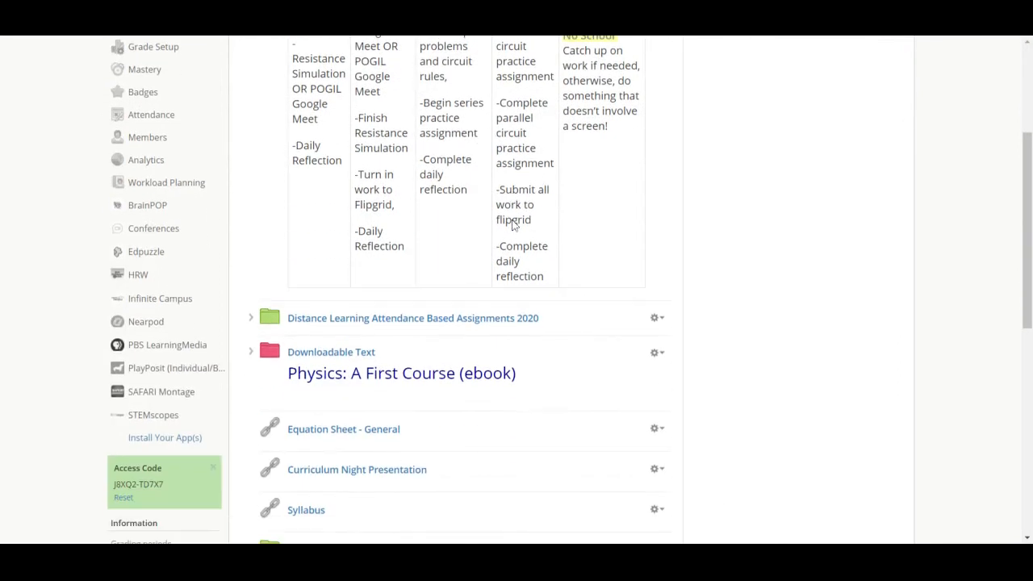
{"action": "scroll", "scroll_direction": "down", "scroll_amount": 3}
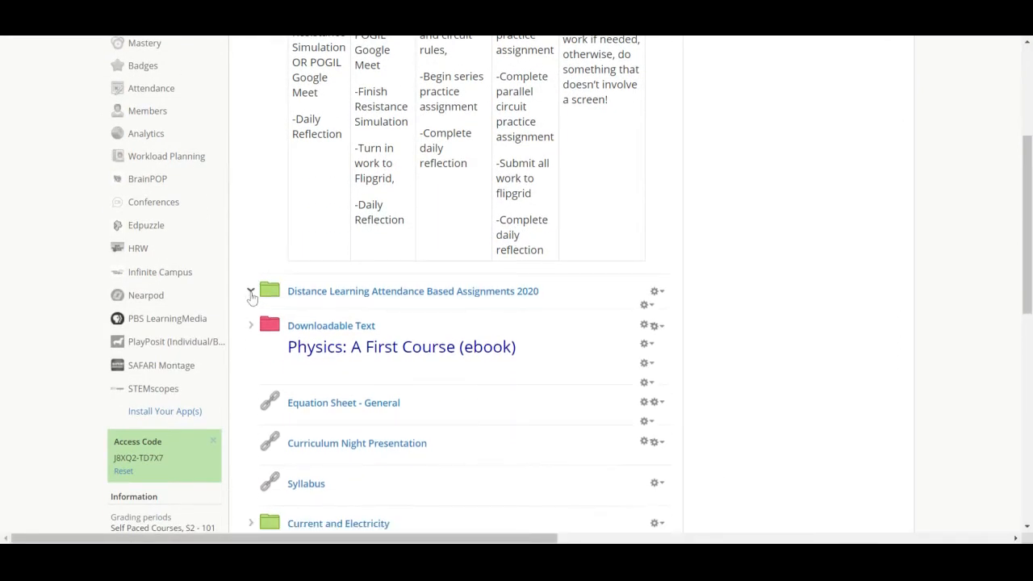
{"action": "left_click", "coordinate": [252, 291]}
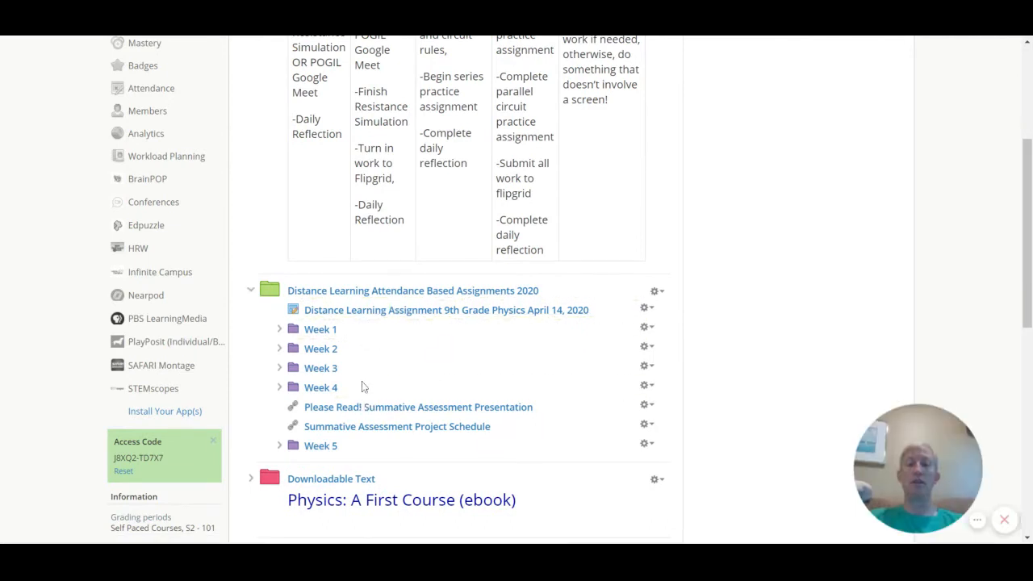
{"action": "mouse_move", "coordinate": [280, 333]}
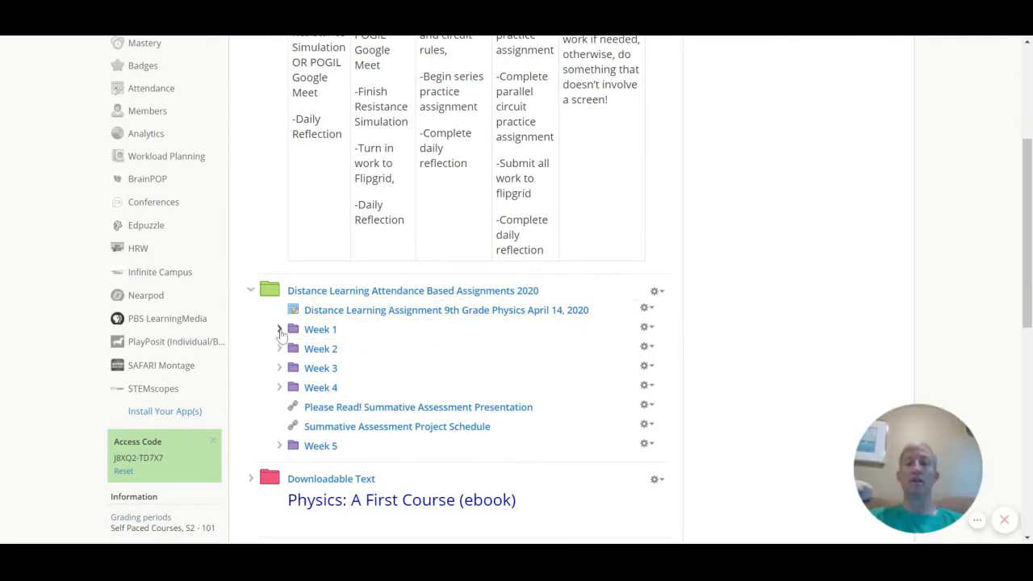
{"action": "left_click", "coordinate": [279, 330]}
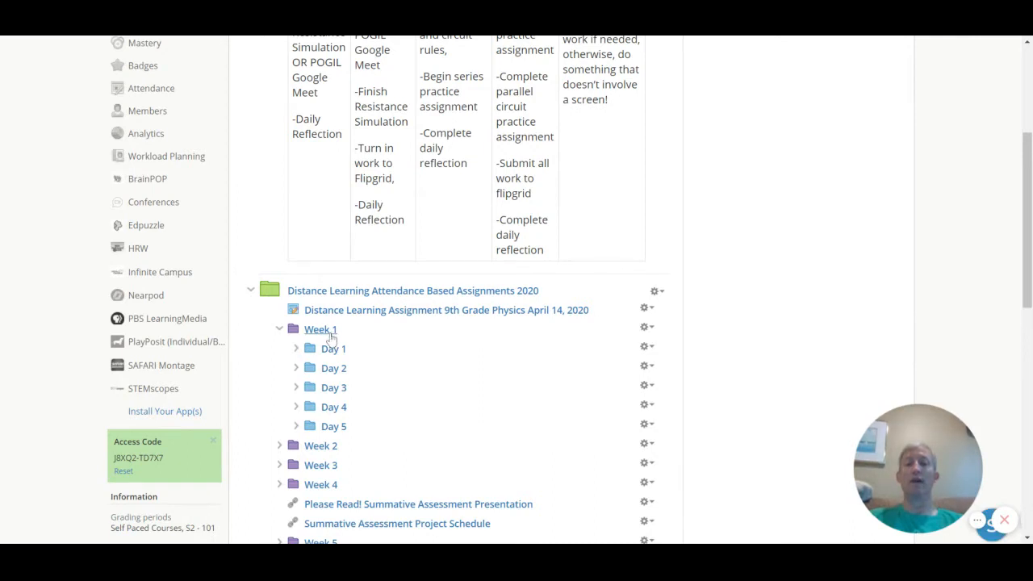
{"action": "left_click", "coordinate": [319, 330]}
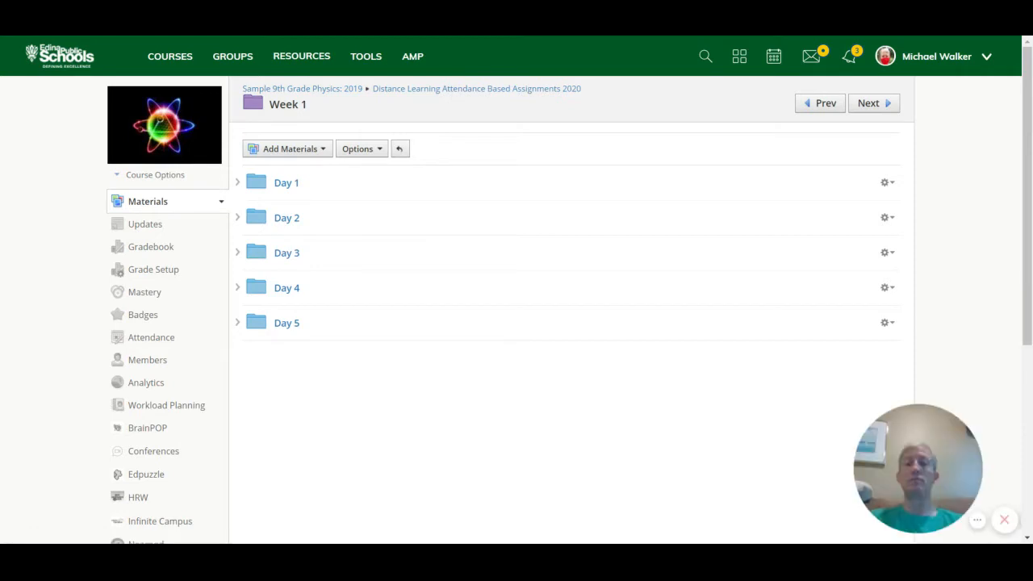
{"action": "mouse_move", "coordinate": [395, 231]}
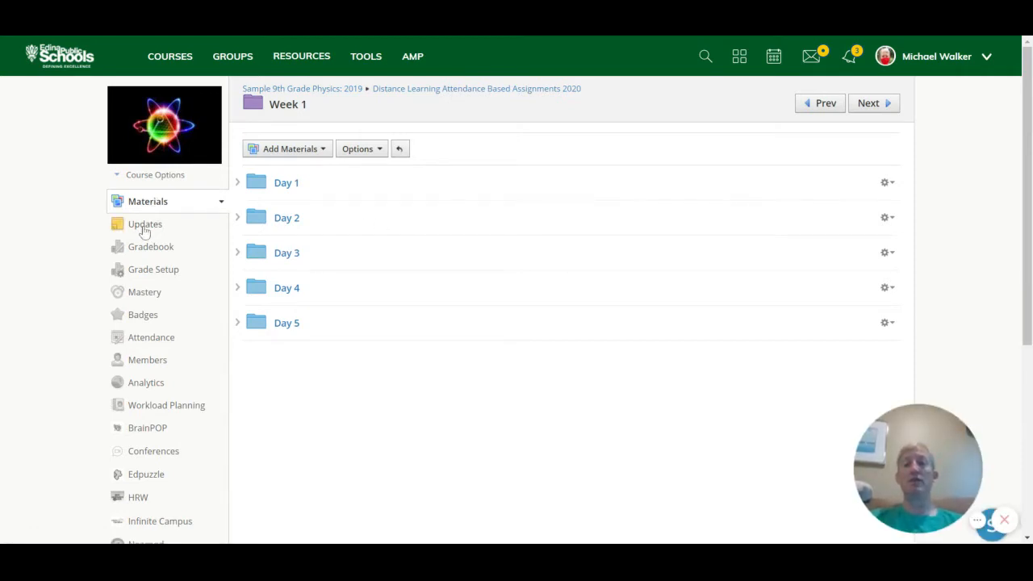
Show the course Updates feed from the left menu.
{"action": "left_click", "coordinate": [146, 225]}
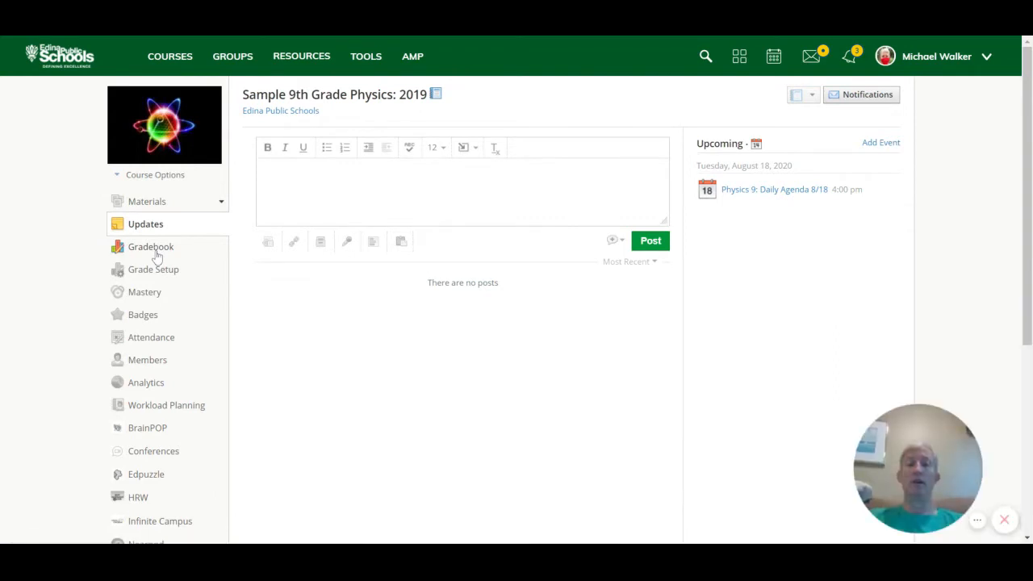
View the course Gradebook and select the student's score in the first Ohm's Law quiz.
{"action": "left_click", "coordinate": [152, 245]}
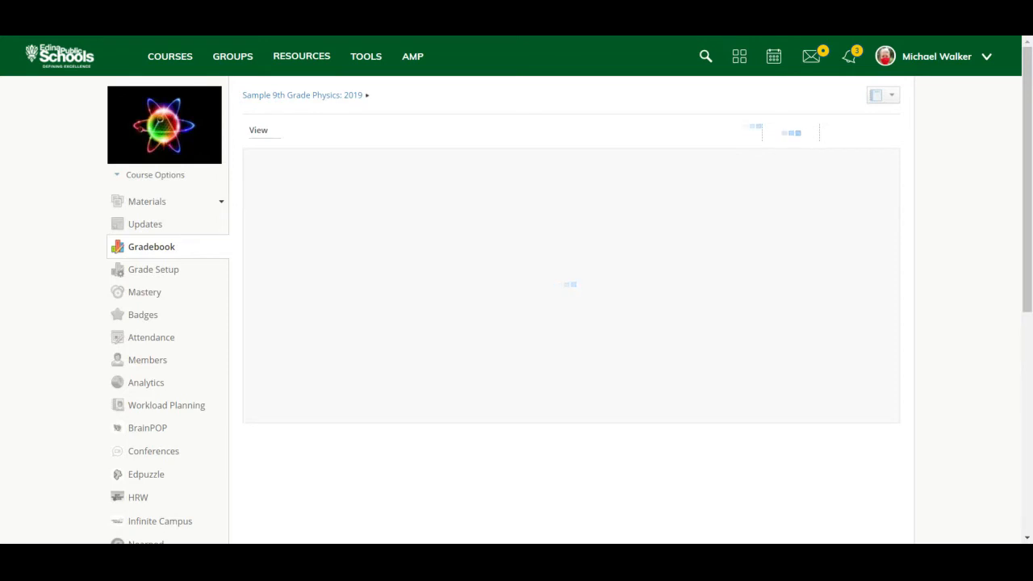
{"action": "left_click", "coordinate": [151, 245]}
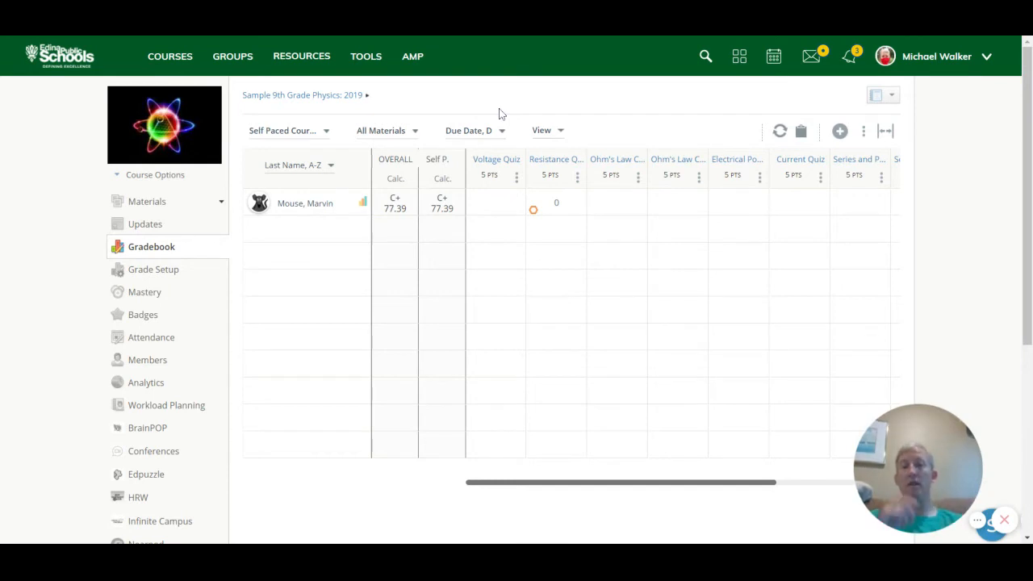
{"action": "mouse_move", "coordinate": [574, 41]}
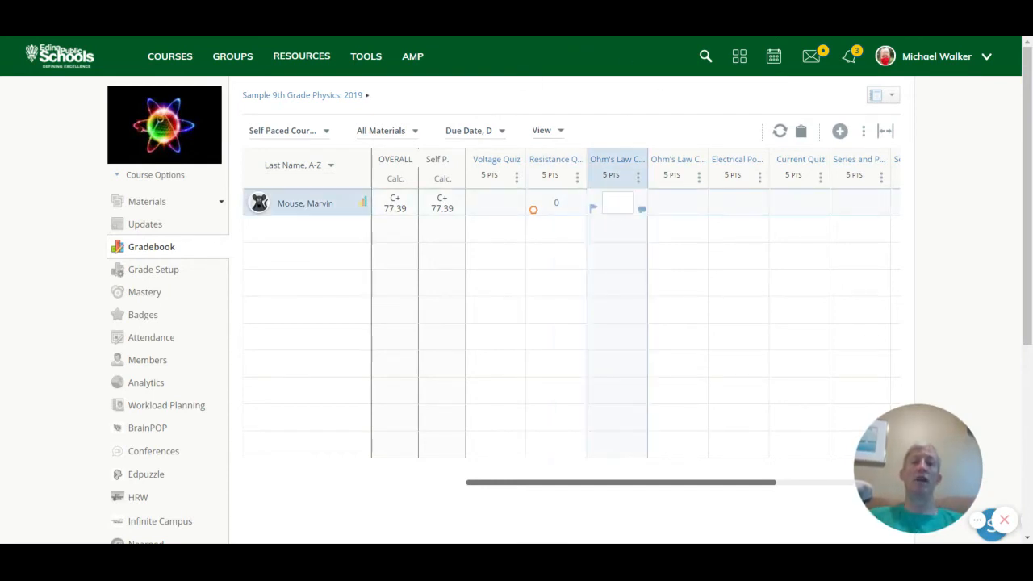
{"action": "left_click", "coordinate": [616, 203]}
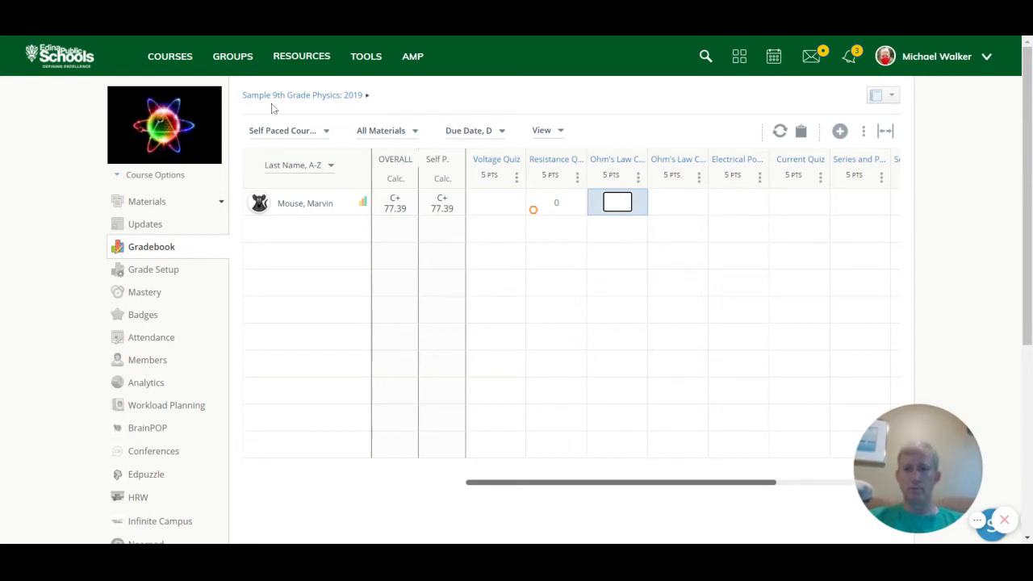
{"action": "mouse_move", "coordinate": [541, 93]}
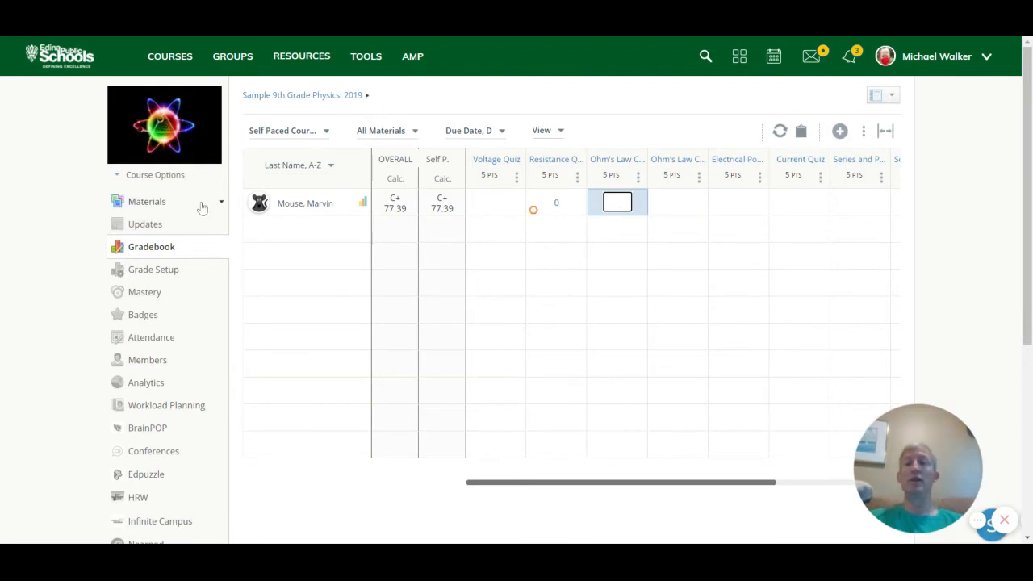
Preview the physics course as student Marvin Mouse via Course Options > View Course As and browse its materials.
{"action": "left_click", "coordinate": [155, 174]}
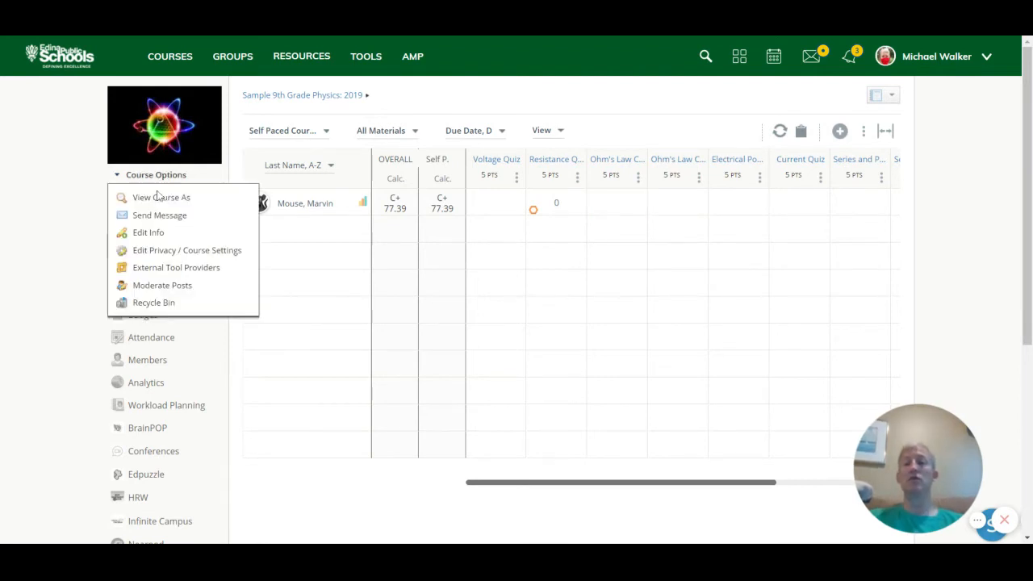
{"action": "left_click", "coordinate": [161, 197]}
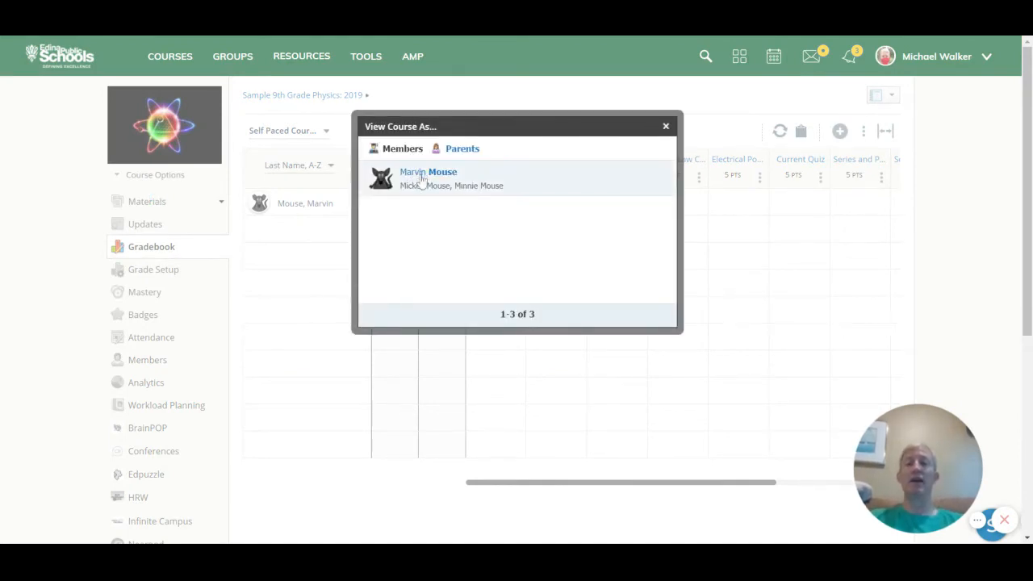
{"action": "left_click", "coordinate": [427, 171]}
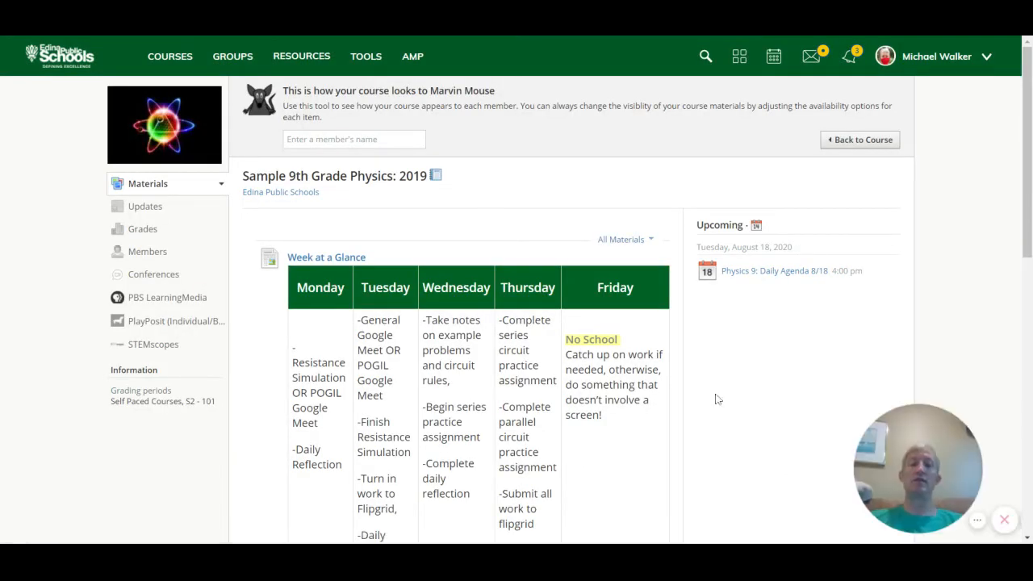
{"action": "scroll", "scroll_direction": "down", "scroll_amount": 3}
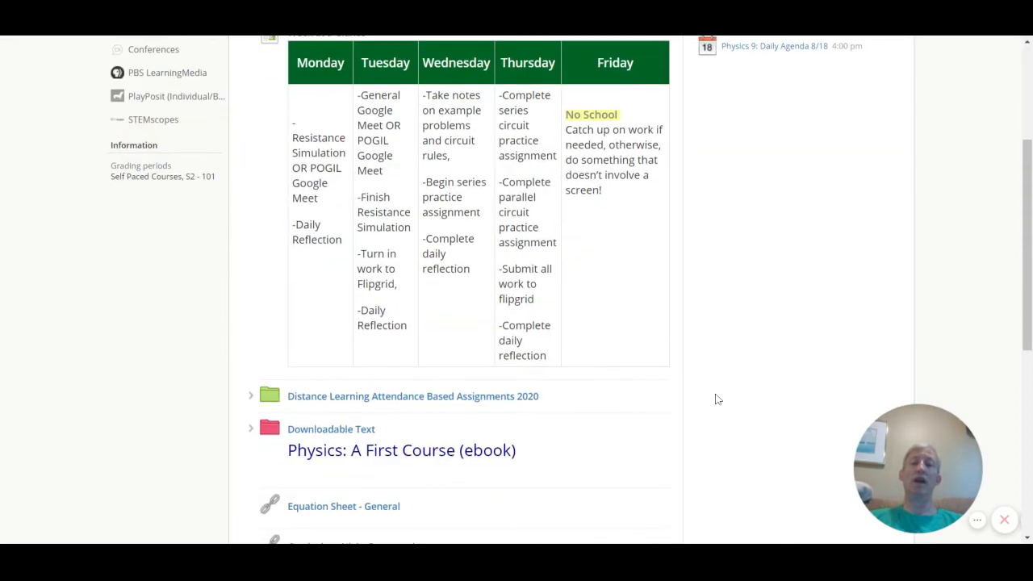
{"action": "scroll", "scroll_direction": "down", "scroll_amount": 3}
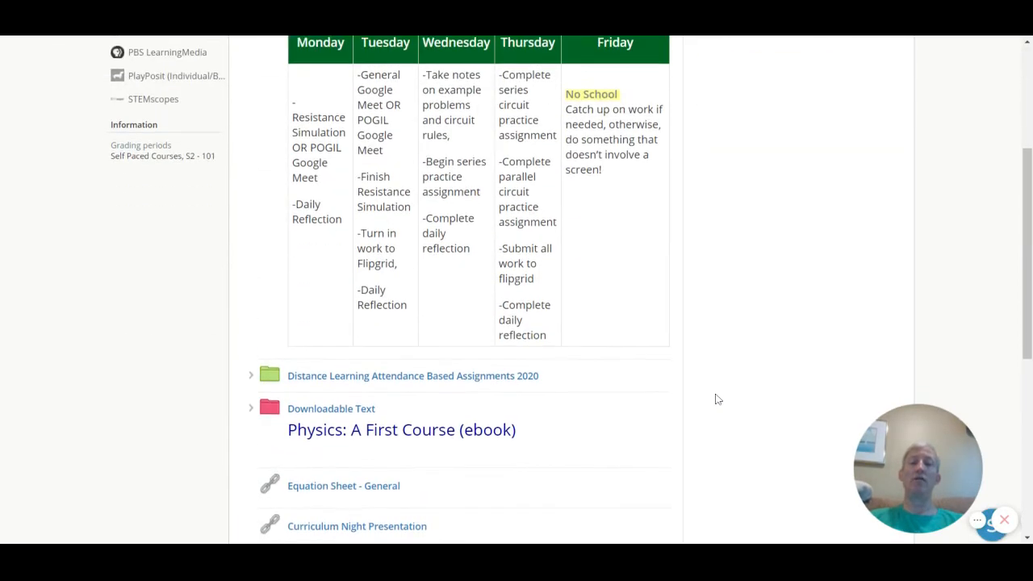
{"action": "scroll", "scroll_direction": "up", "scroll_amount": 3}
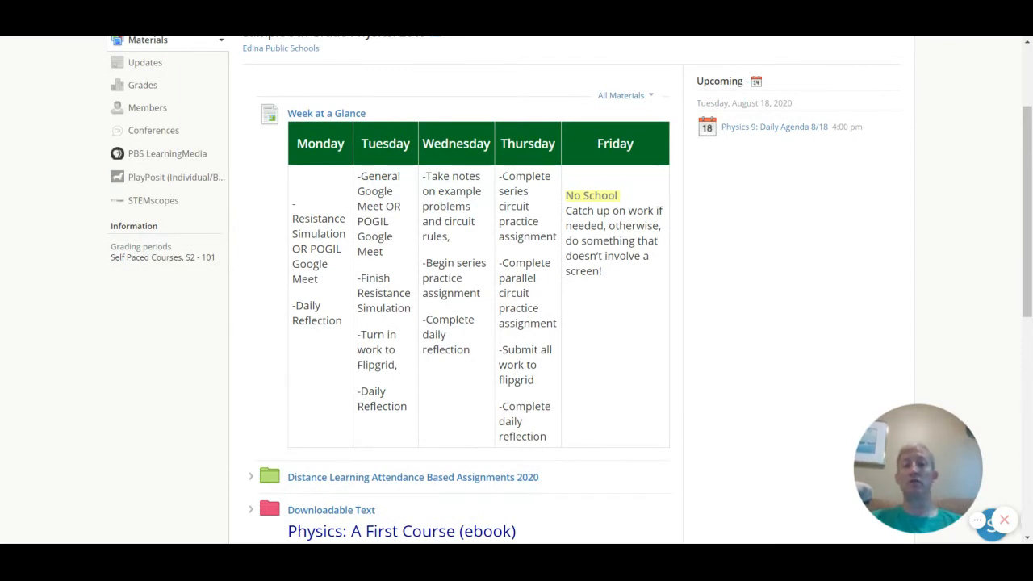
{"action": "scroll", "scroll_direction": "down", "scroll_amount": 3}
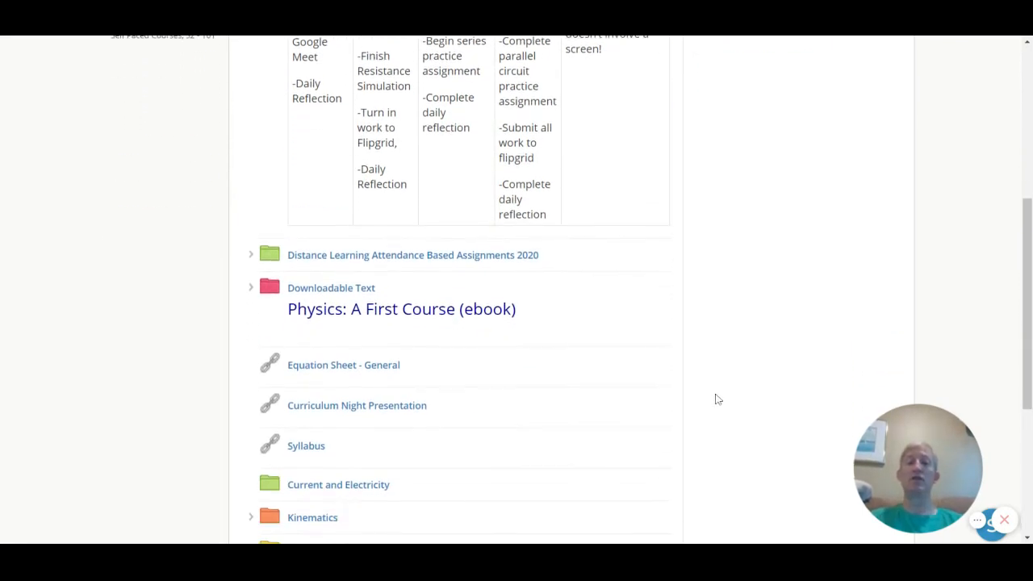
{"action": "scroll", "scroll_direction": "down", "scroll_amount": 3}
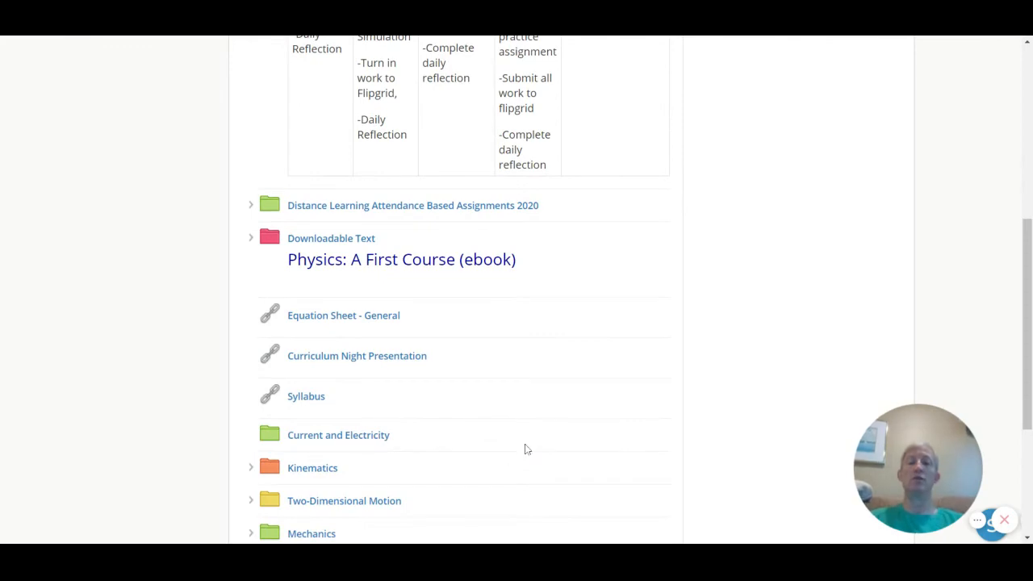
{"action": "mouse_move", "coordinate": [596, 435]}
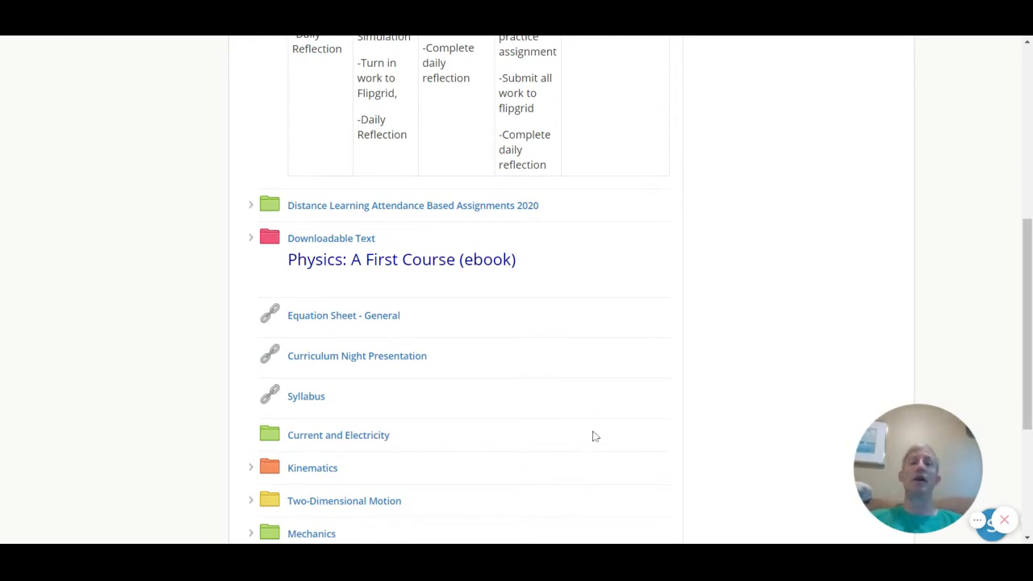
{"action": "scroll", "scroll_direction": "up", "scroll_amount": 3}
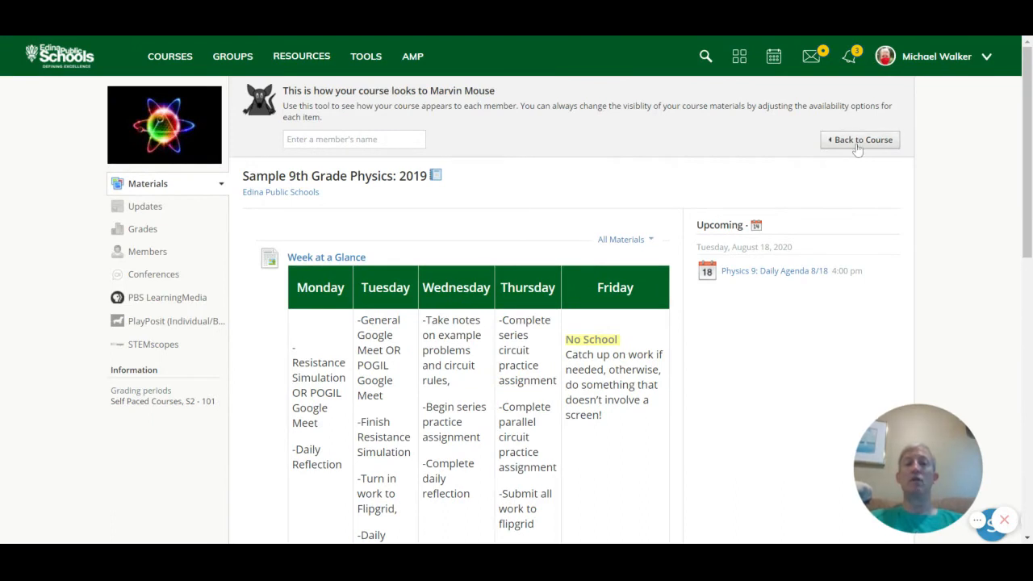
{"action": "left_click", "coordinate": [859, 139]}
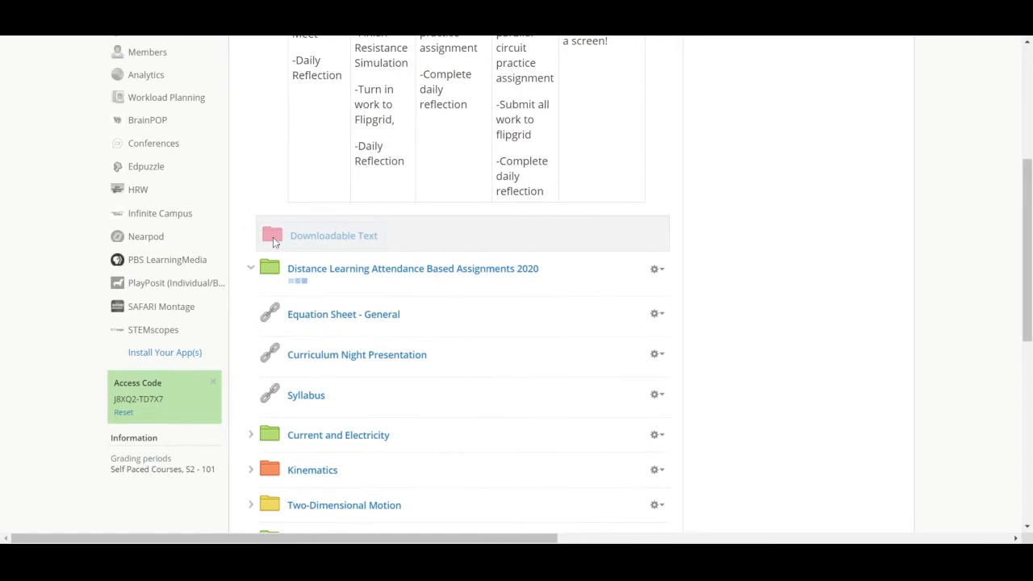
{"action": "left_click", "coordinate": [270, 235]}
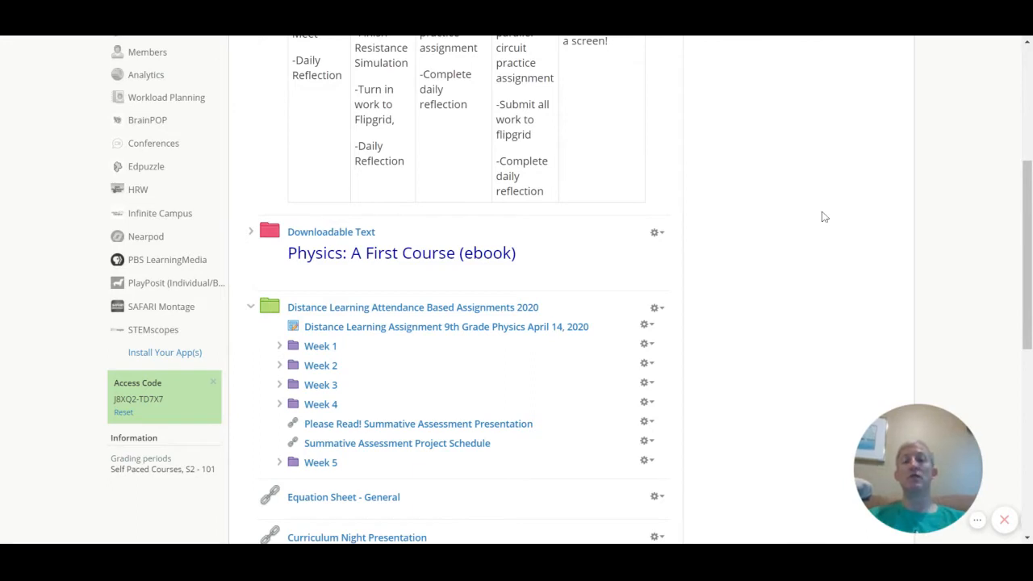
{"action": "scroll", "scroll_direction": "down", "scroll_amount": 3}
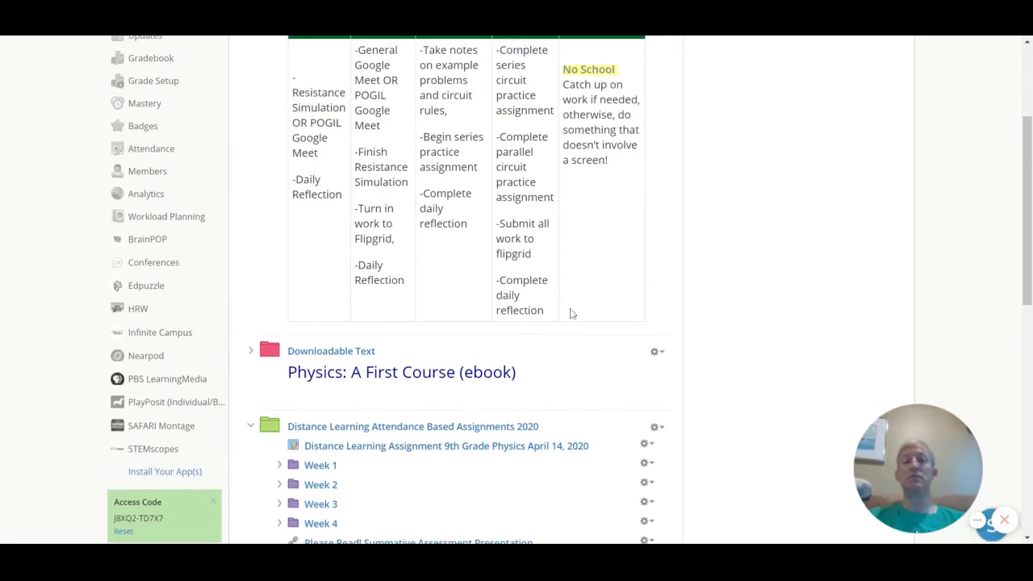
{"action": "mouse_move", "coordinate": [742, 304]}
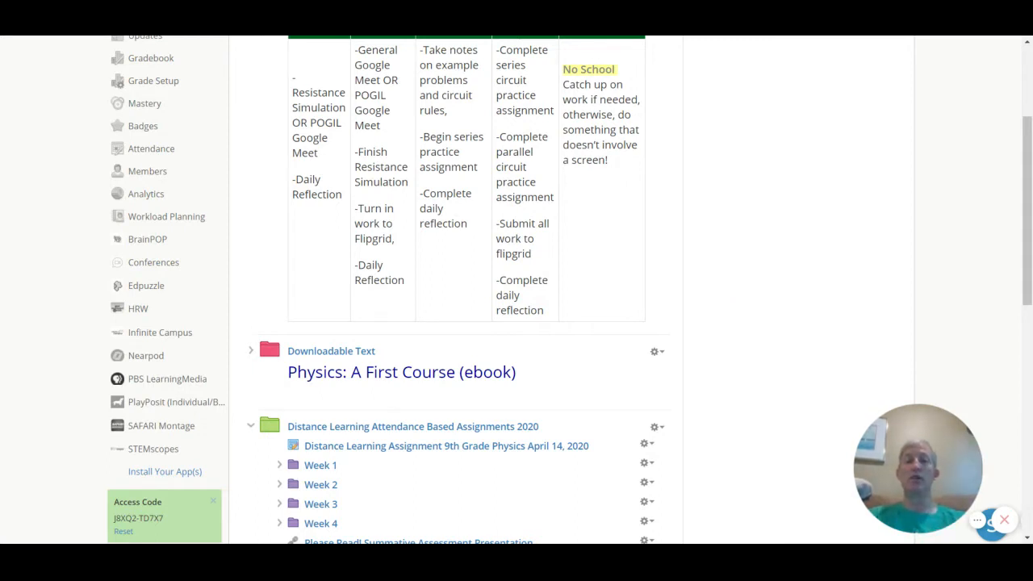
{"action": "mouse_move", "coordinate": [298, 166]}
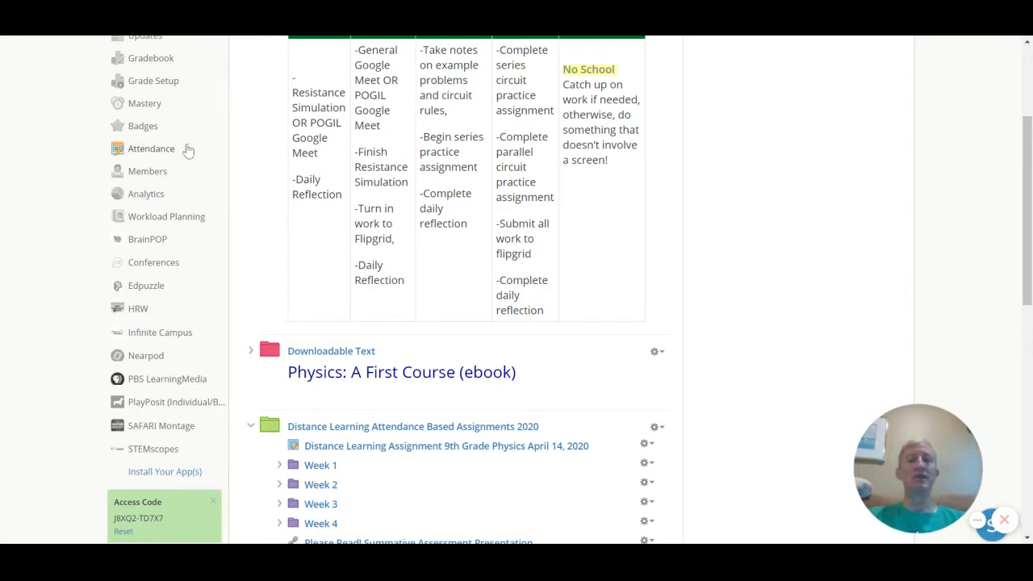
{"action": "mouse_move", "coordinate": [146, 171]}
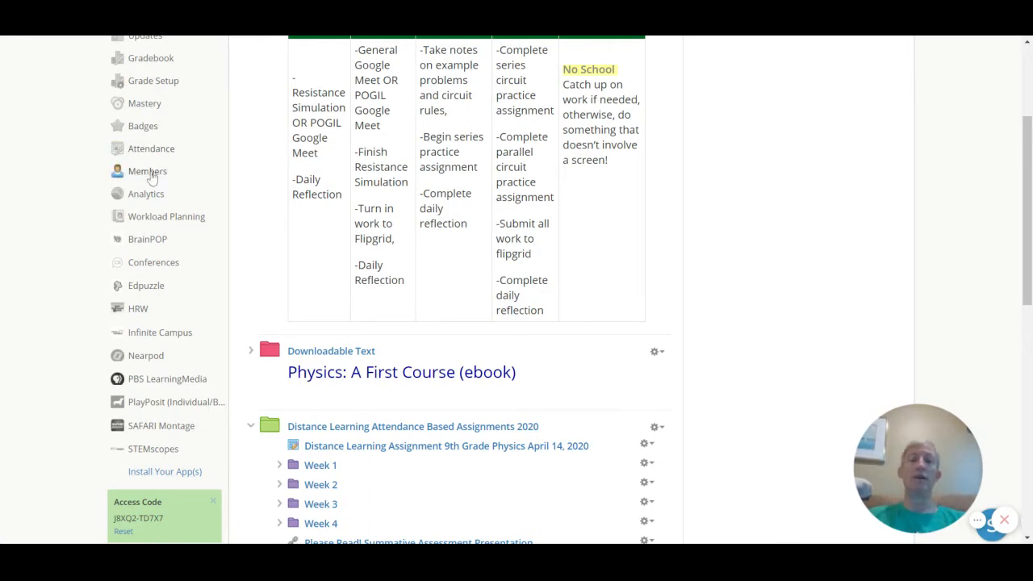
{"action": "left_click", "coordinate": [147, 171]}
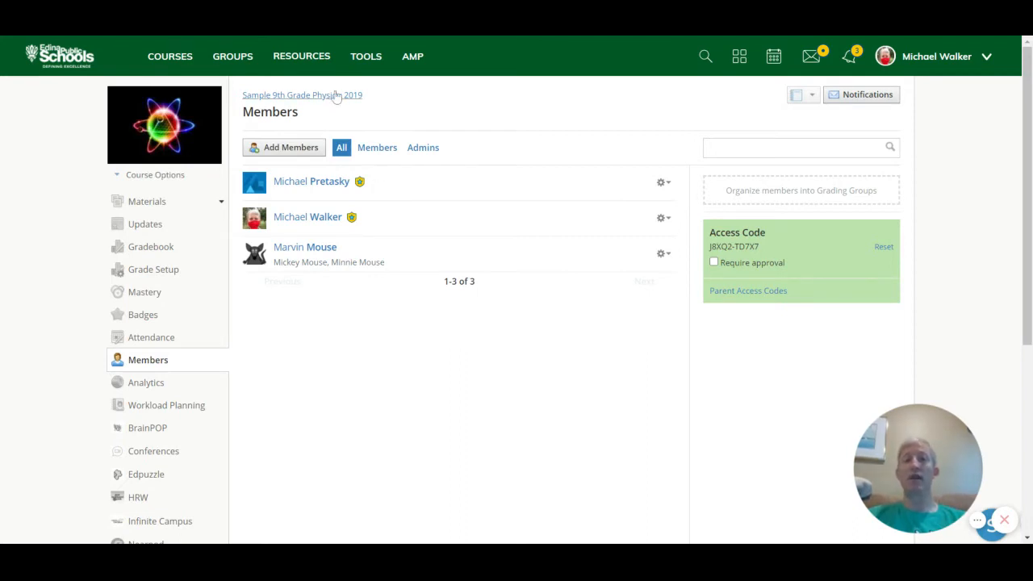
{"action": "mouse_move", "coordinate": [661, 181]}
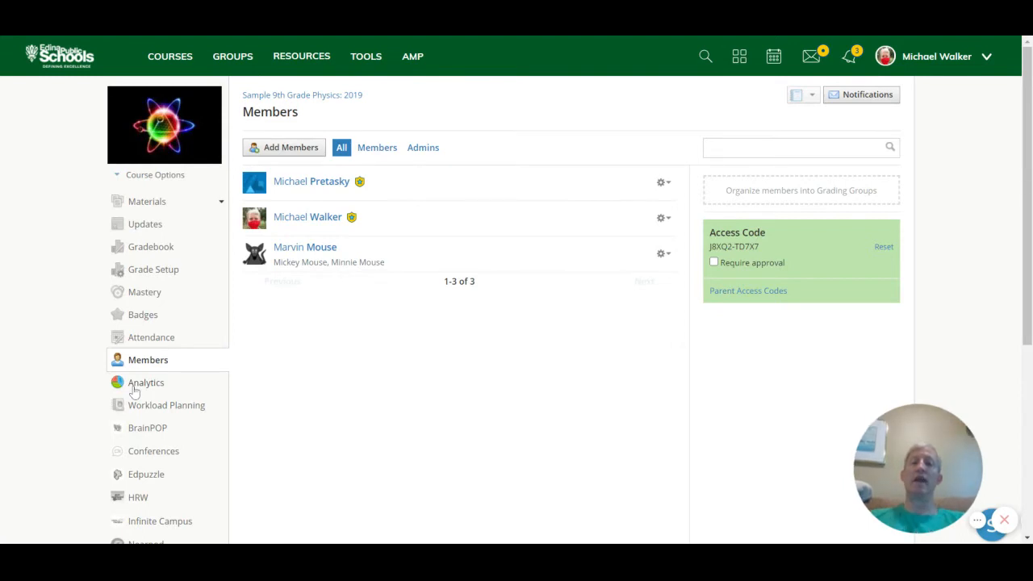
Show Course Analytics with Marvin Mouse's last access dates and 15 minutes total time.
{"action": "left_click", "coordinate": [146, 380]}
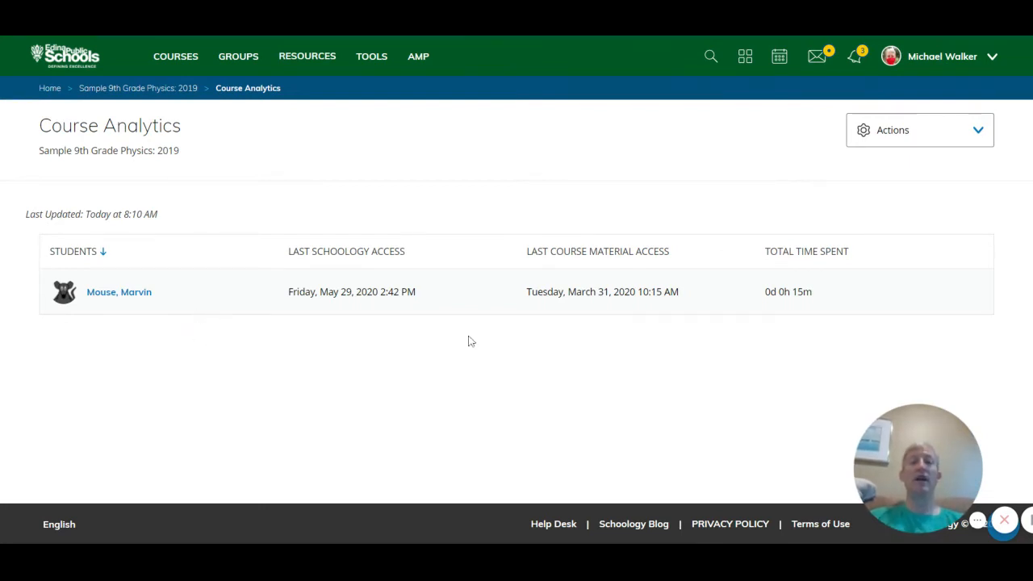
{"action": "mouse_move", "coordinate": [628, 327]}
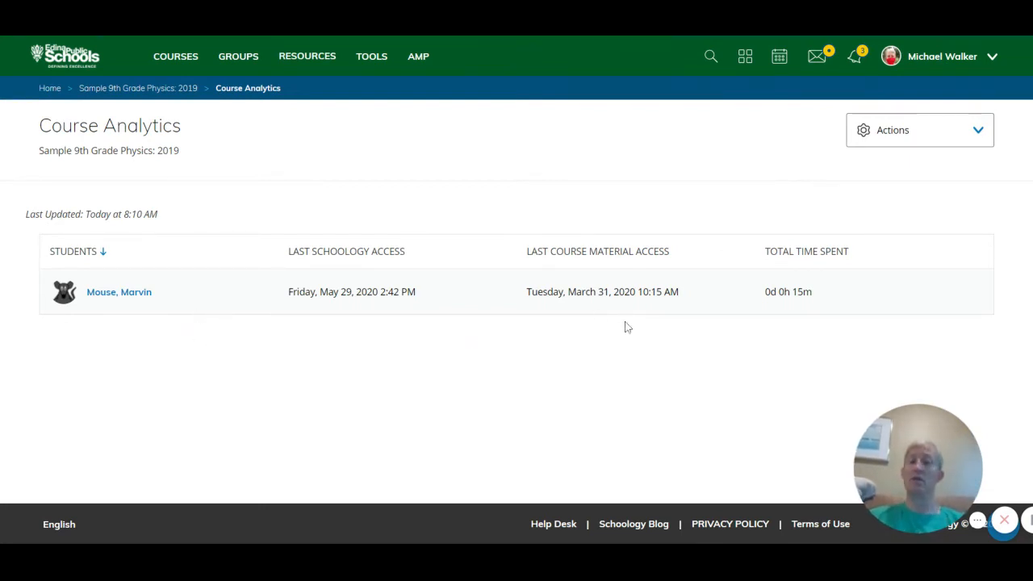
{"action": "mouse_move", "coordinate": [393, 326]}
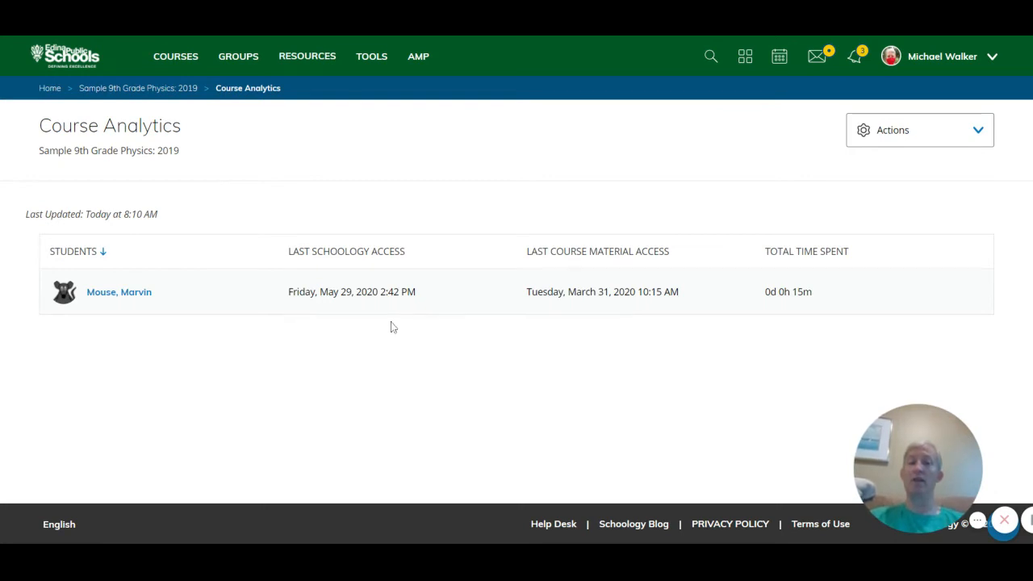
{"action": "mouse_move", "coordinate": [439, 361]}
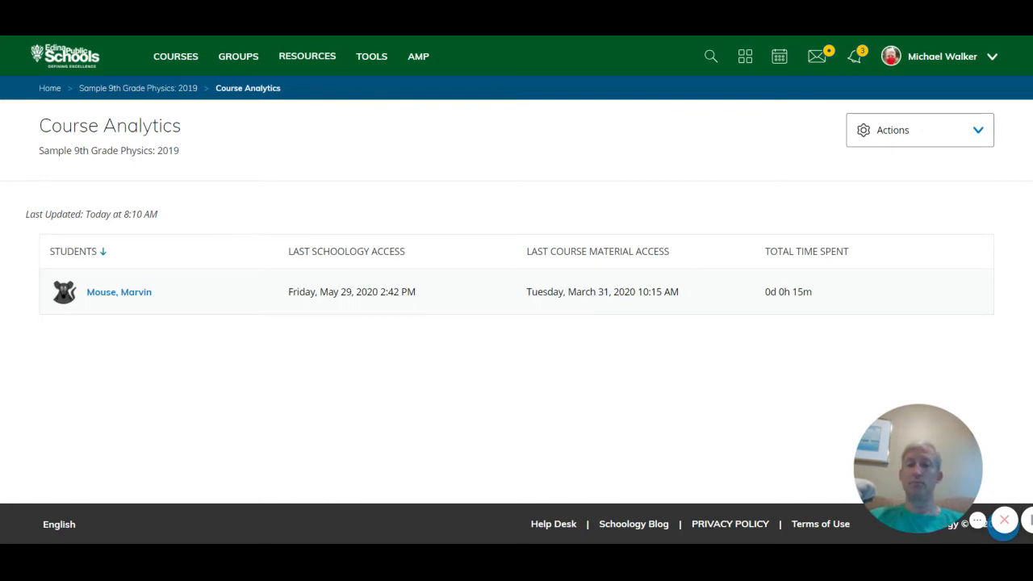
{"action": "mouse_move", "coordinate": [148, 178]}
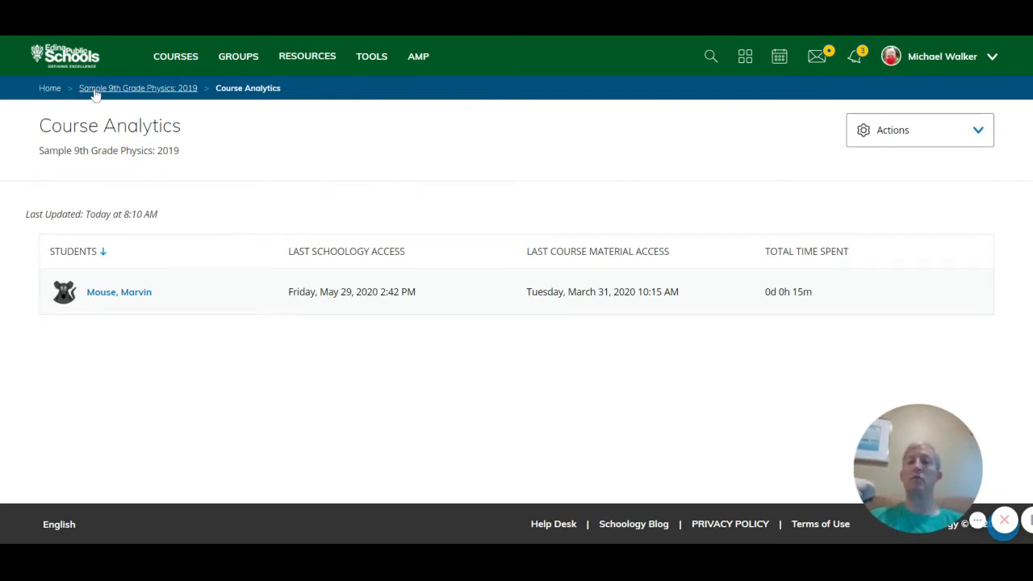
Return to the course and view Workload Planning for Marvin Mouse, advancing to the week of Aug 17–23.
{"action": "left_click", "coordinate": [137, 87]}
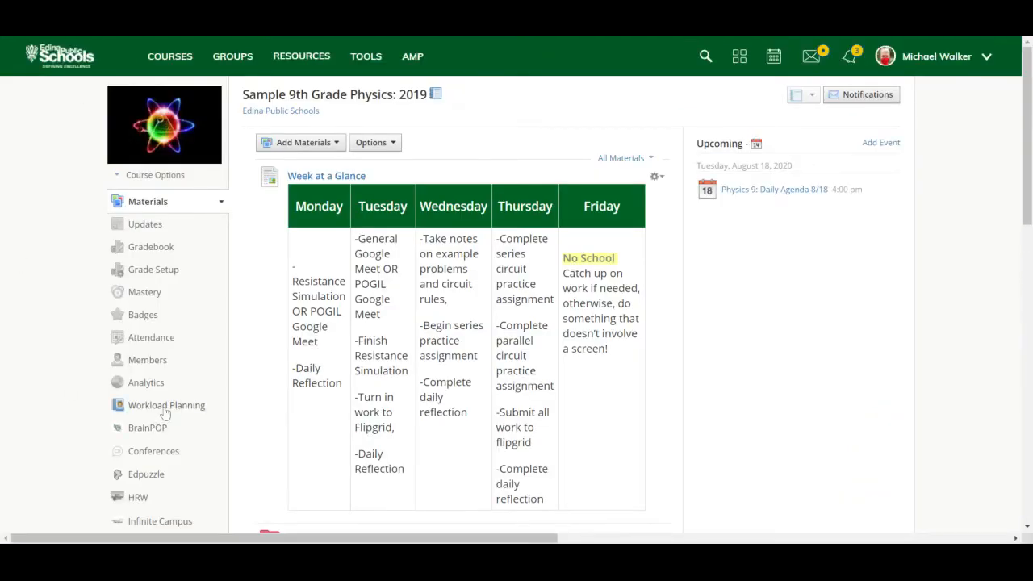
{"action": "left_click", "coordinate": [166, 403]}
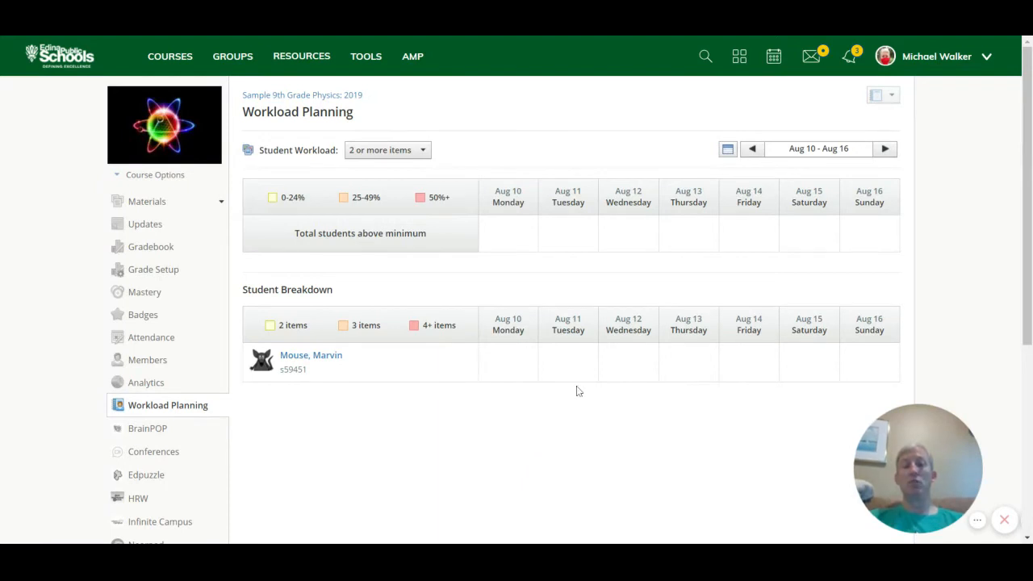
{"action": "mouse_move", "coordinate": [616, 365]}
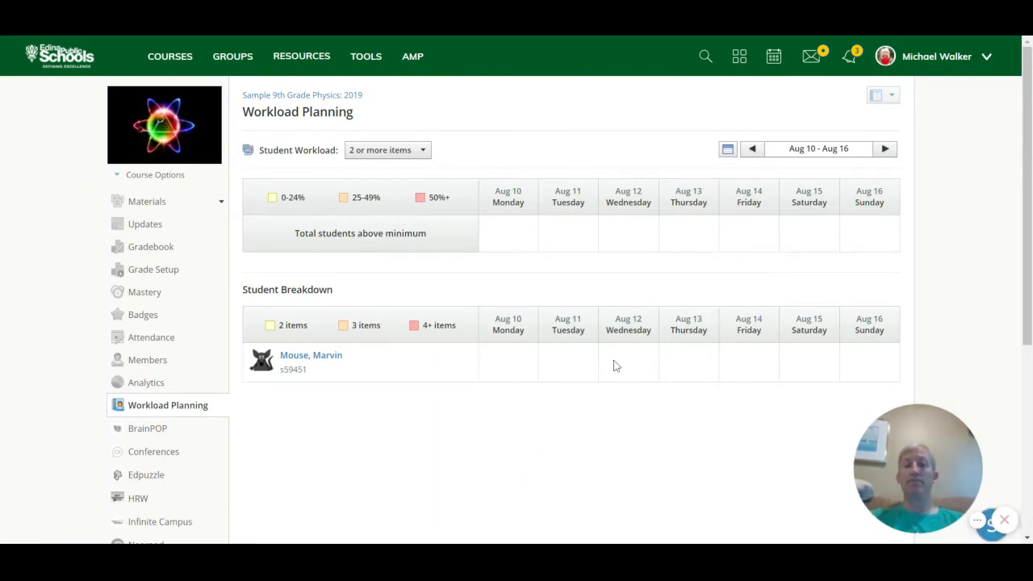
{"action": "mouse_move", "coordinate": [884, 149]}
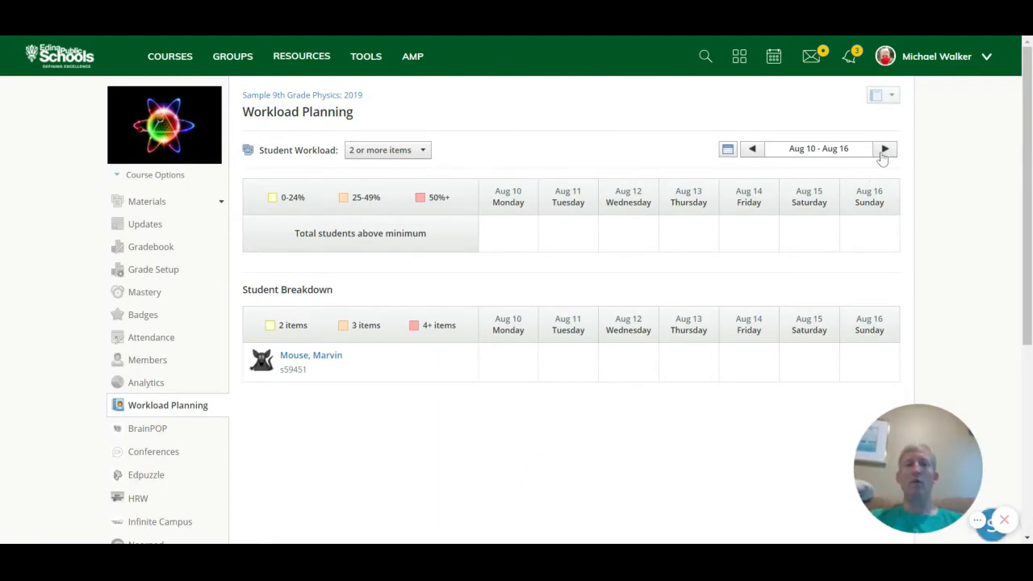
{"action": "left_click", "coordinate": [884, 149]}
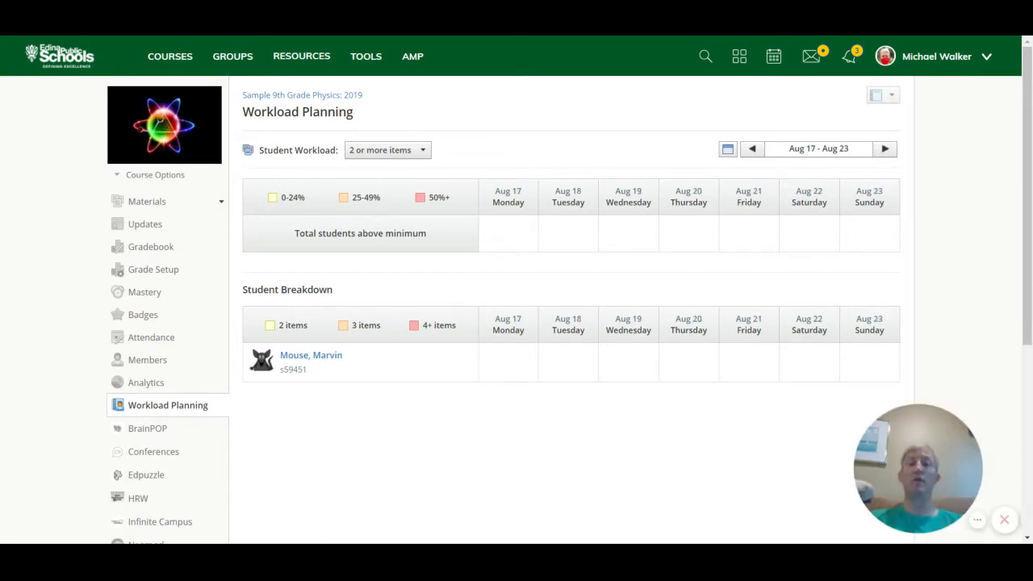
{"action": "mouse_move", "coordinate": [846, 347]}
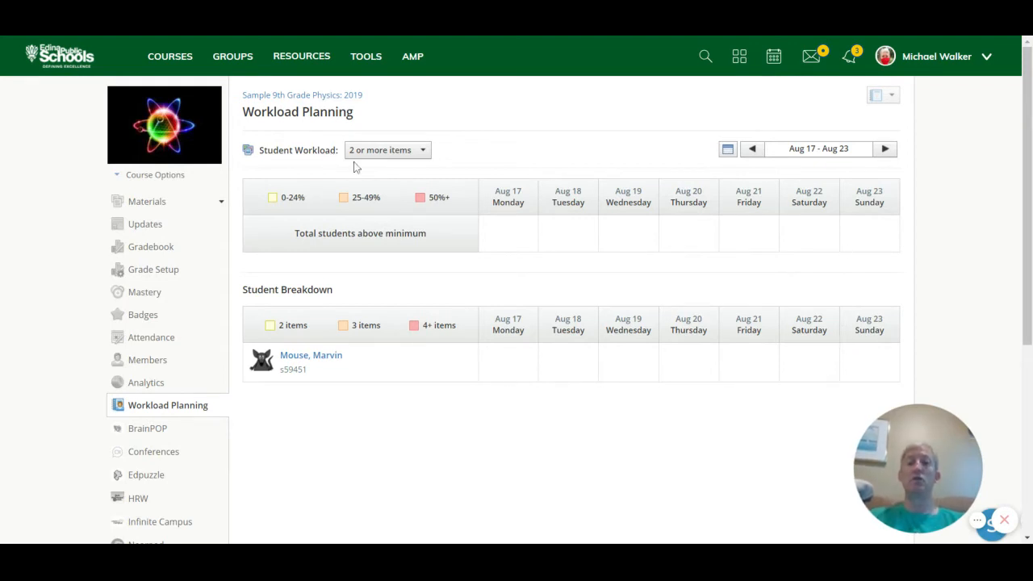
{"action": "mouse_move", "coordinate": [416, 200]}
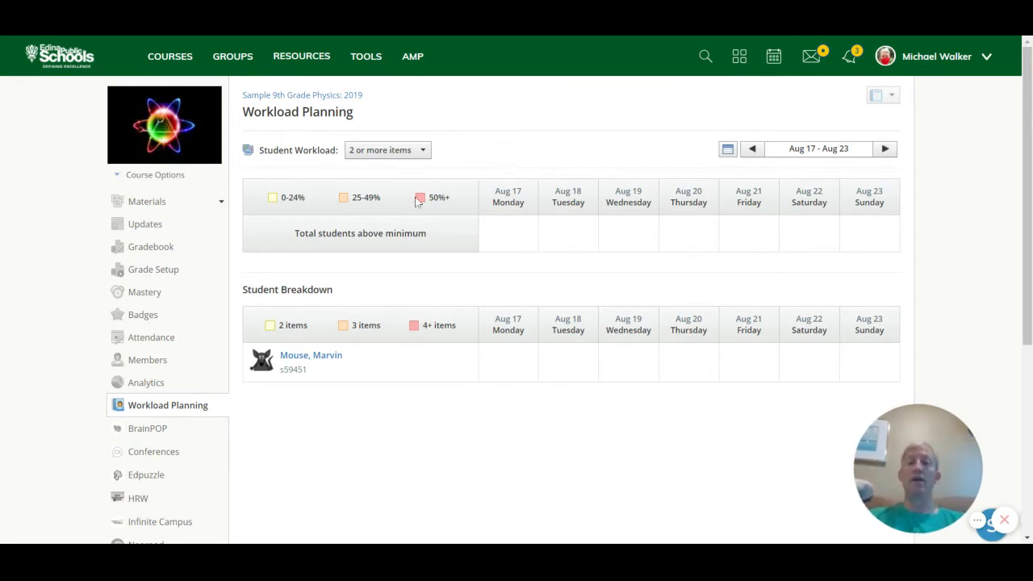
{"action": "mouse_move", "coordinate": [613, 304]}
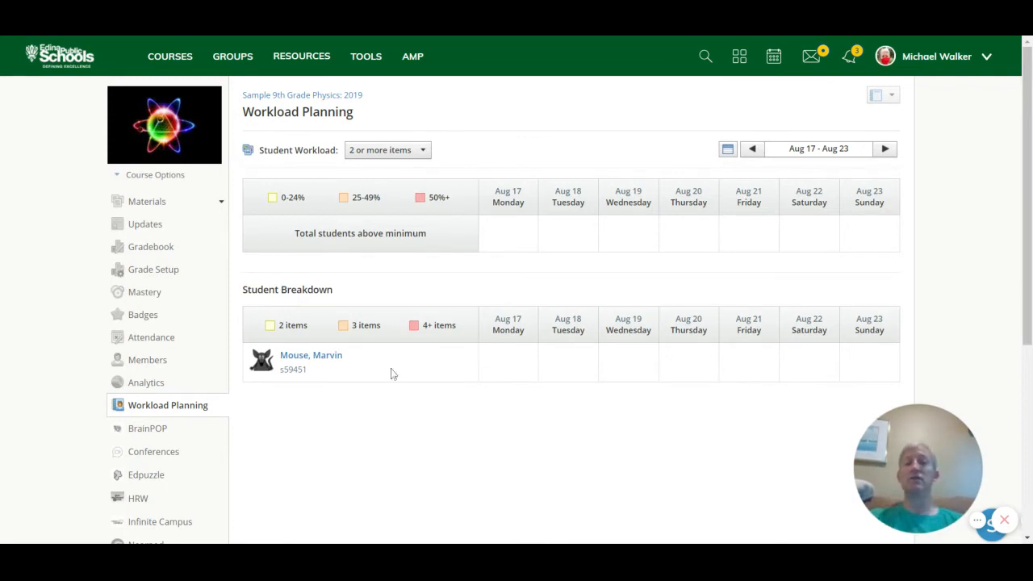
{"action": "mouse_move", "coordinate": [300, 388]}
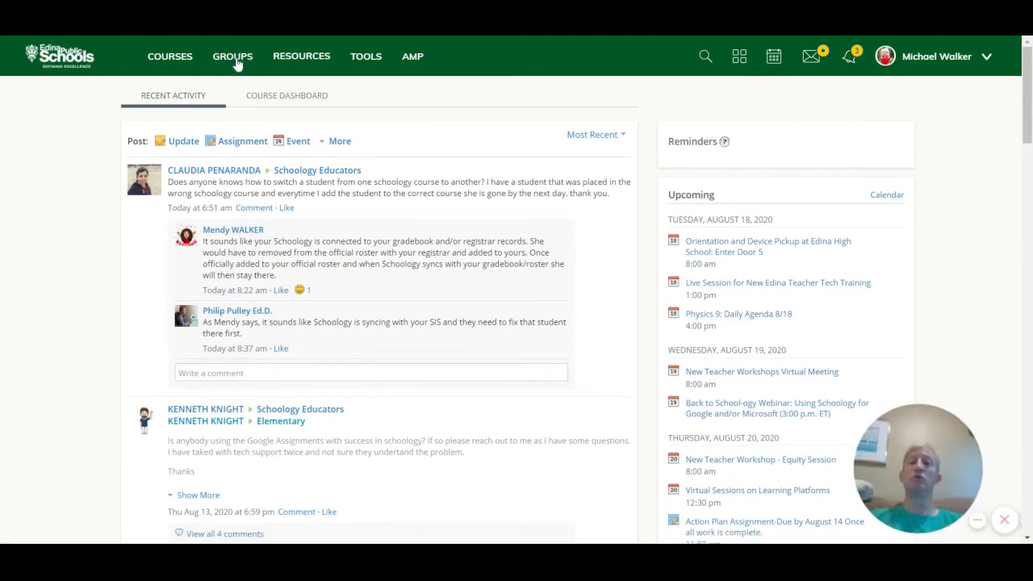
Show the Groups page with tiles like Elementary Curriculum Group and Schoology Educators.
{"action": "left_click", "coordinate": [232, 54]}
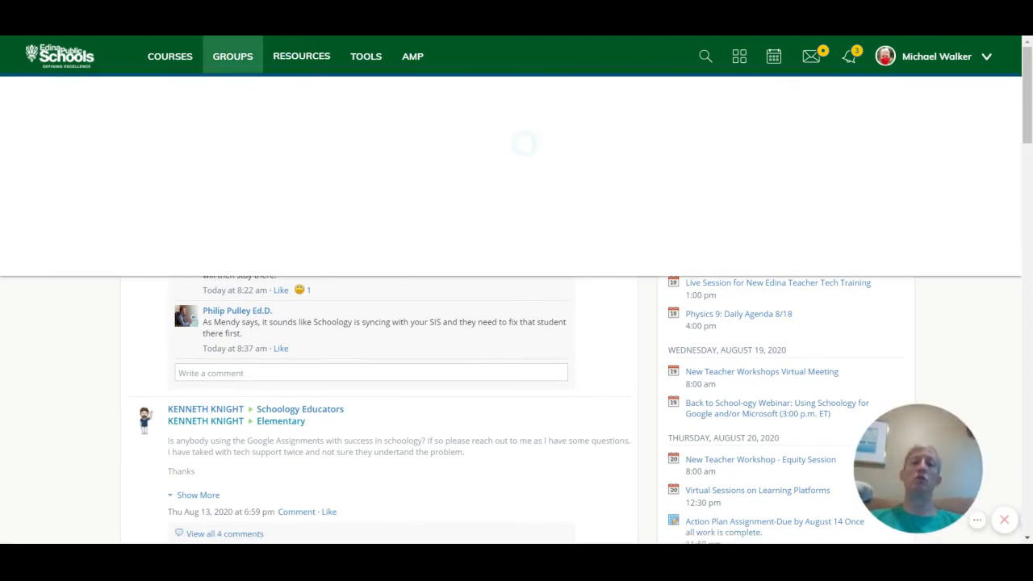
{"action": "left_click", "coordinate": [232, 55]}
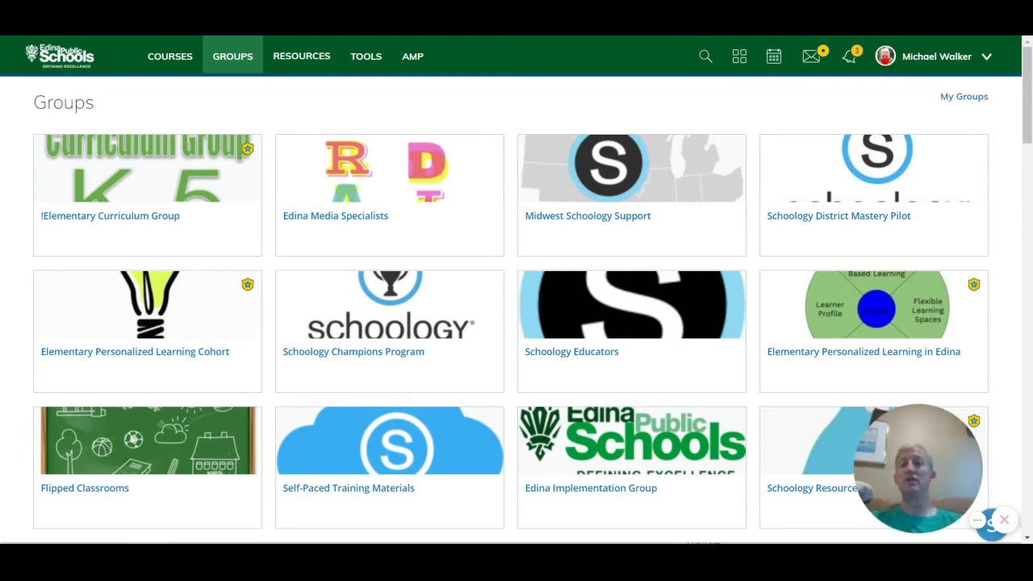
{"action": "mouse_move", "coordinate": [200, 234]}
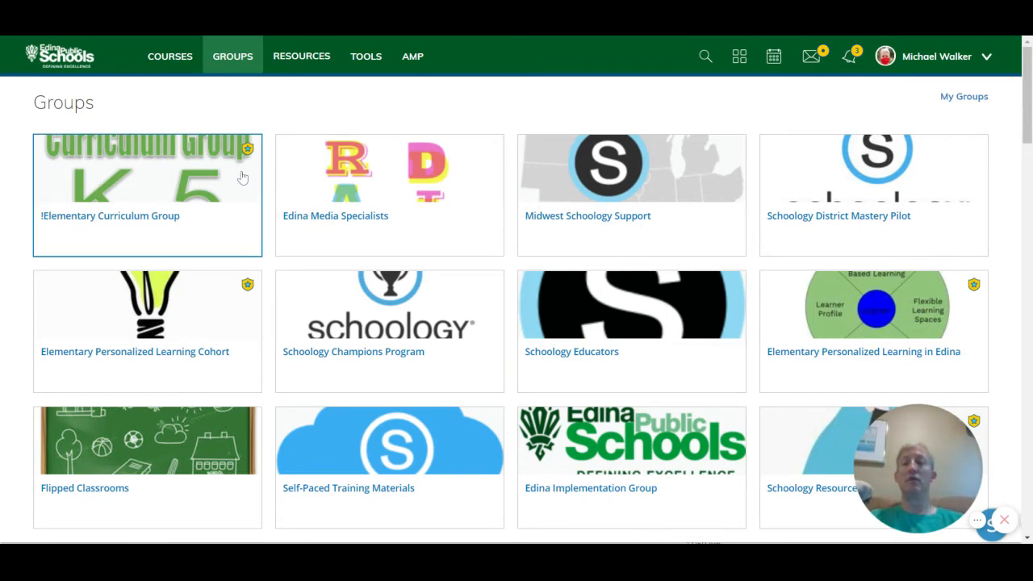
{"action": "mouse_move", "coordinate": [352, 176]}
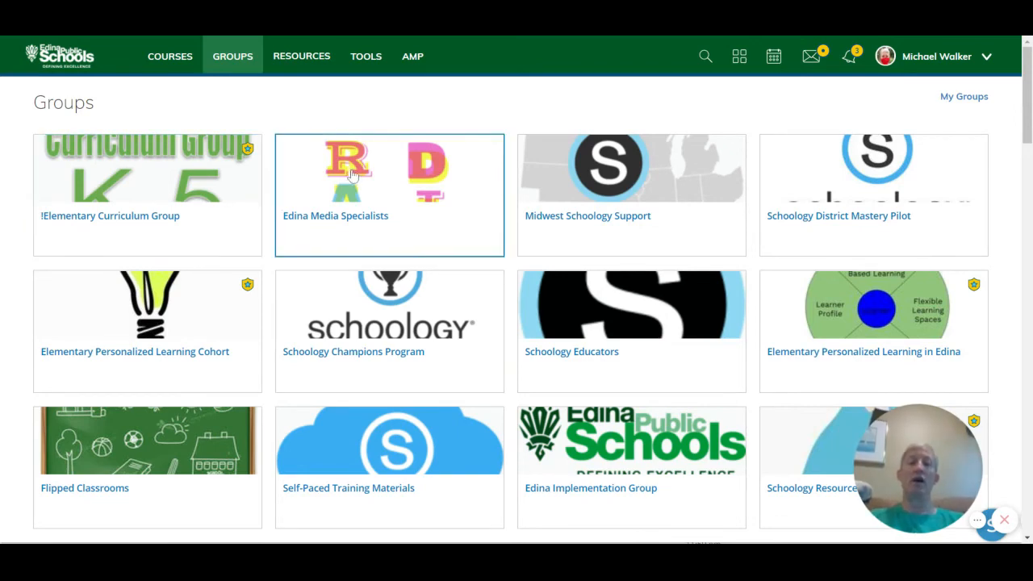
{"action": "mouse_move", "coordinate": [384, 200]}
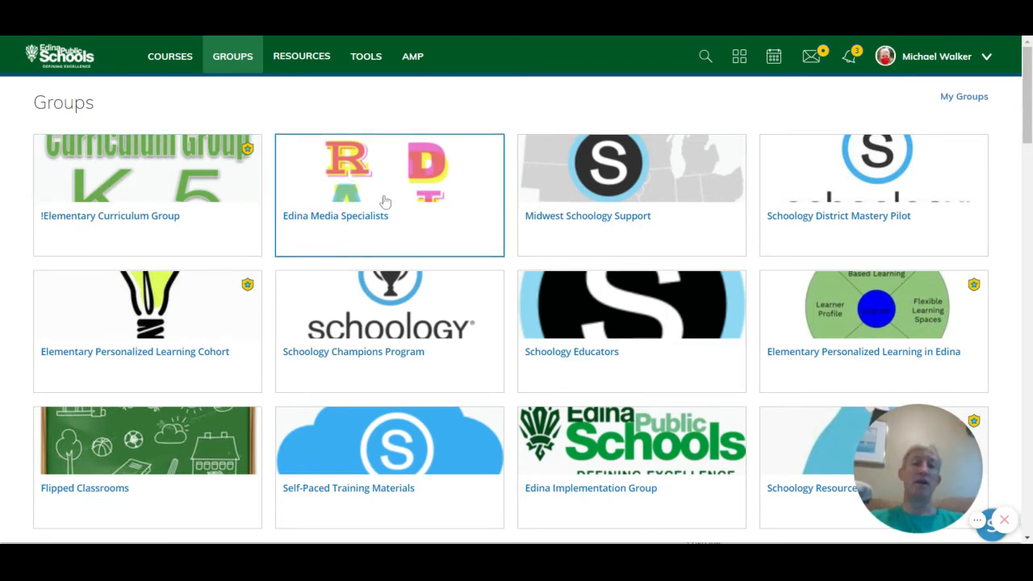
{"action": "mouse_move", "coordinate": [468, 234]}
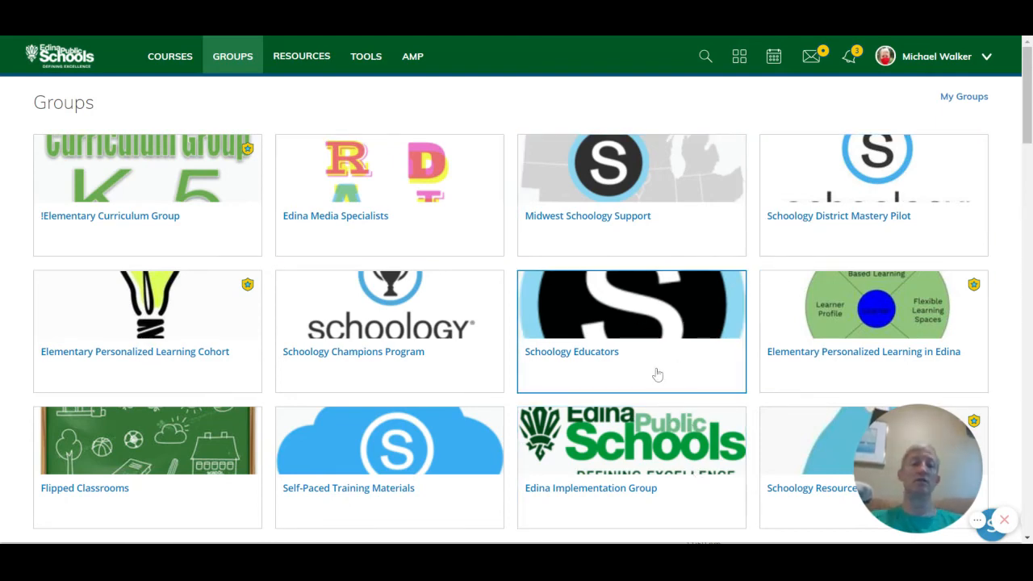
{"action": "mouse_move", "coordinate": [645, 190]}
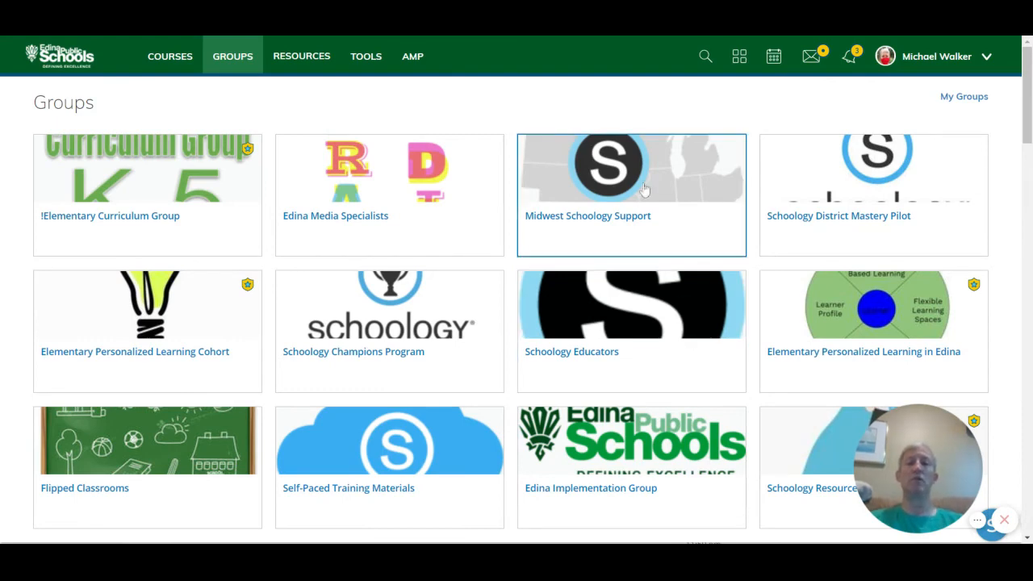
{"action": "mouse_move", "coordinate": [649, 109]}
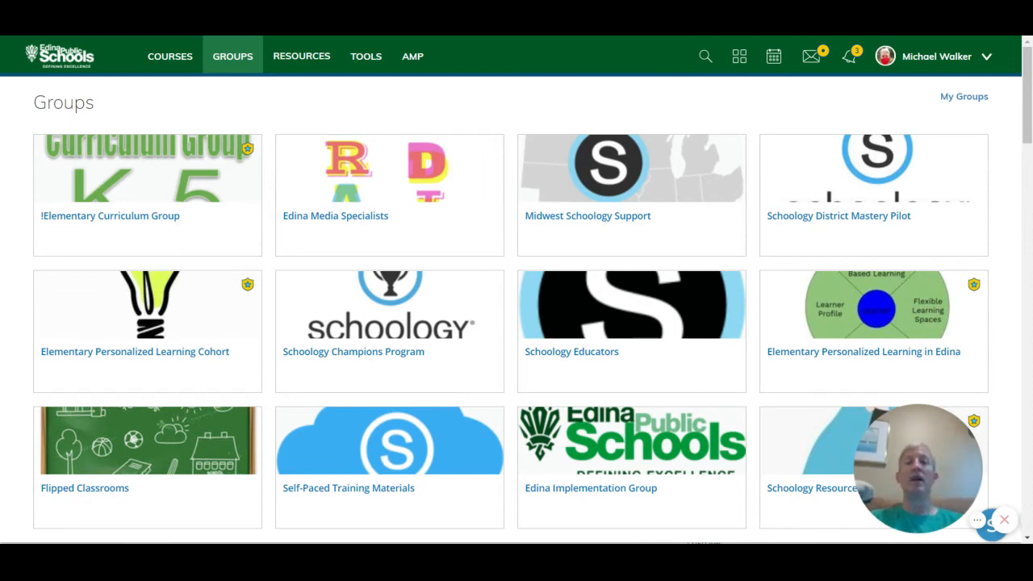
{"action": "mouse_move", "coordinate": [300, 55]}
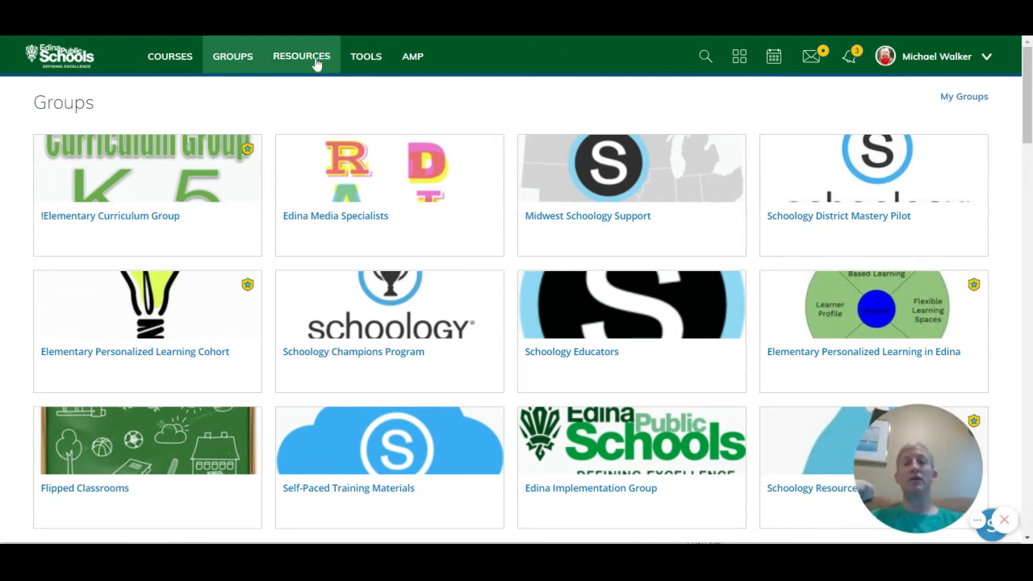
Show the Resources area's personal Home library, listing 30 of 74 items.
{"action": "left_click", "coordinate": [300, 55]}
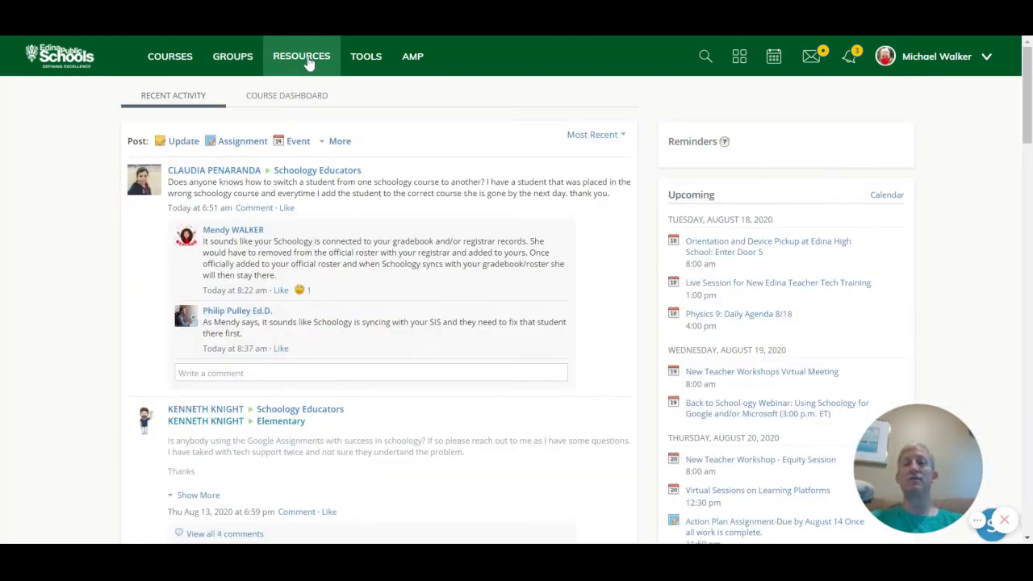
{"action": "left_click", "coordinate": [300, 55]}
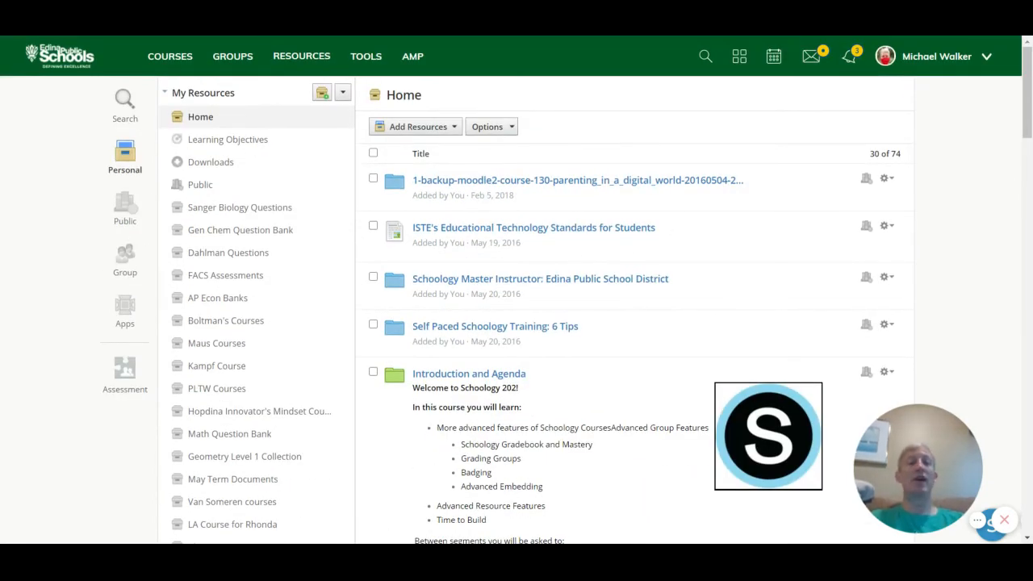
{"action": "mouse_move", "coordinate": [553, 192]}
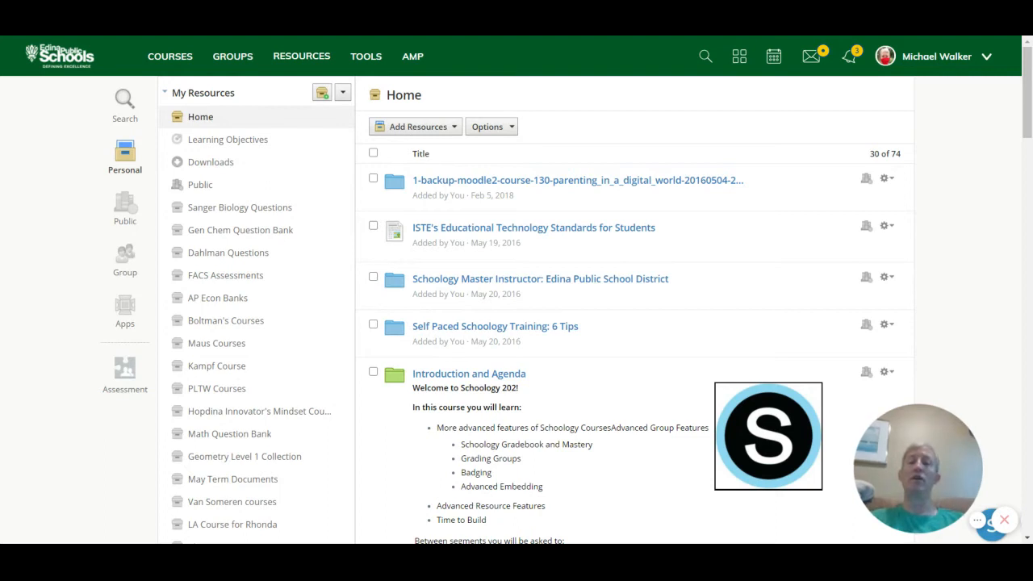
{"action": "mouse_move", "coordinate": [126, 258]}
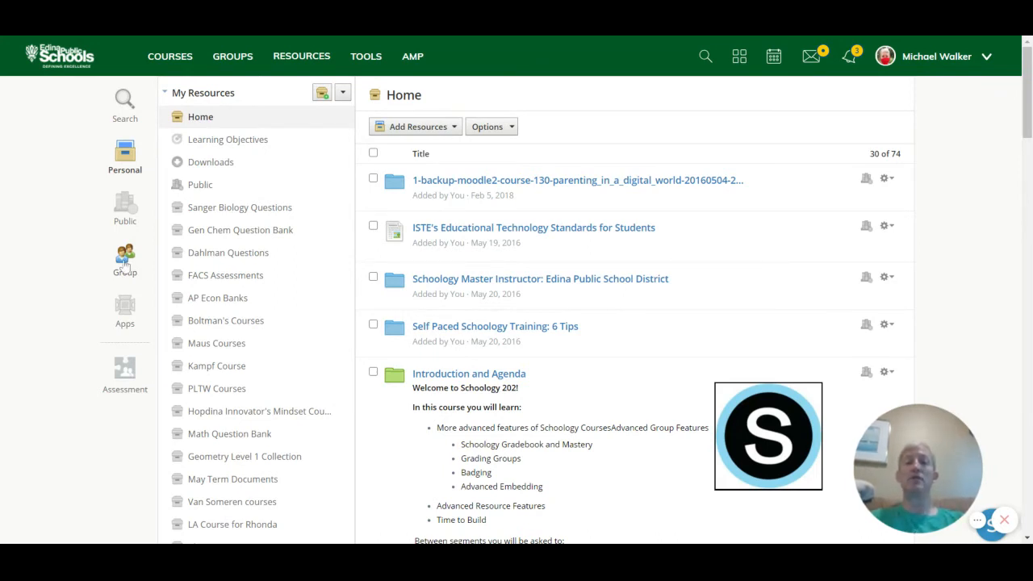
Browse the Group resources list, then show the My Resource Apps list.
{"action": "left_click", "coordinate": [124, 257]}
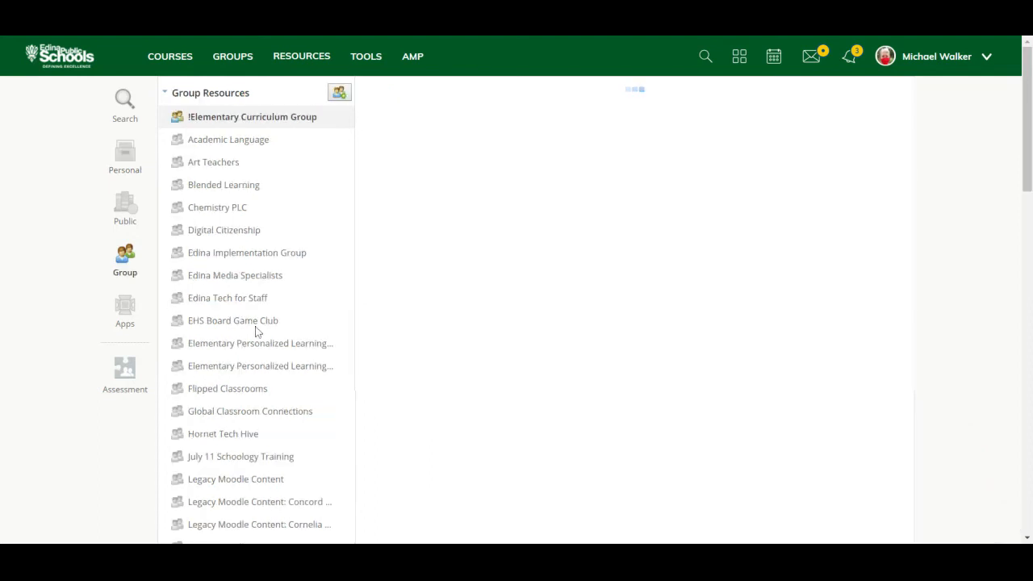
{"action": "mouse_move", "coordinate": [257, 319]}
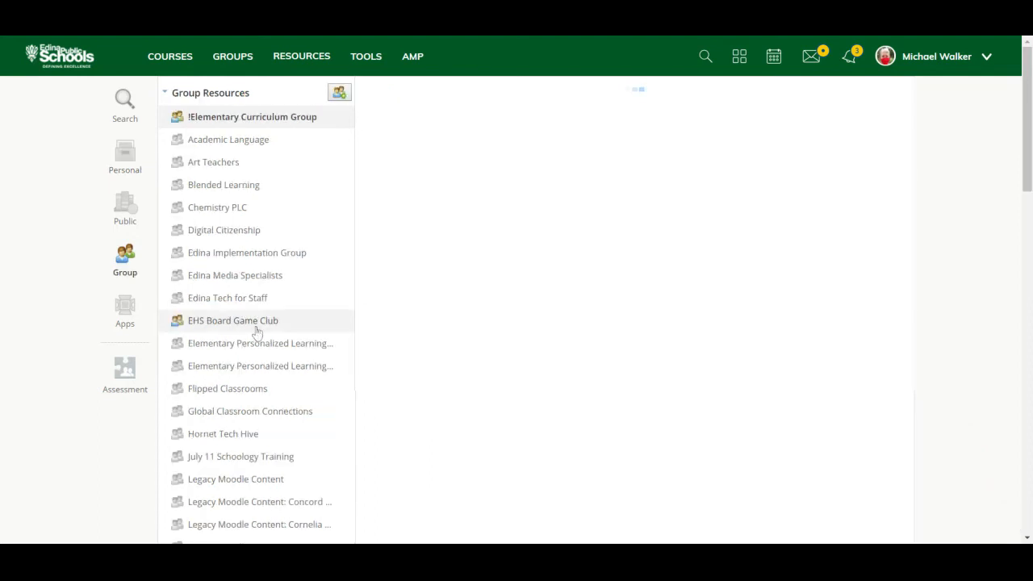
{"action": "left_click", "coordinate": [252, 117]}
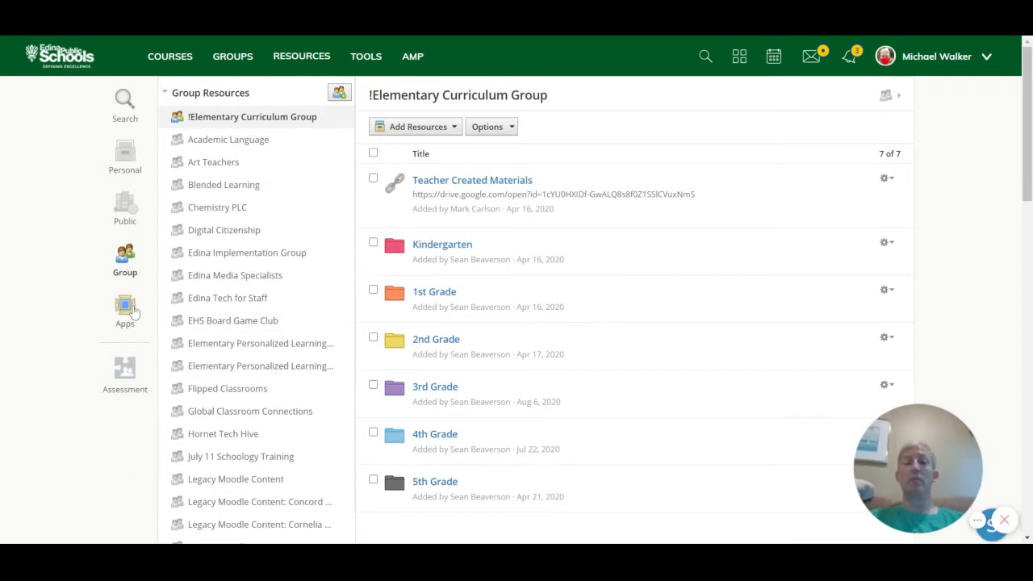
{"action": "mouse_move", "coordinate": [133, 313]}
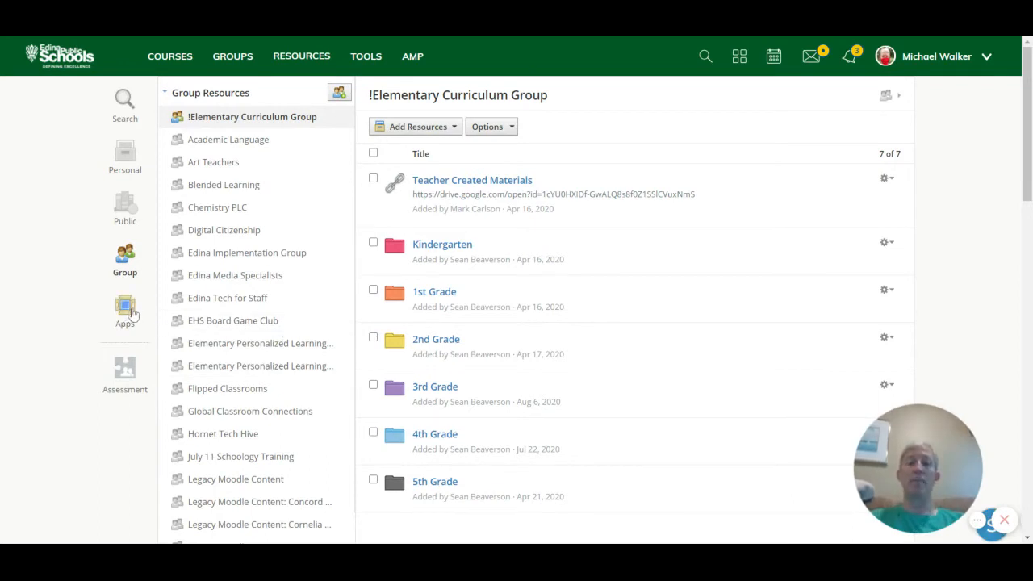
{"action": "left_click", "coordinate": [126, 310]}
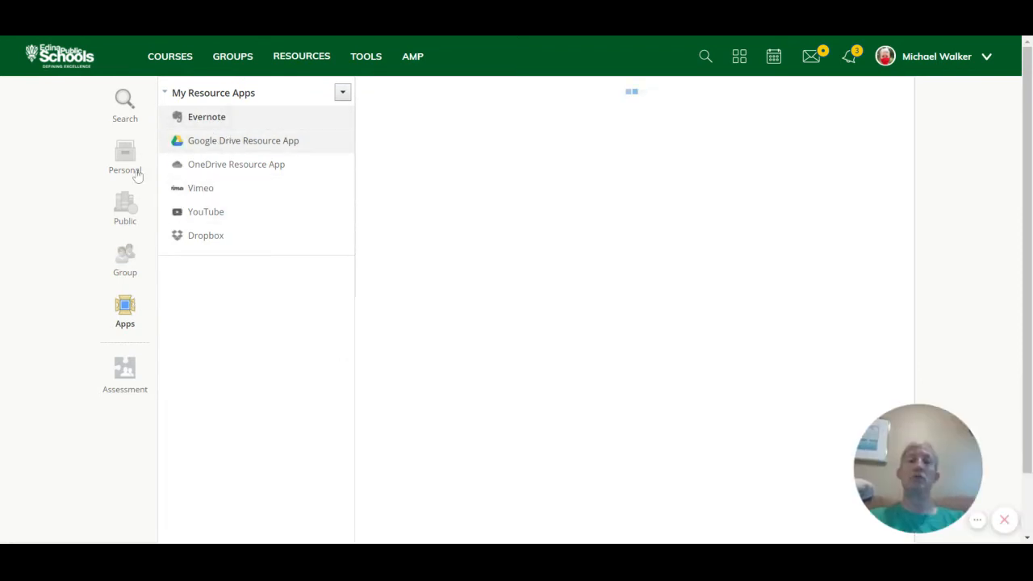
Show the Evernote resource app page prompting to authorize an Evernote account.
{"action": "left_click", "coordinate": [207, 116]}
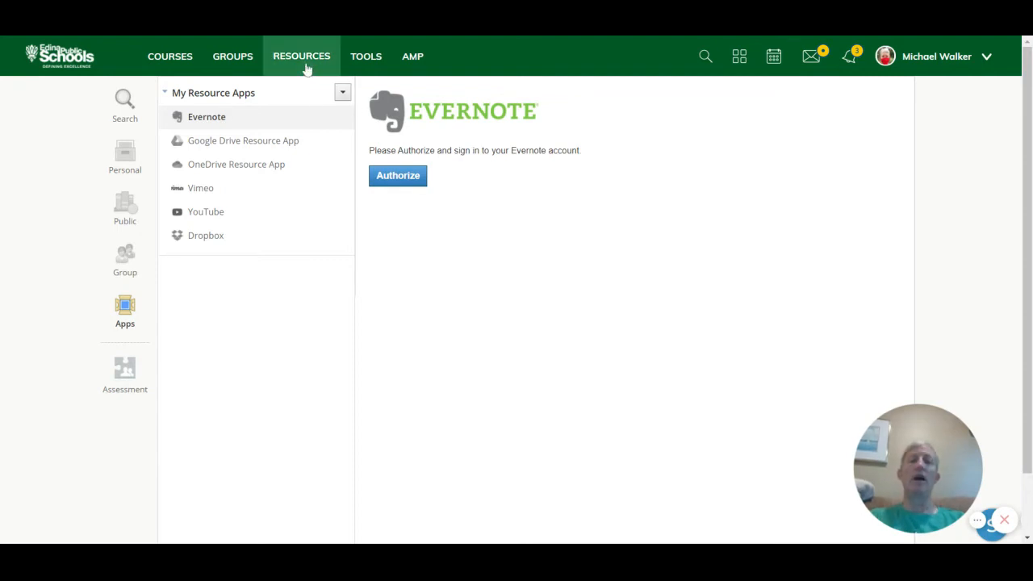
{"action": "mouse_move", "coordinate": [365, 55]}
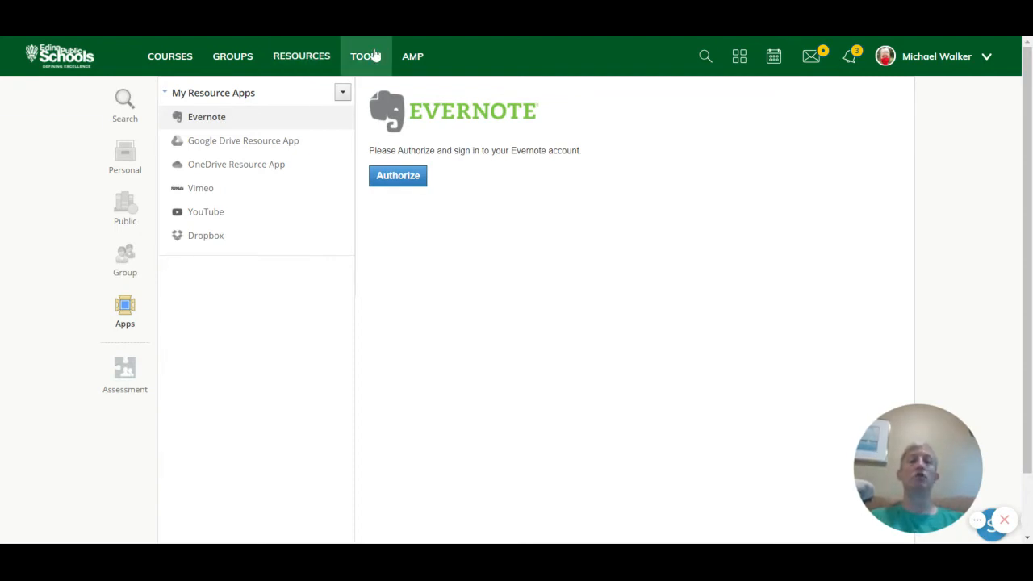
Go to the Advisor Dashboard from the Tools menu, awaiting a dependent search.
{"action": "left_click", "coordinate": [364, 55]}
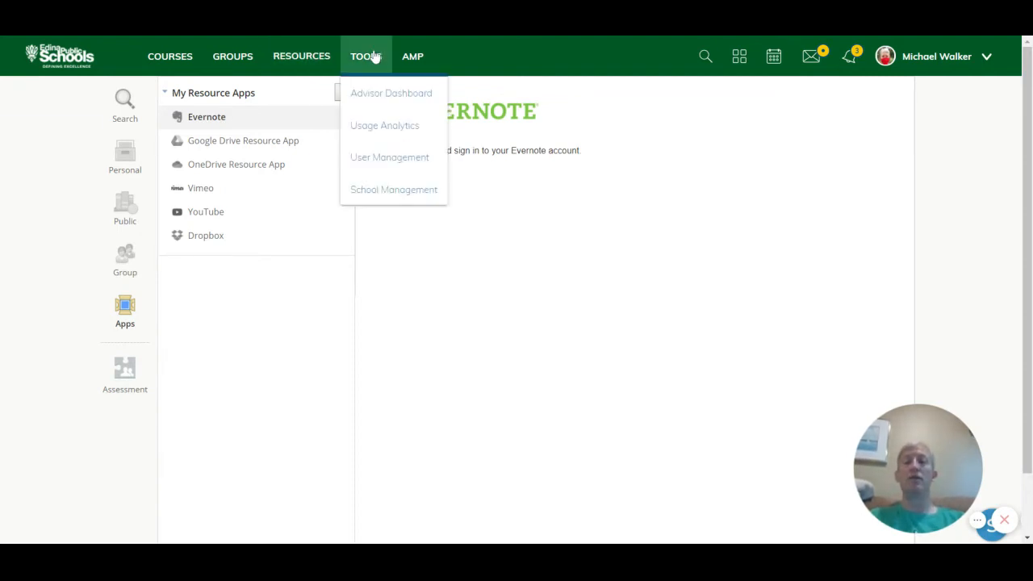
{"action": "mouse_move", "coordinate": [379, 92]}
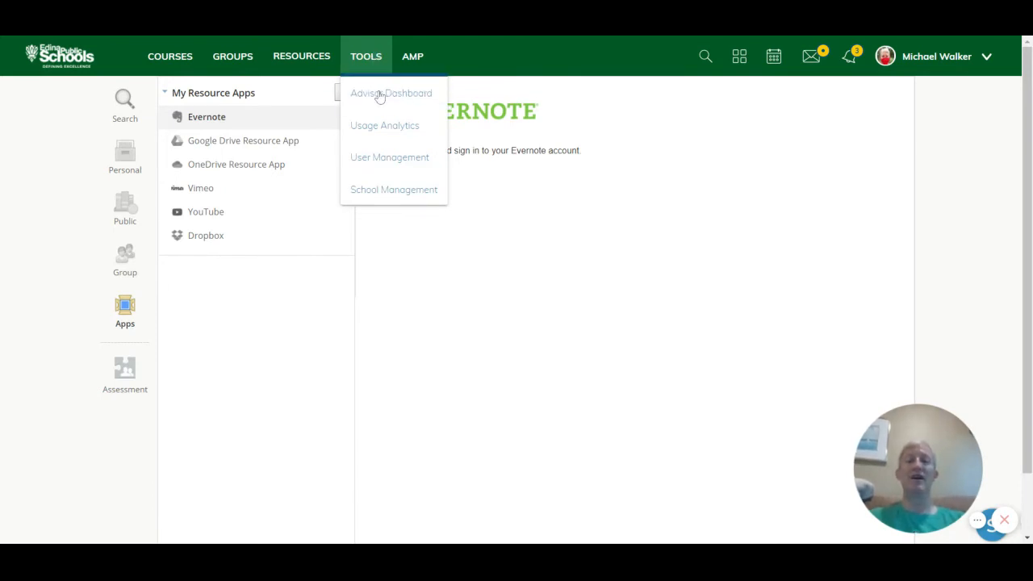
{"action": "left_click", "coordinate": [390, 92]}
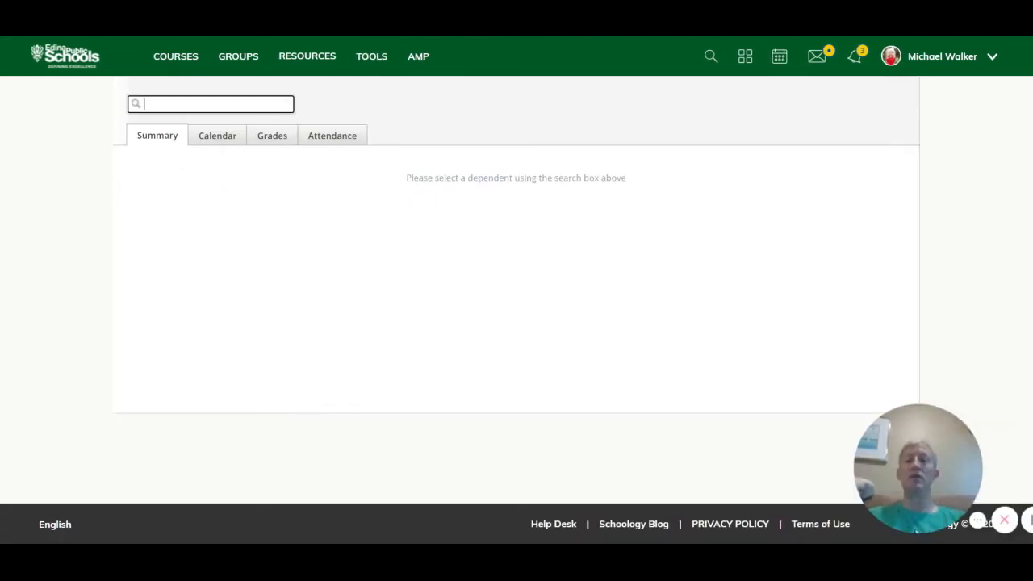
Search 'mou' and review Marvin Mouse's summary, then reopen the dashboard and search 'Mouse'.
{"action": "type", "text": "mouse"}
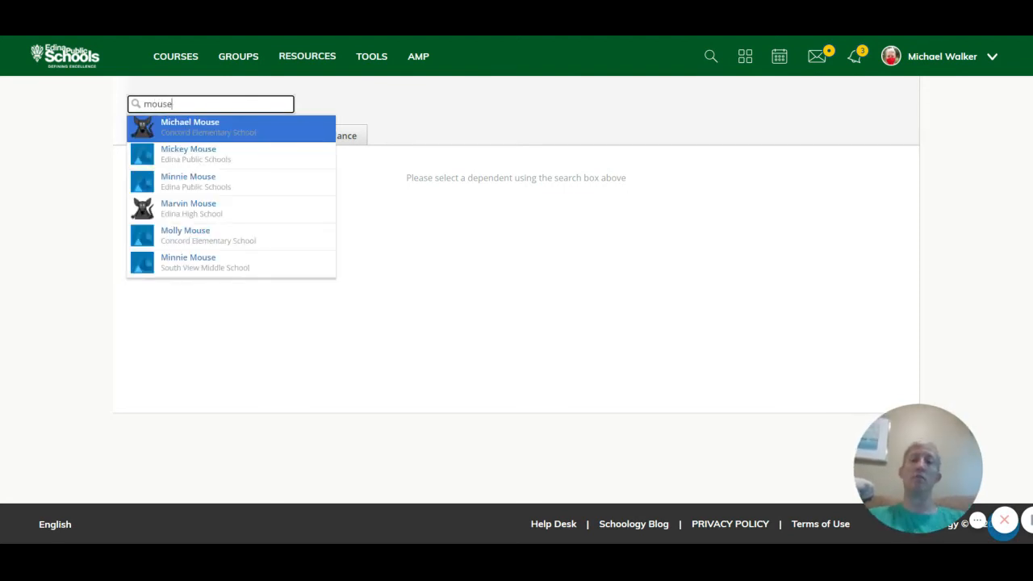
{"action": "mouse_move", "coordinate": [187, 209]}
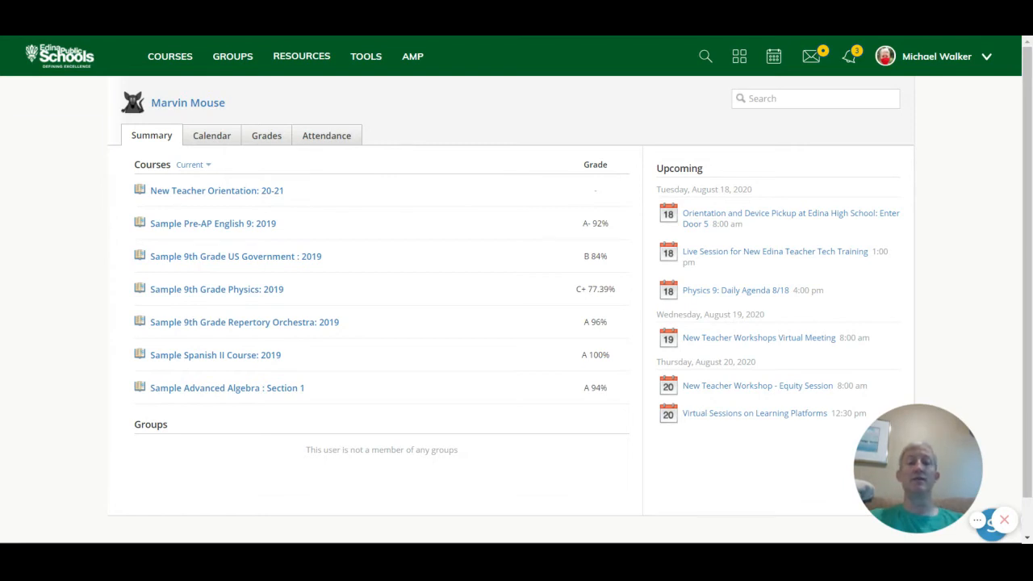
{"action": "mouse_move", "coordinate": [465, 251]}
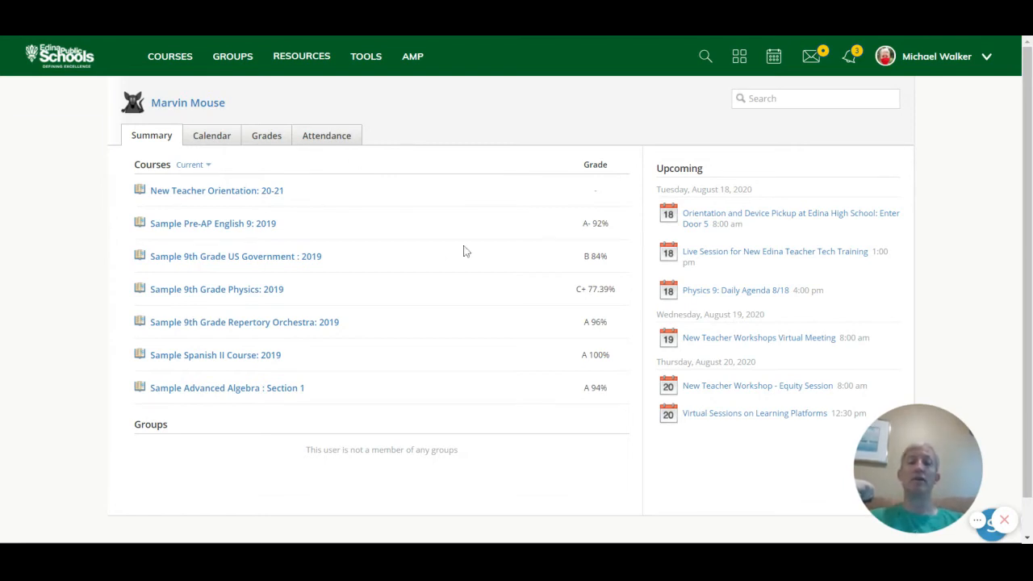
{"action": "mouse_move", "coordinate": [216, 187]}
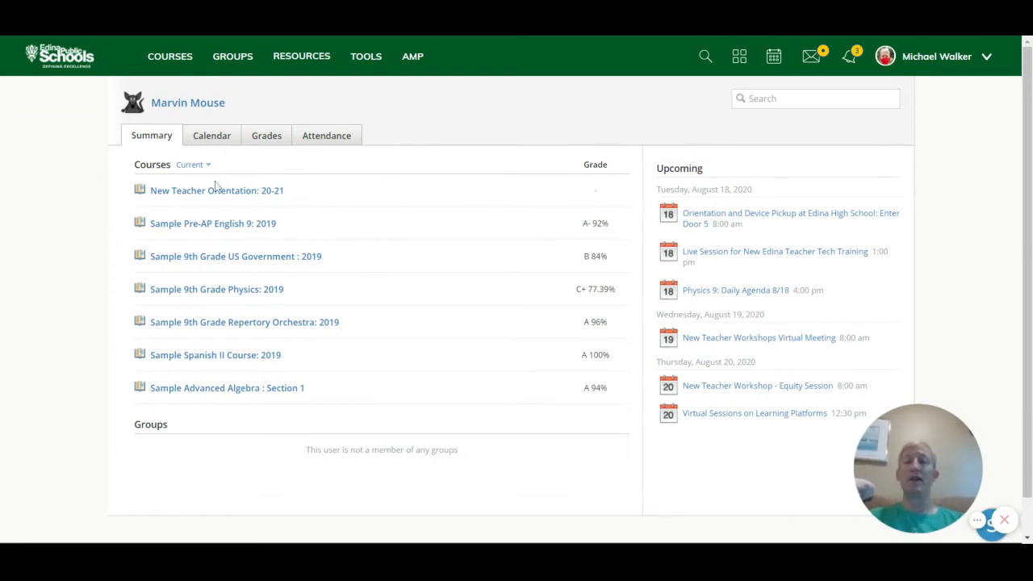
{"action": "mouse_move", "coordinate": [290, 419]}
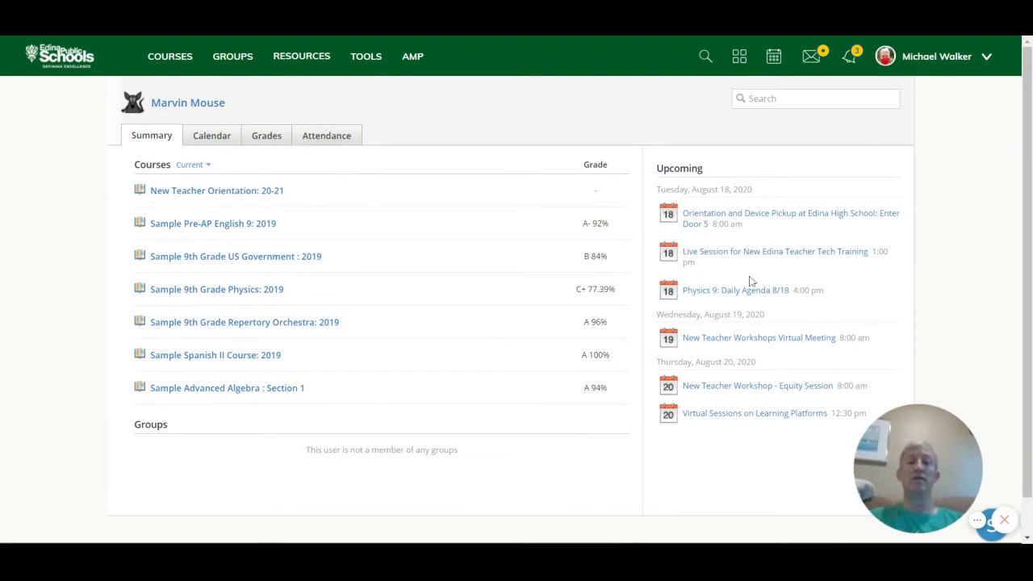
{"action": "mouse_move", "coordinate": [691, 152]}
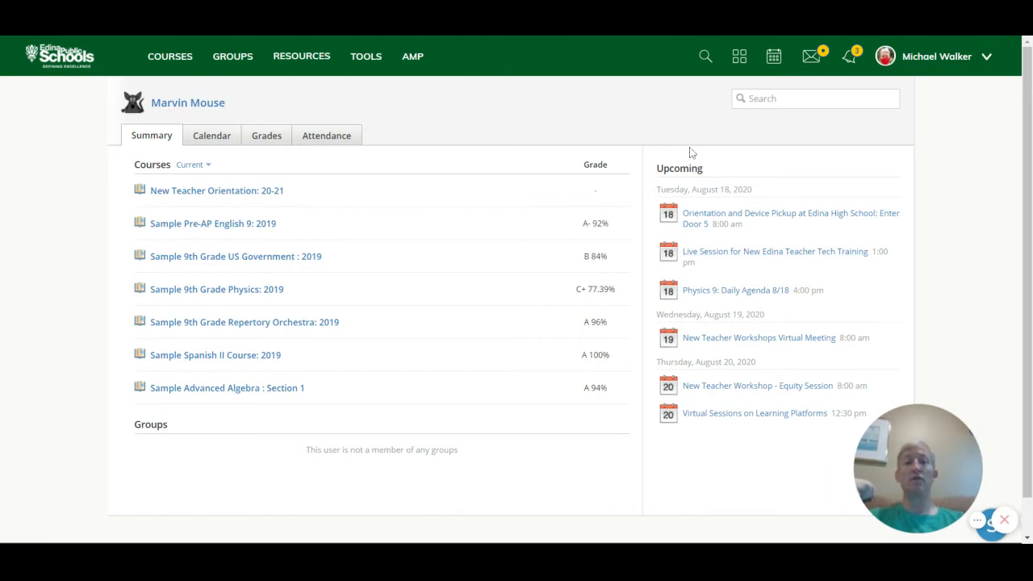
{"action": "mouse_move", "coordinate": [742, 179]}
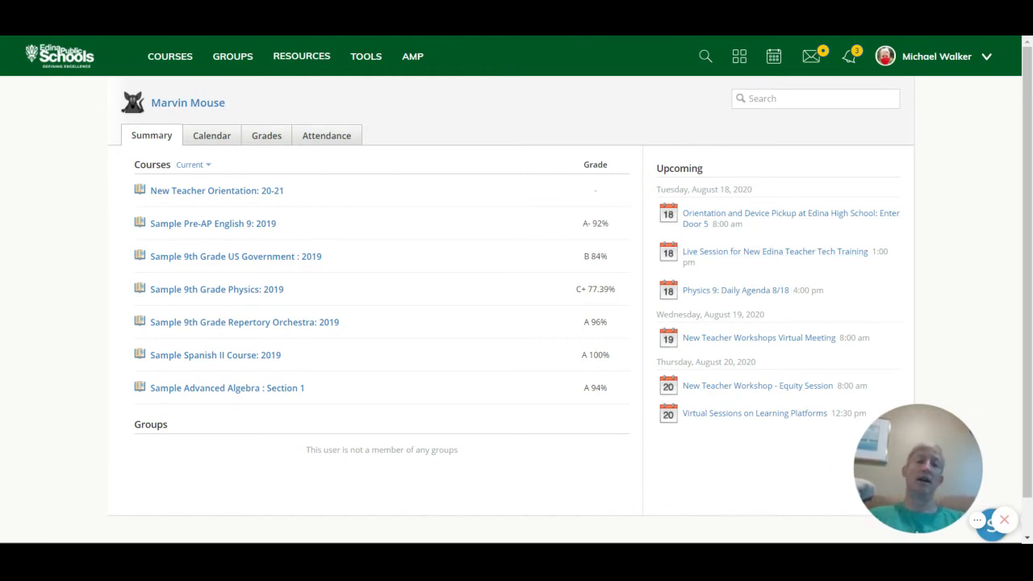
{"action": "mouse_move", "coordinate": [740, 204]}
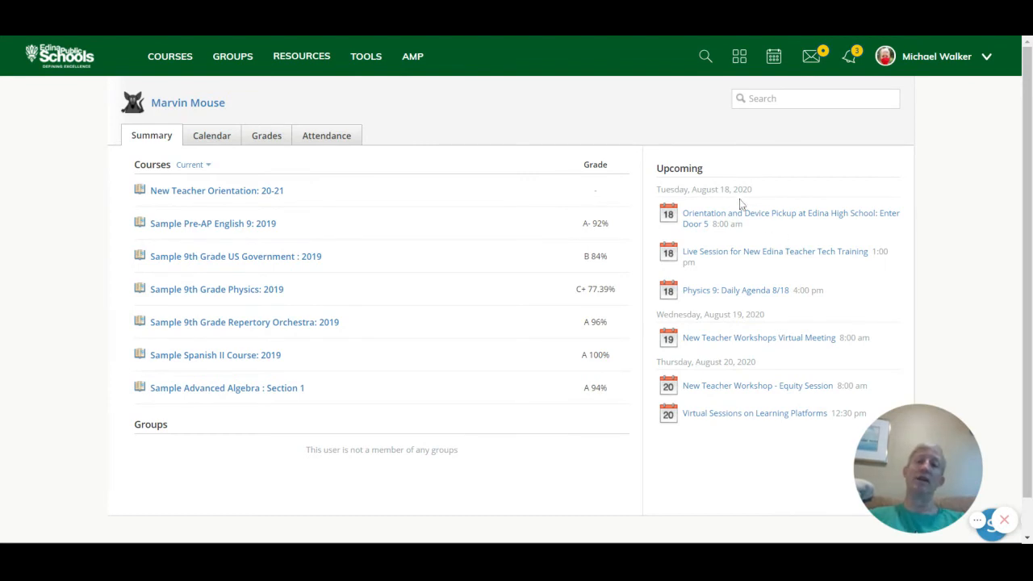
{"action": "mouse_move", "coordinate": [804, 152]}
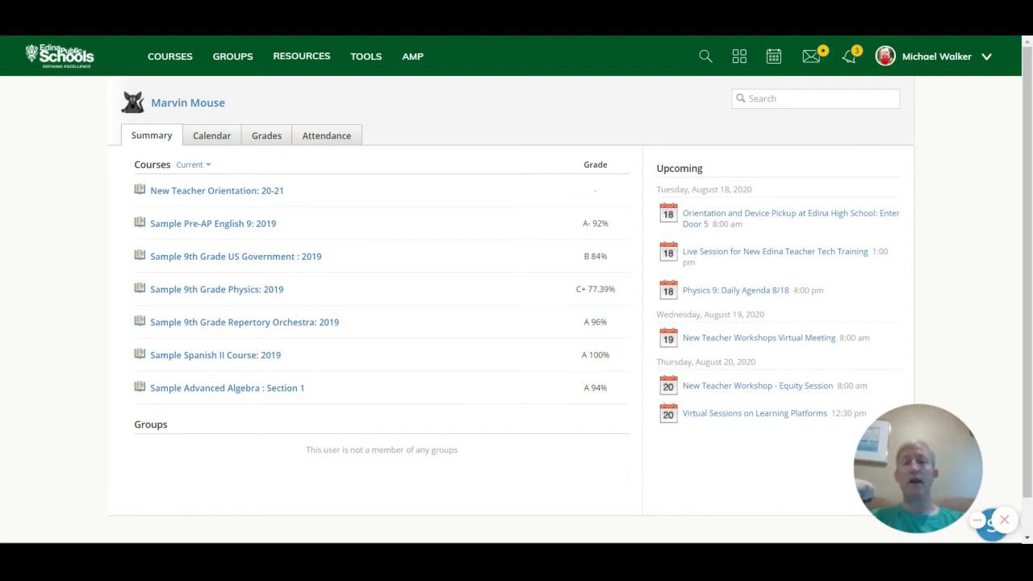
{"action": "left_click", "coordinate": [364, 55]}
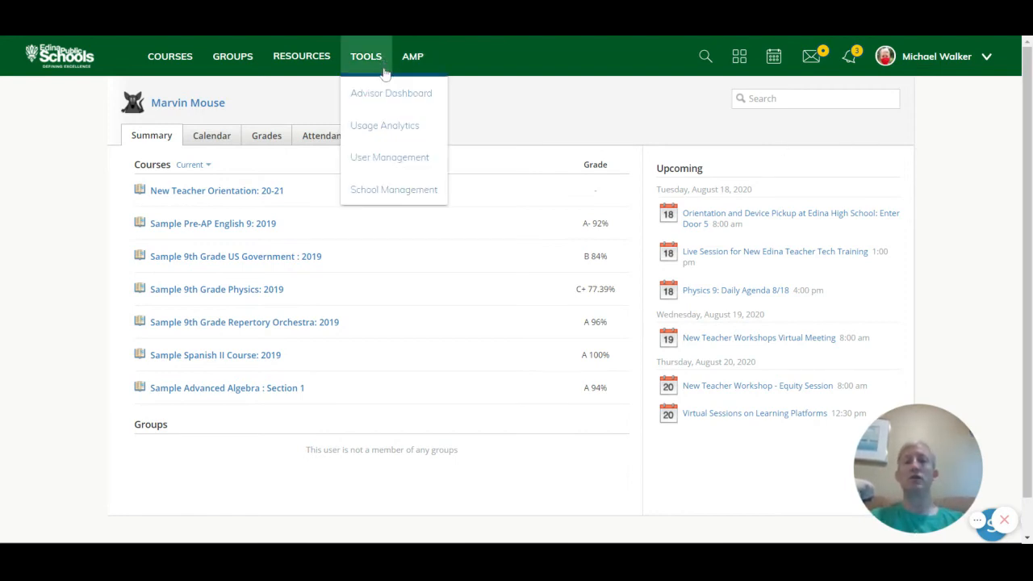
{"action": "mouse_move", "coordinate": [402, 99]}
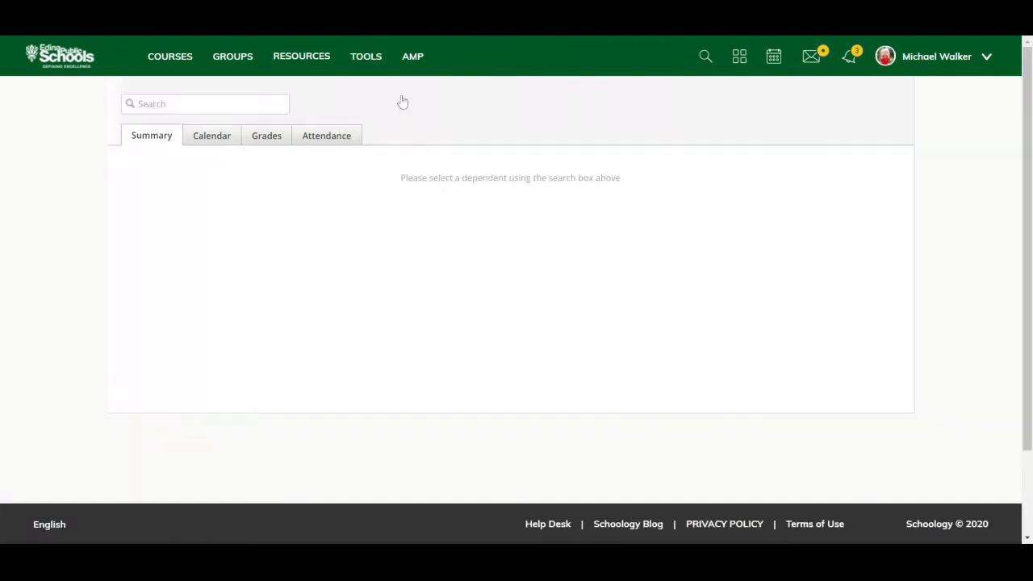
{"action": "left_click", "coordinate": [205, 103]}
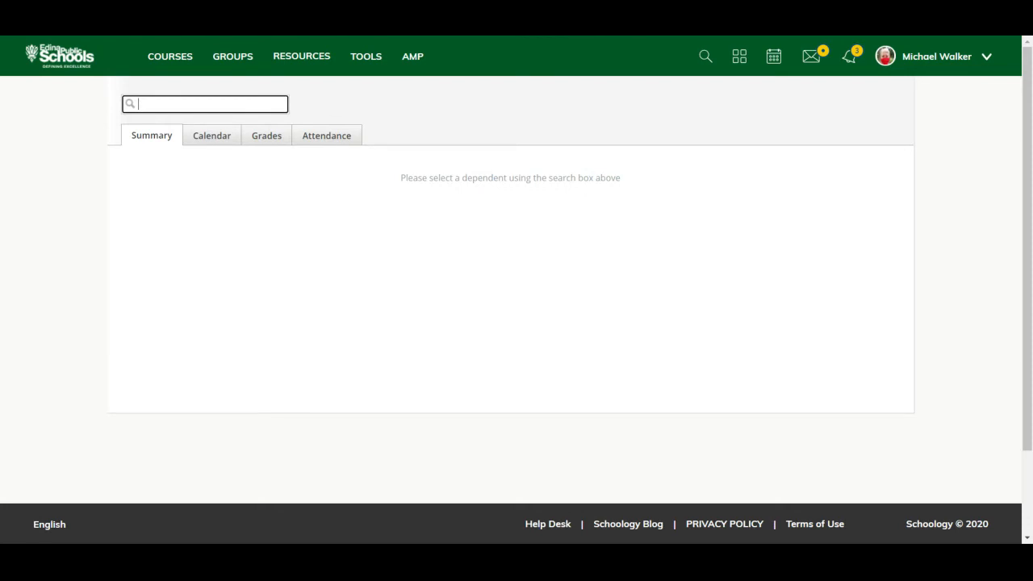
{"action": "type", "text": "Mouse"}
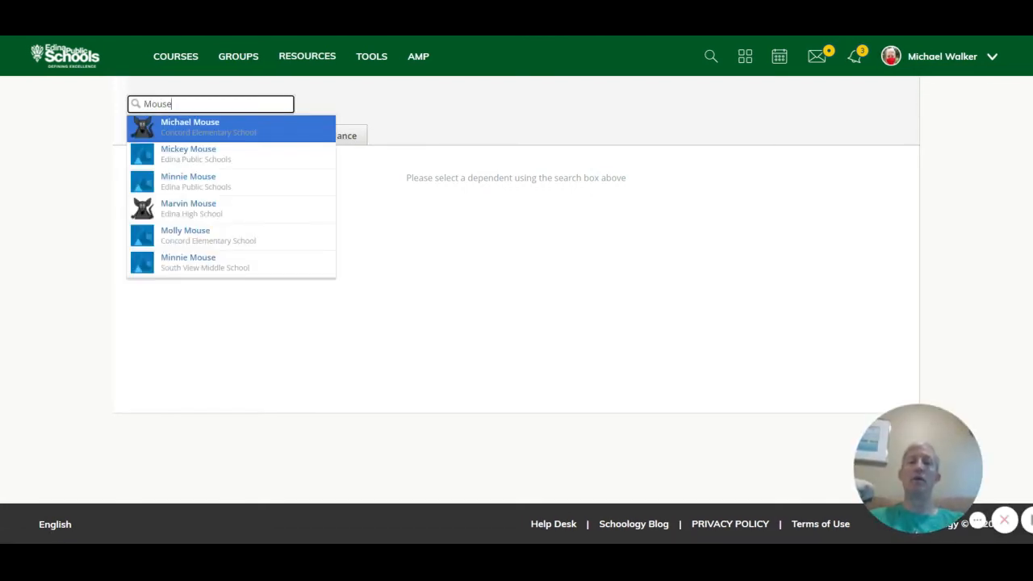
{"action": "mouse_move", "coordinate": [189, 208]}
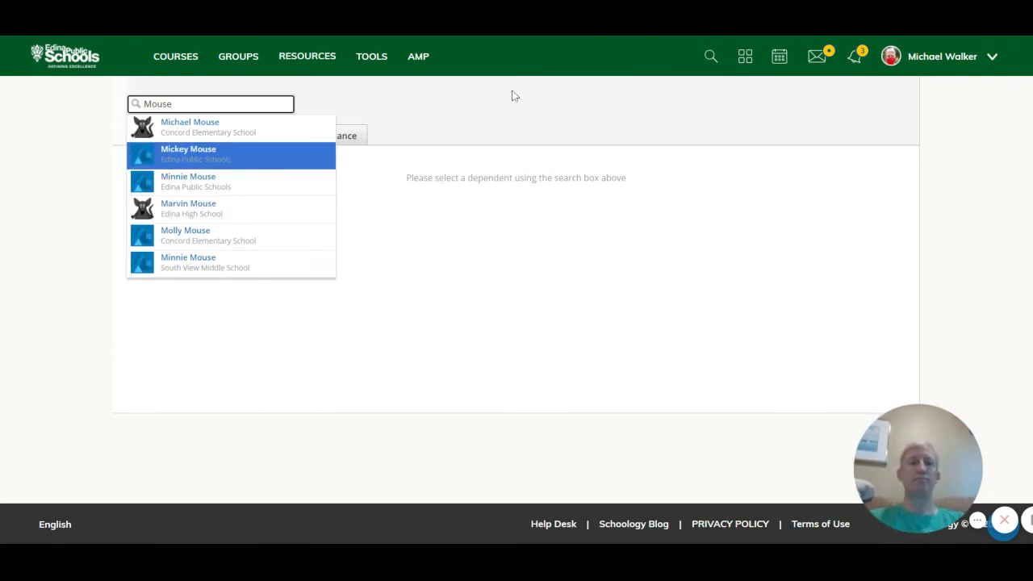
{"action": "mouse_move", "coordinate": [633, 104]}
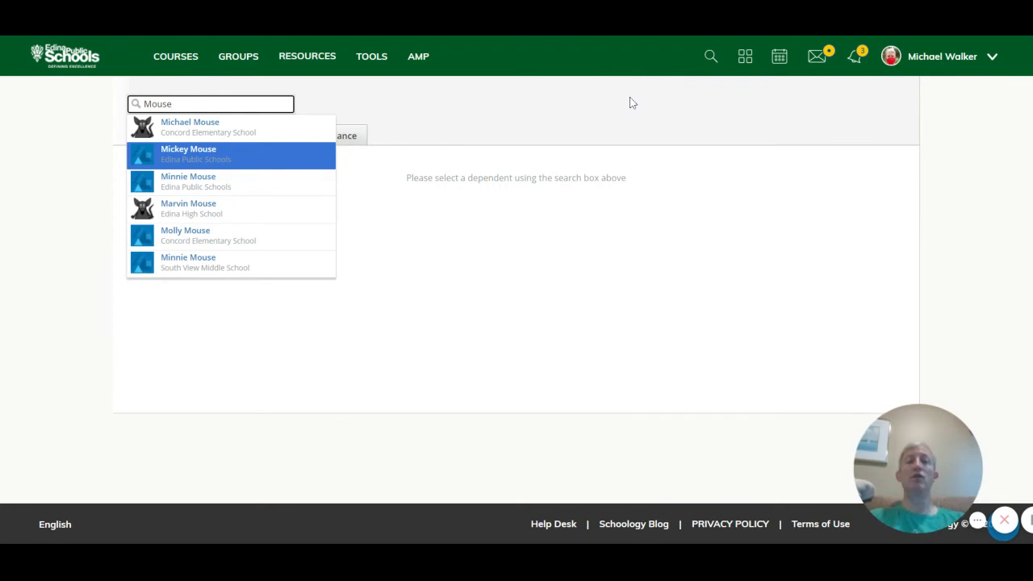
{"action": "mouse_move", "coordinate": [743, 54]}
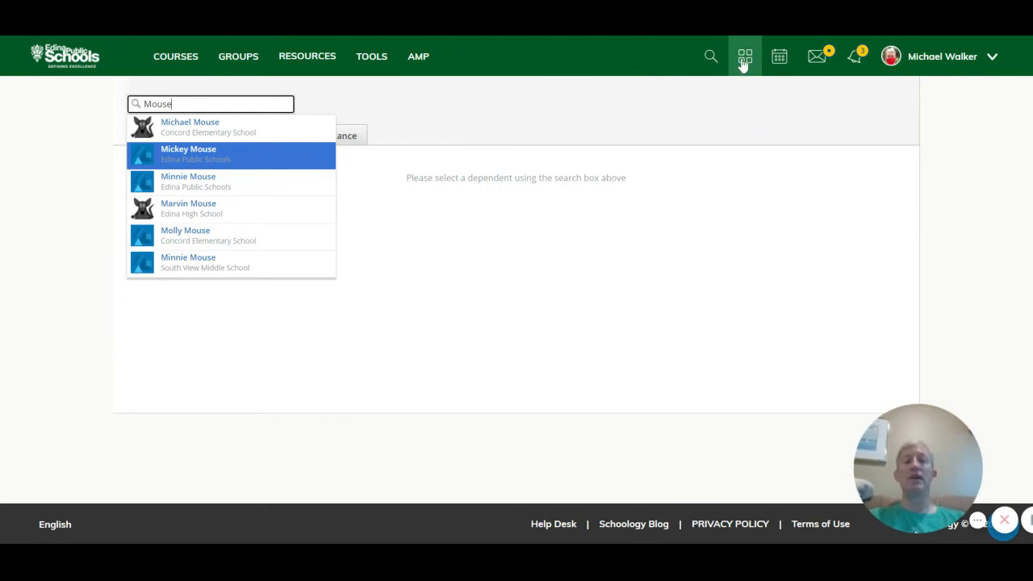
{"action": "left_click", "coordinate": [742, 54]}
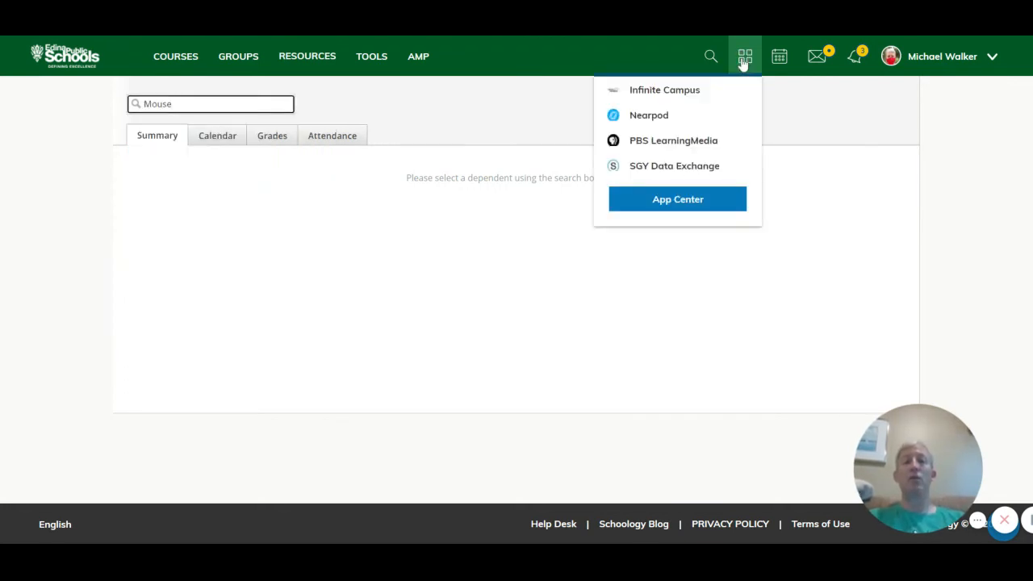
{"action": "mouse_move", "coordinate": [668, 171]}
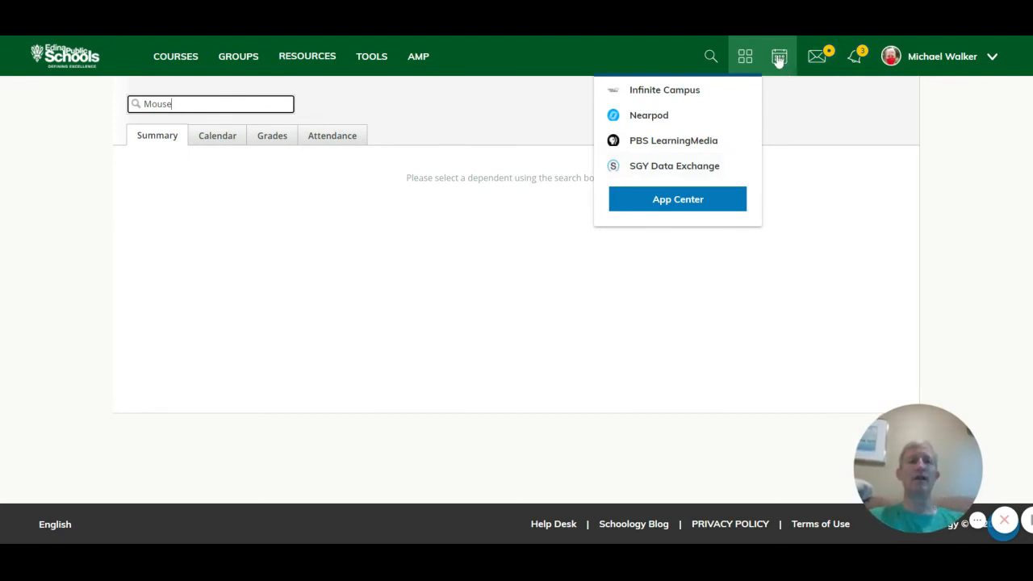
{"action": "left_click", "coordinate": [778, 55]}
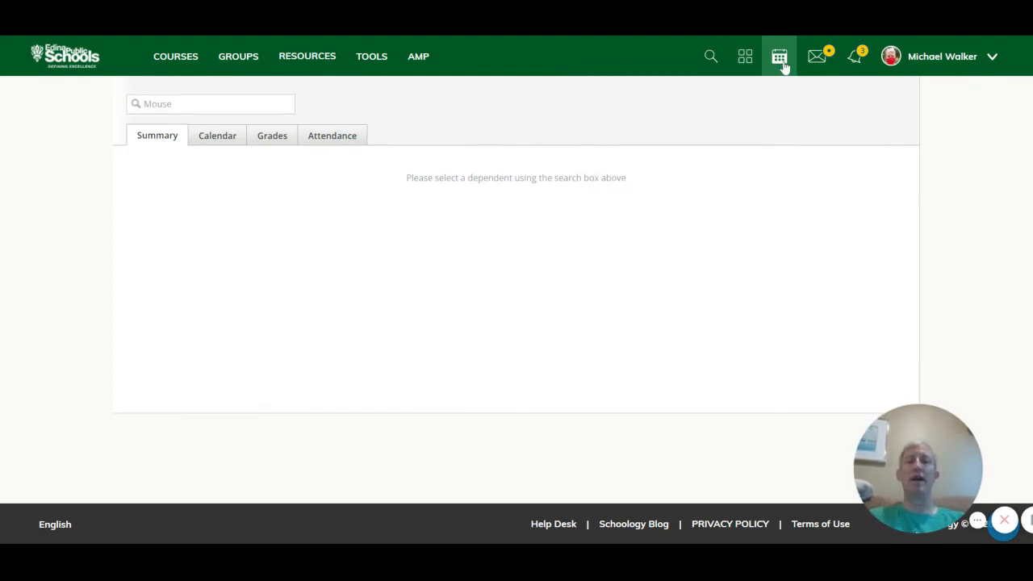
Show the August 2020 calendar and its list of course calendars.
{"action": "left_click", "coordinate": [778, 55]}
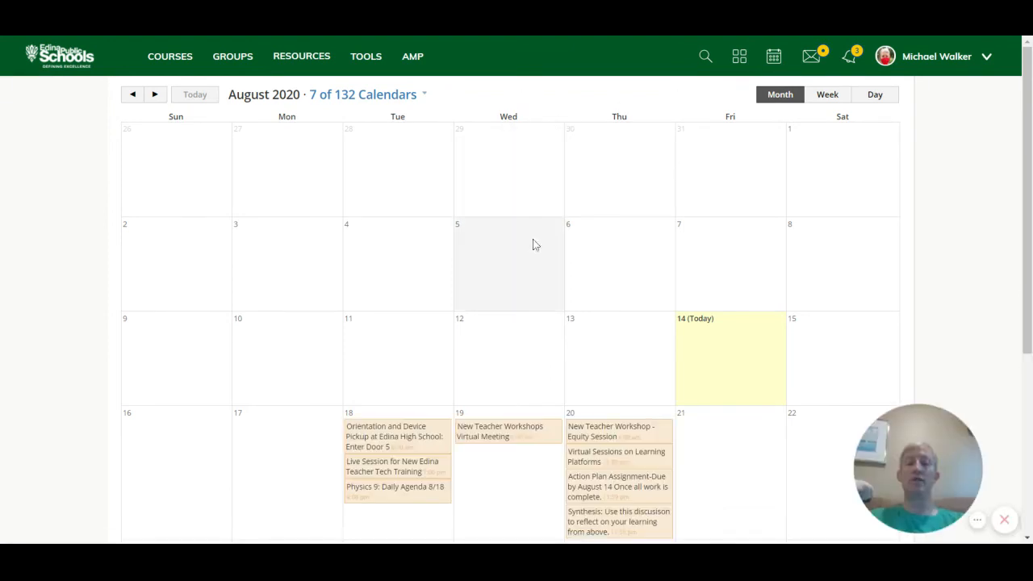
{"action": "scroll", "scroll_direction": "down", "scroll_amount": 3}
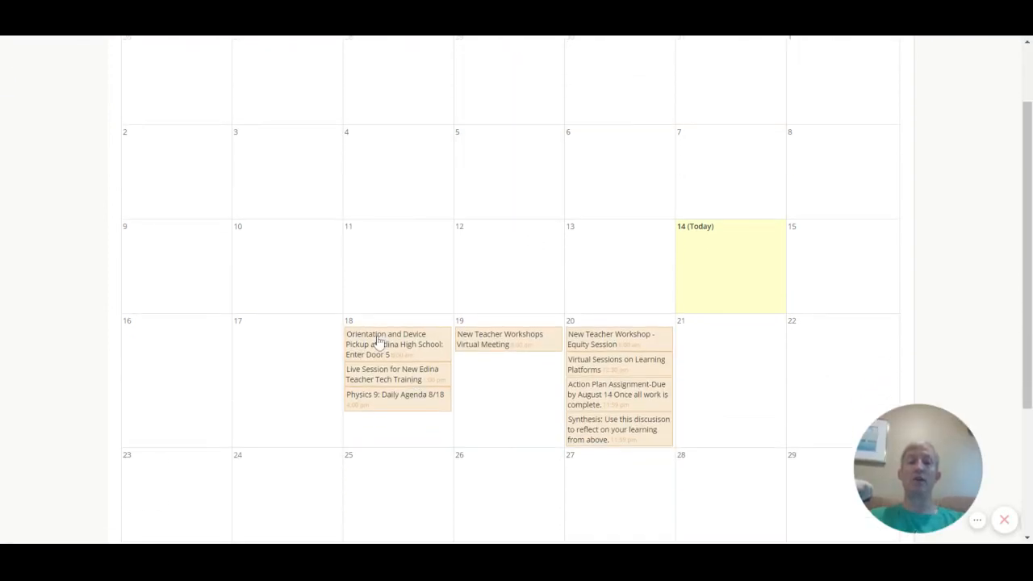
{"action": "mouse_move", "coordinate": [509, 240]}
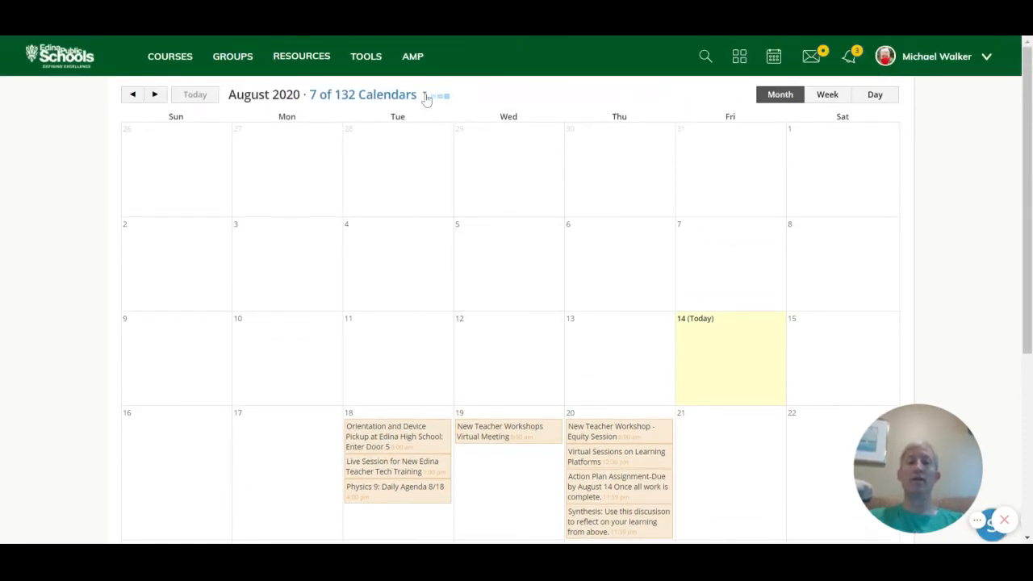
{"action": "left_click", "coordinate": [422, 94]}
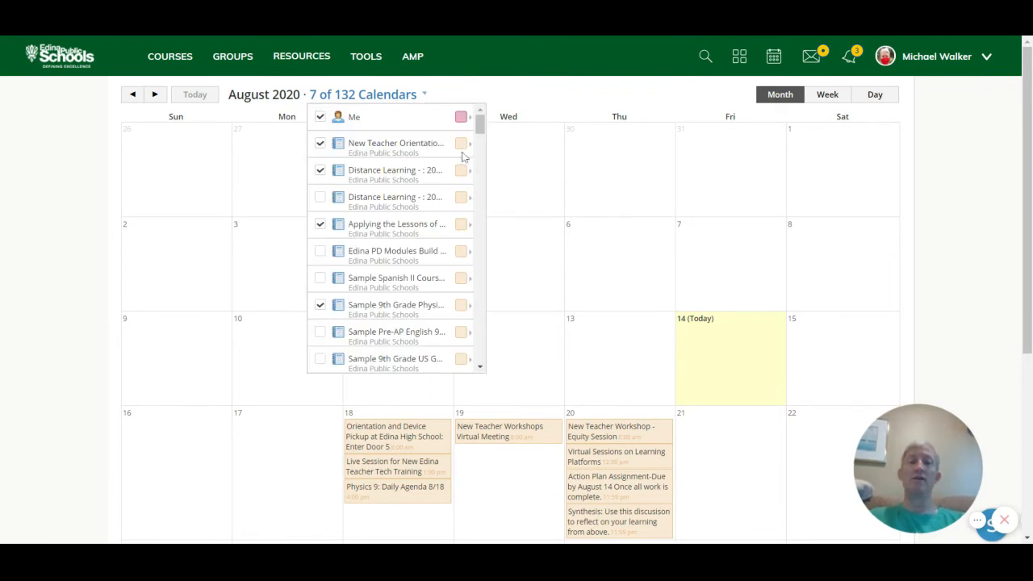
{"action": "mouse_move", "coordinate": [465, 150]}
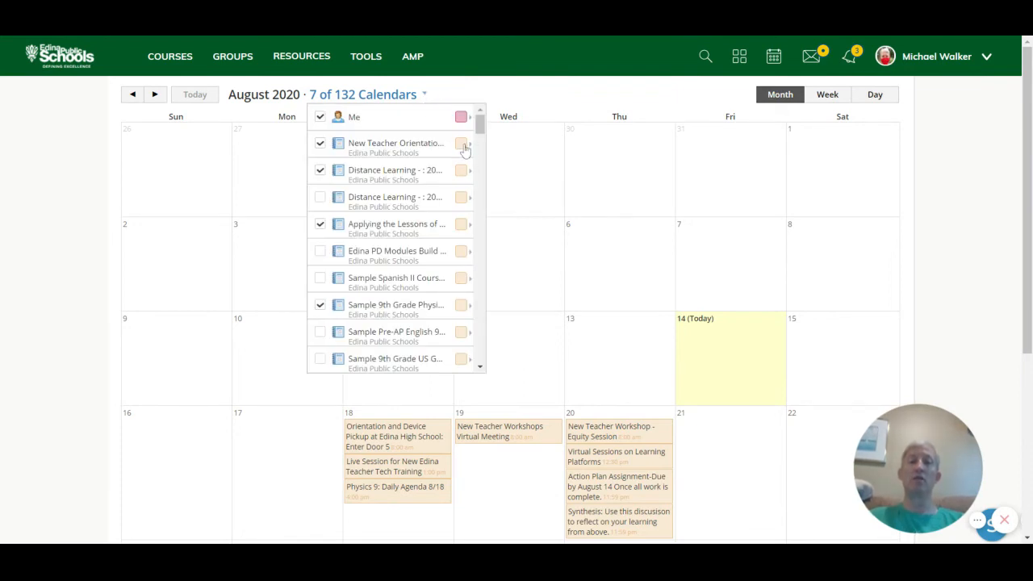
Recolour the first calendar green and the second pink, then review another calendar's colours.
{"action": "left_click", "coordinate": [461, 142]}
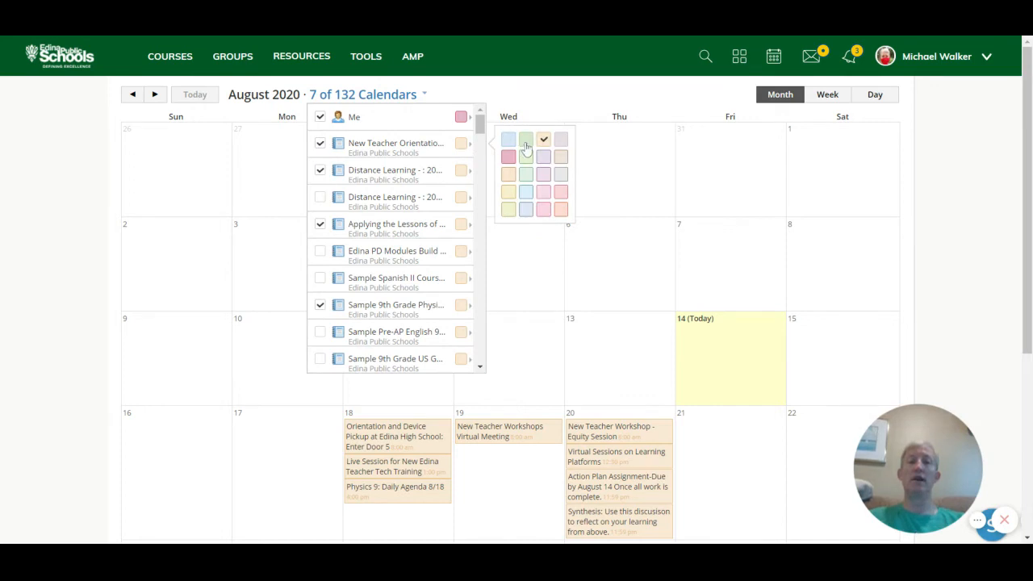
{"action": "left_click", "coordinate": [526, 155]}
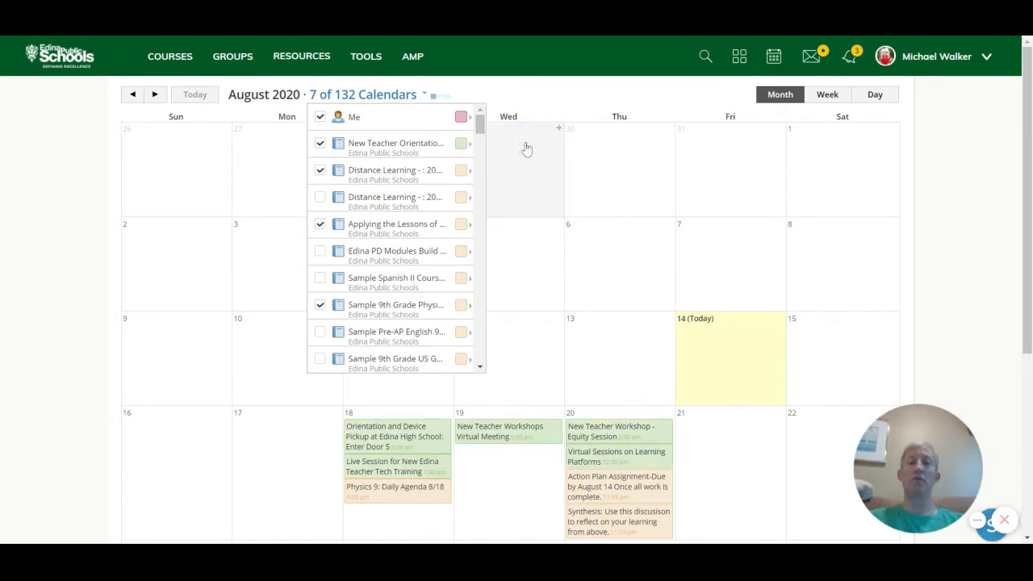
{"action": "mouse_move", "coordinate": [635, 449]}
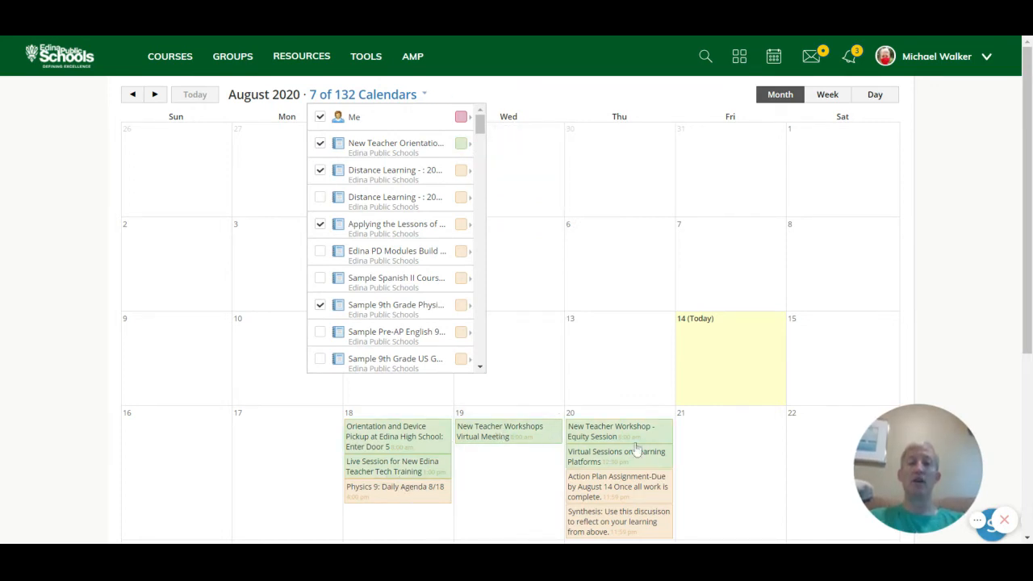
{"action": "mouse_move", "coordinate": [478, 219]}
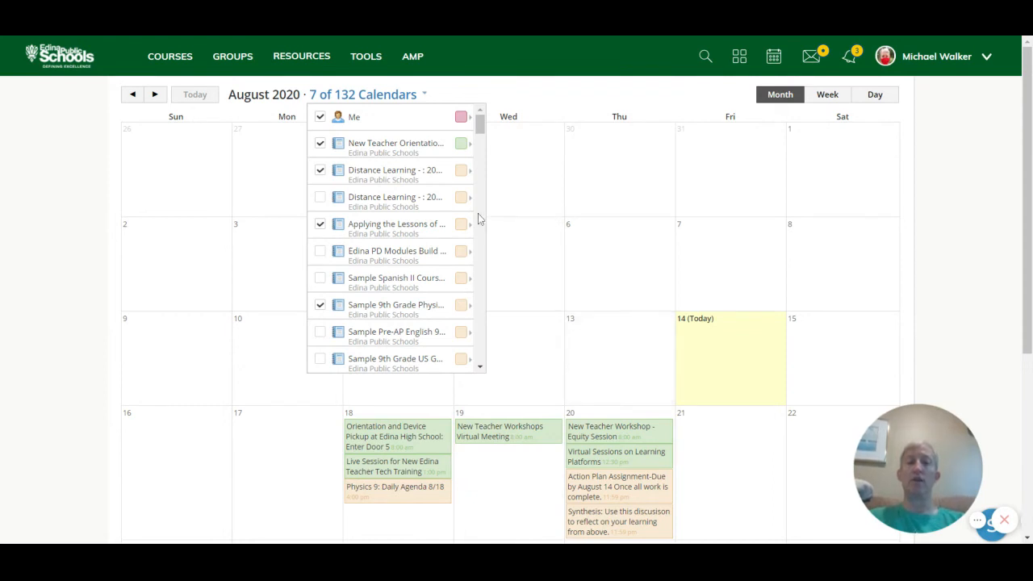
{"action": "left_click", "coordinate": [462, 171]}
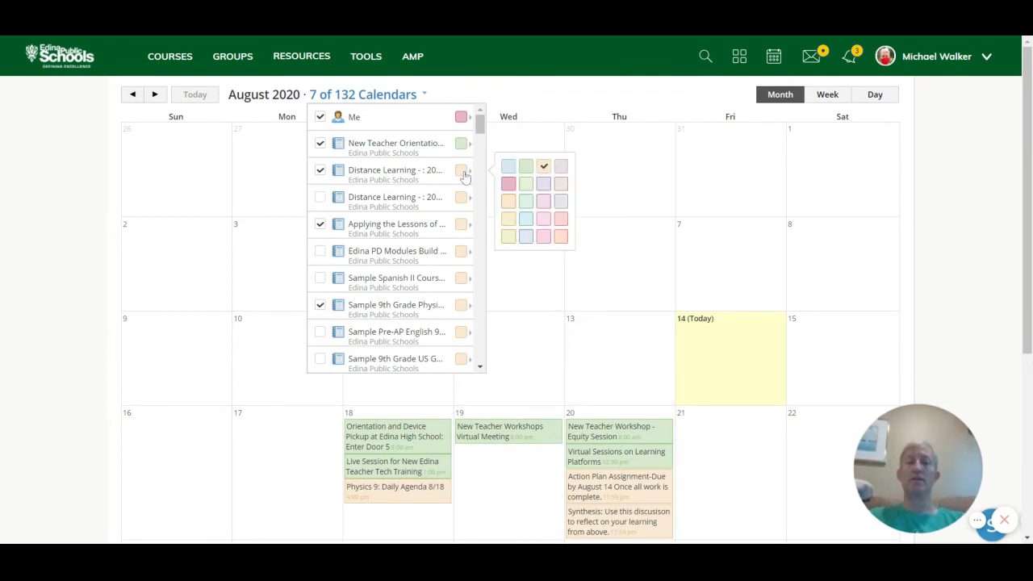
{"action": "left_click", "coordinate": [509, 184]}
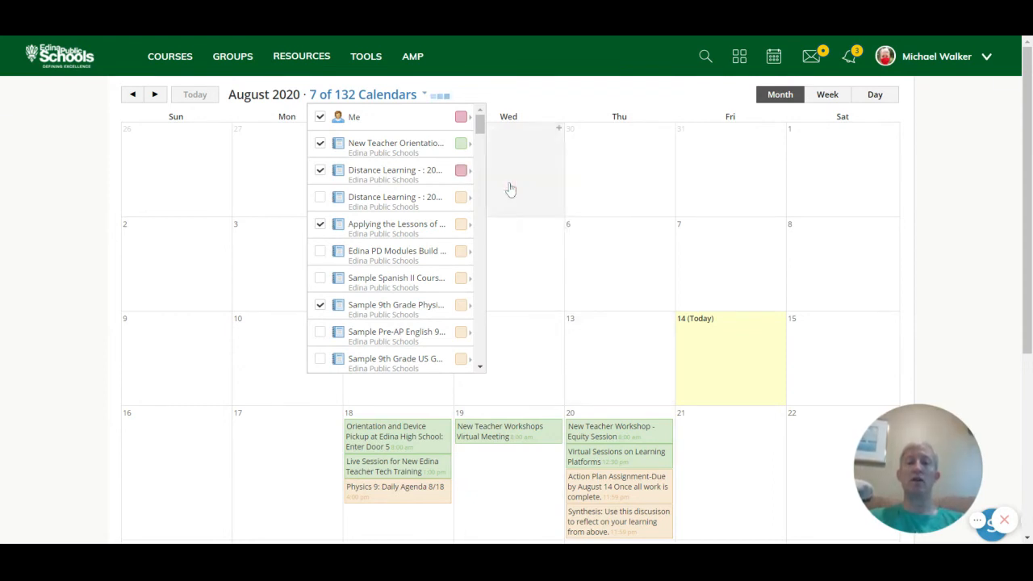
{"action": "left_click", "coordinate": [461, 224]}
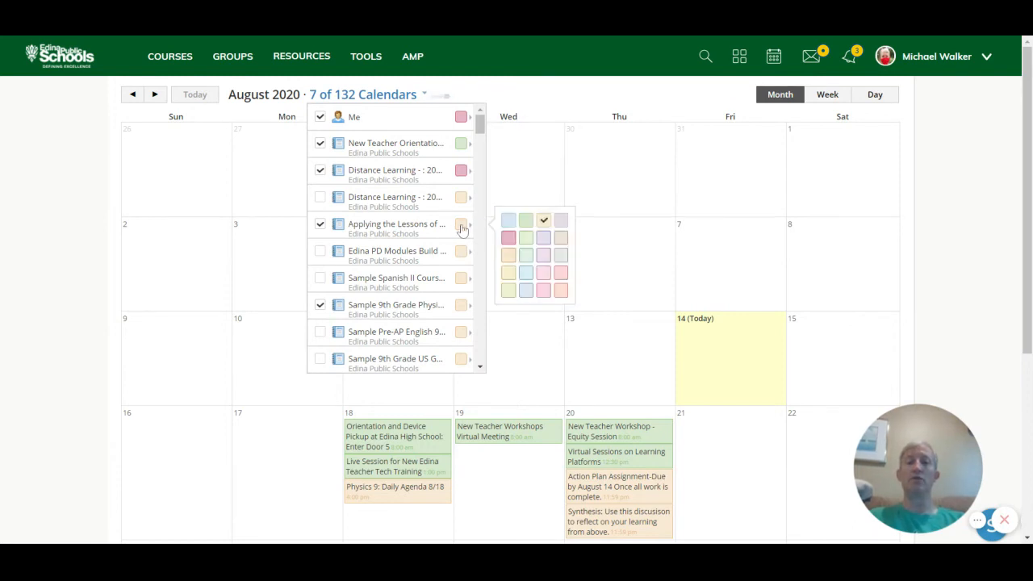
{"action": "mouse_move", "coordinate": [561, 271]}
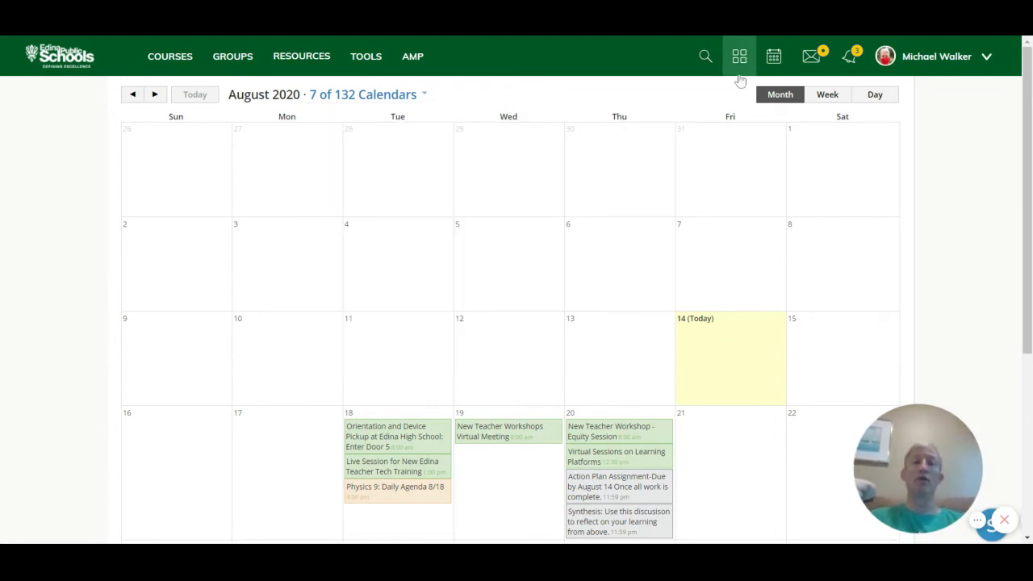
{"action": "scroll", "scroll_direction": "down", "scroll_amount": 3}
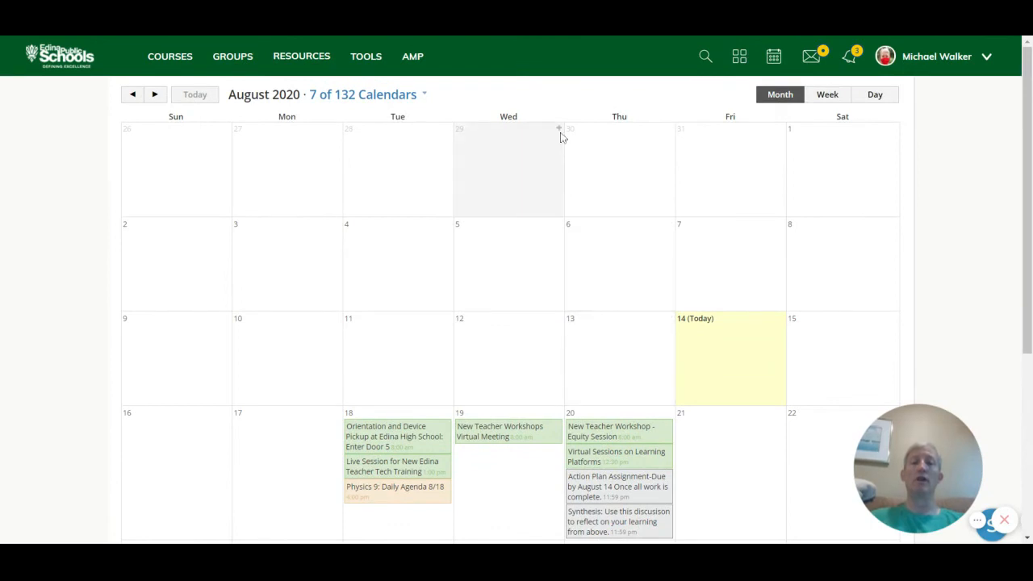
{"action": "mouse_move", "coordinate": [655, 107]}
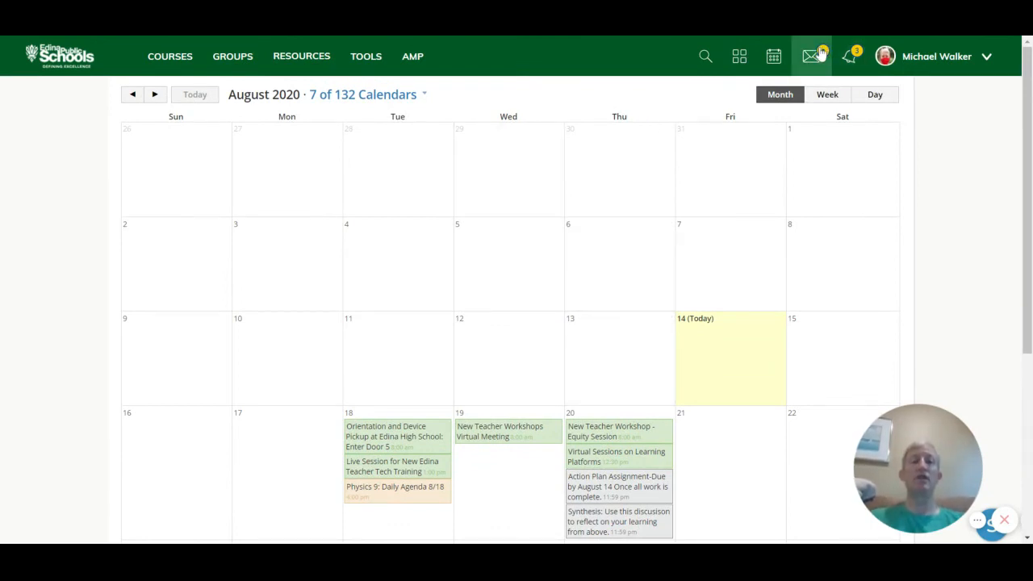
Preview recent messages, then return to the Sample 9th Grade Physics: 2019 course page.
{"action": "left_click", "coordinate": [813, 55]}
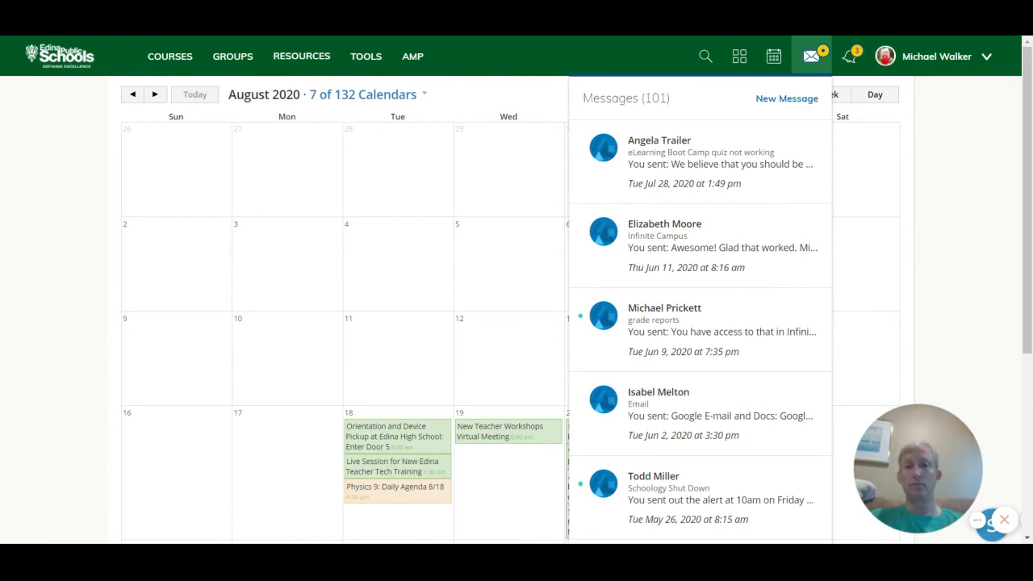
{"action": "left_click", "coordinate": [170, 55]}
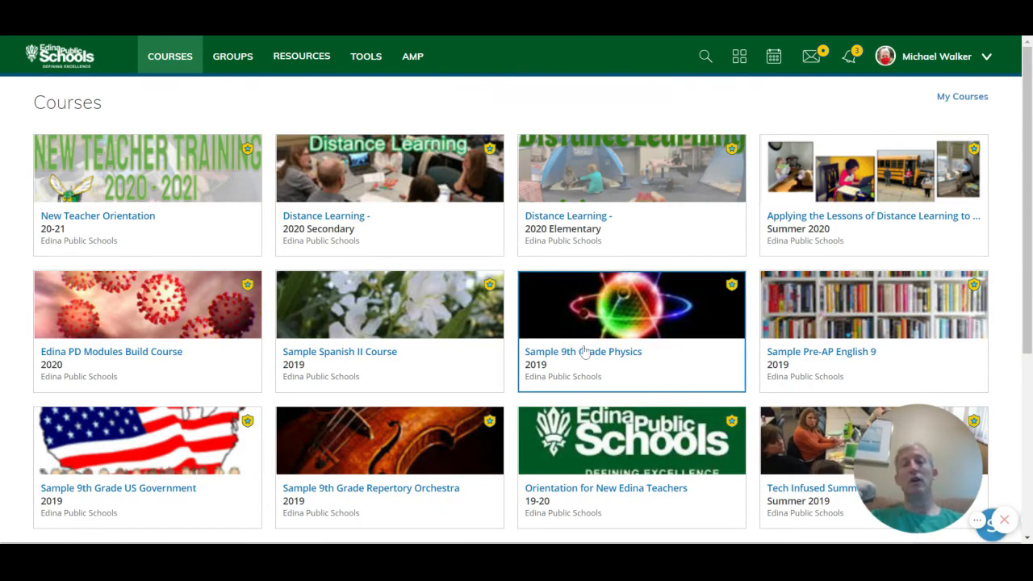
{"action": "left_click", "coordinate": [582, 351]}
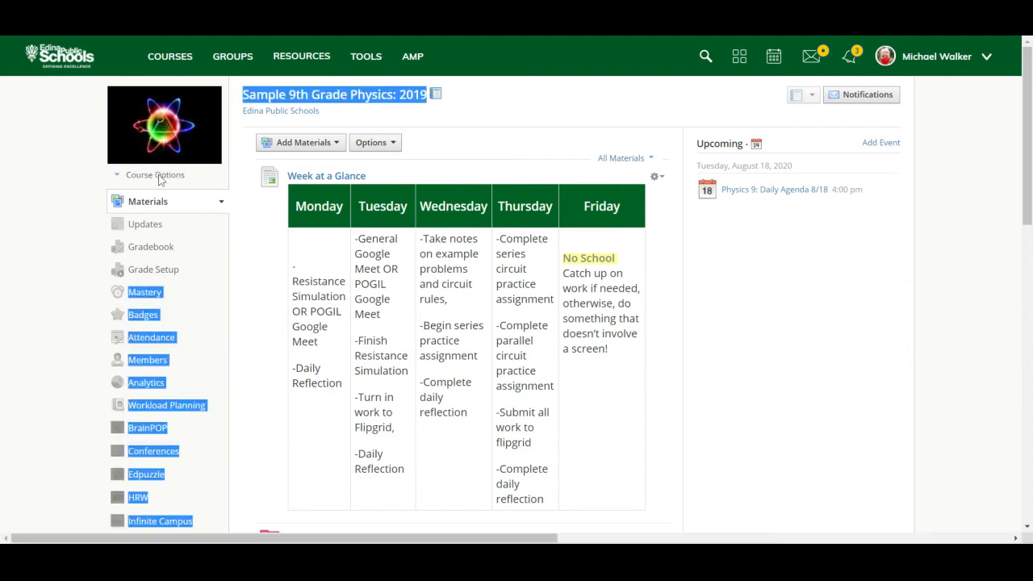
{"action": "left_click", "coordinate": [154, 174]}
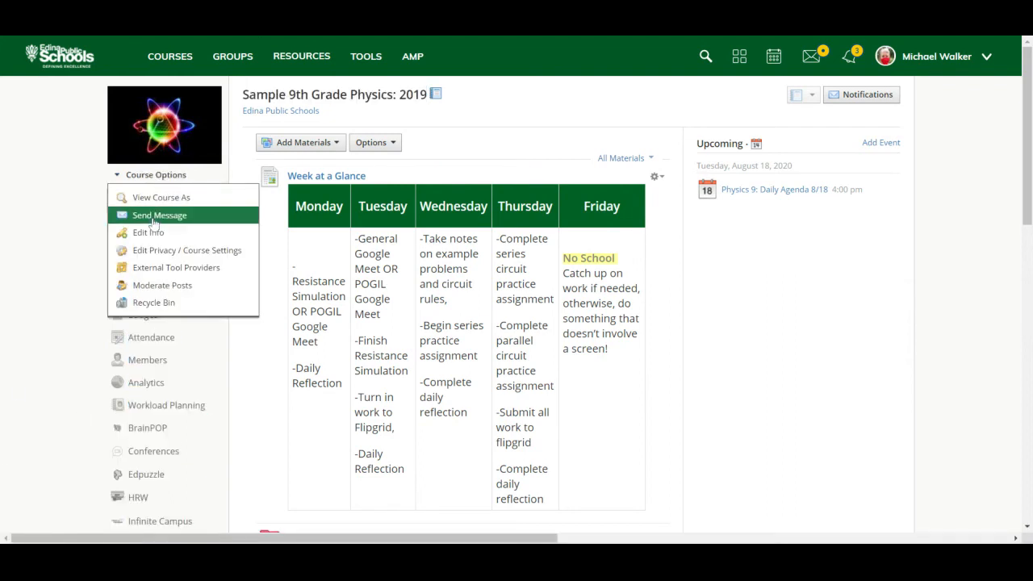
{"action": "left_click", "coordinate": [158, 214]}
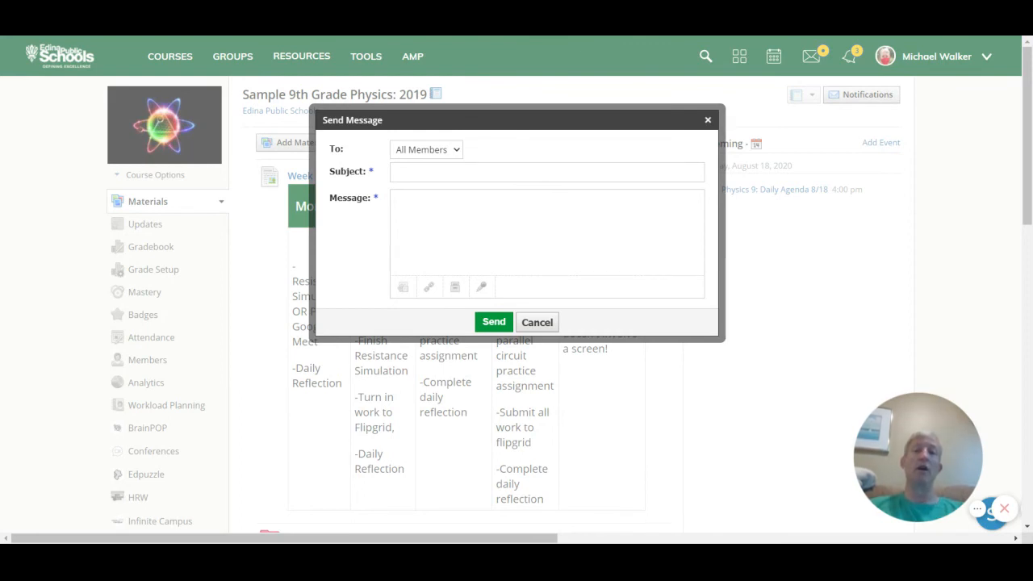
{"action": "left_click", "coordinate": [546, 171]}
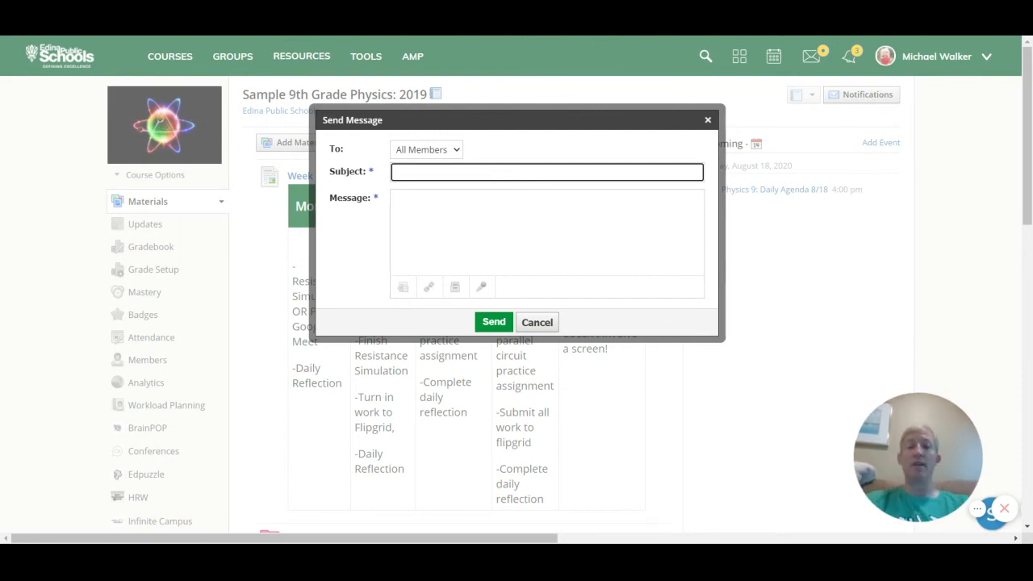
{"action": "type", "text": "Test"}
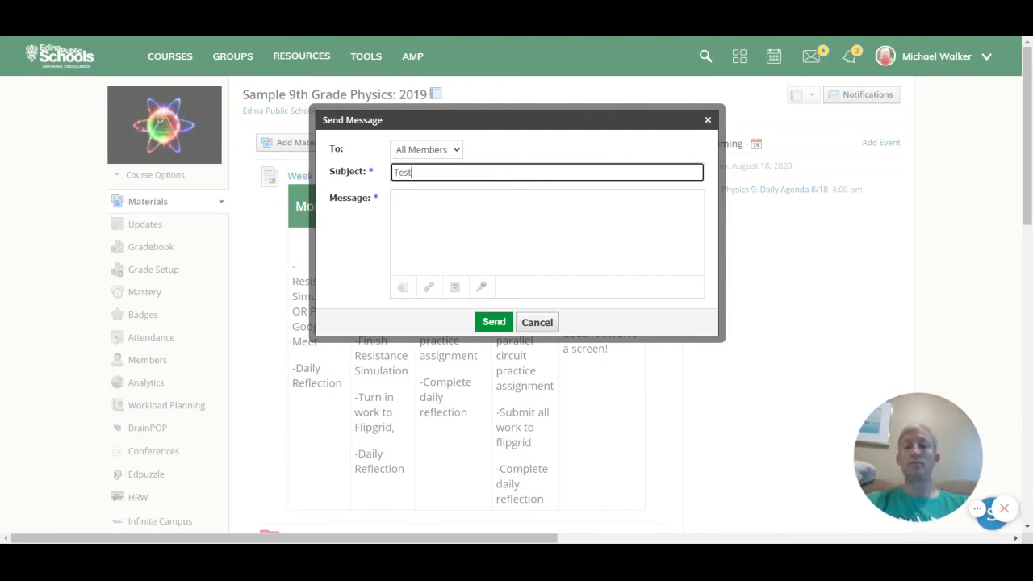
{"action": "type", "text": "Here is my messa"}
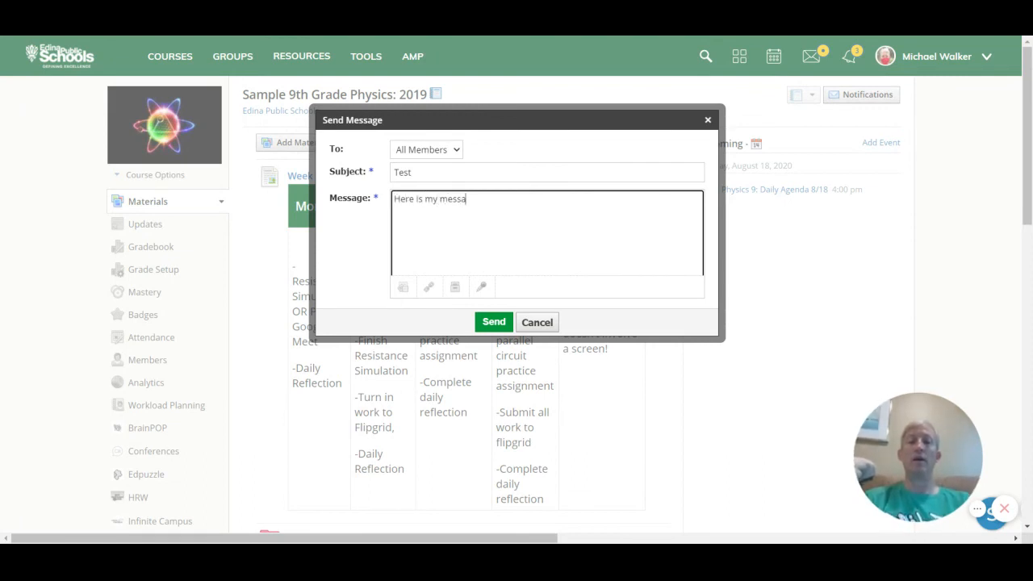
{"action": "type", "text": "ge"}
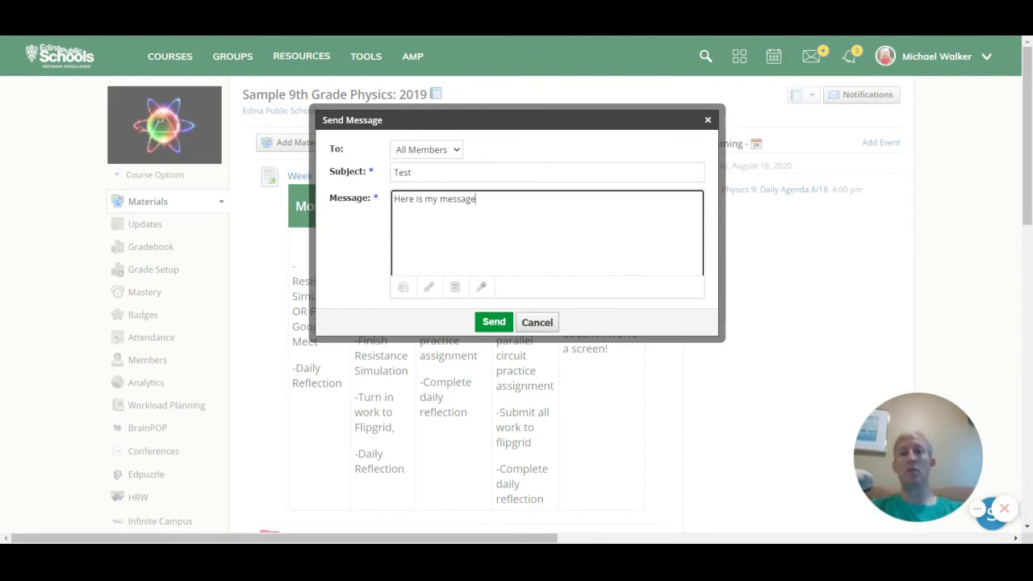
{"action": "mouse_move", "coordinate": [558, 326]}
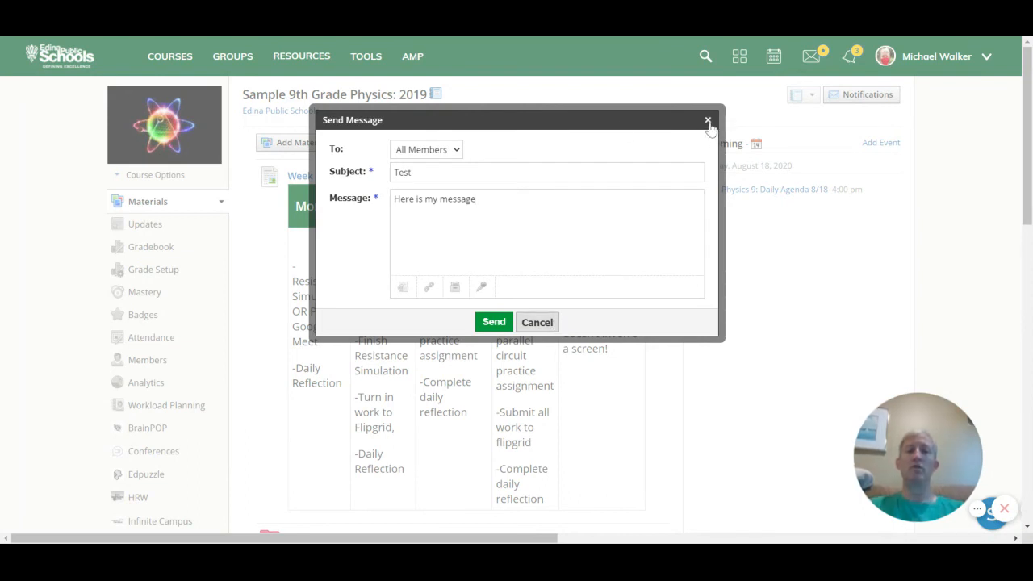
{"action": "left_click", "coordinate": [707, 119]}
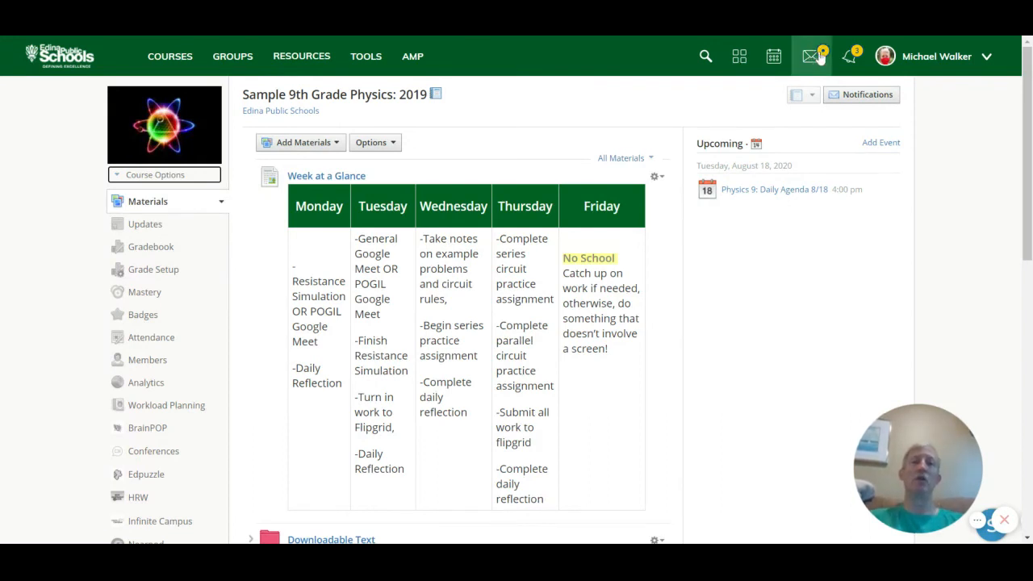
{"action": "mouse_move", "coordinate": [812, 54]}
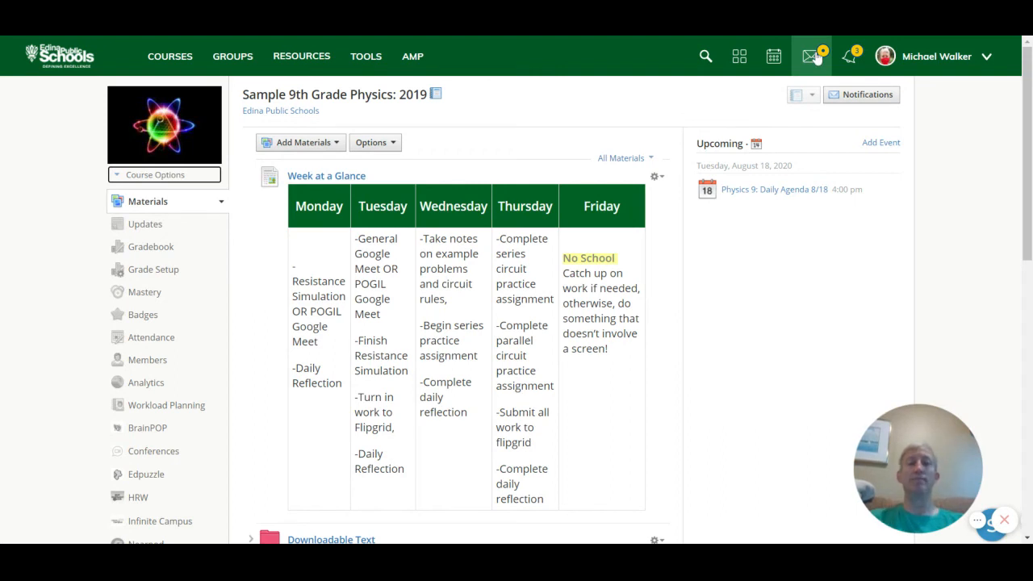
{"action": "left_click", "coordinate": [848, 55]}
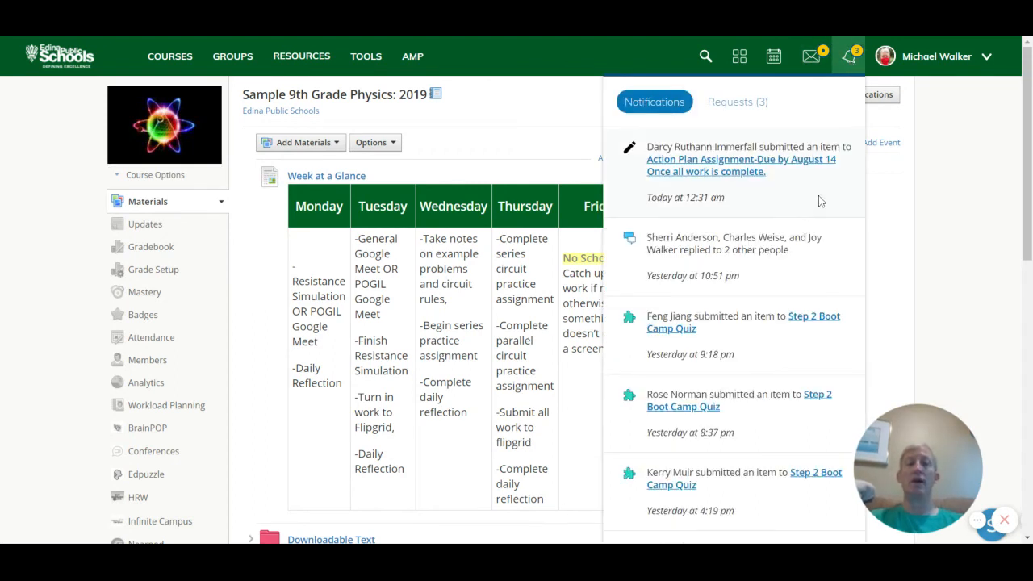
{"action": "mouse_move", "coordinate": [792, 197]}
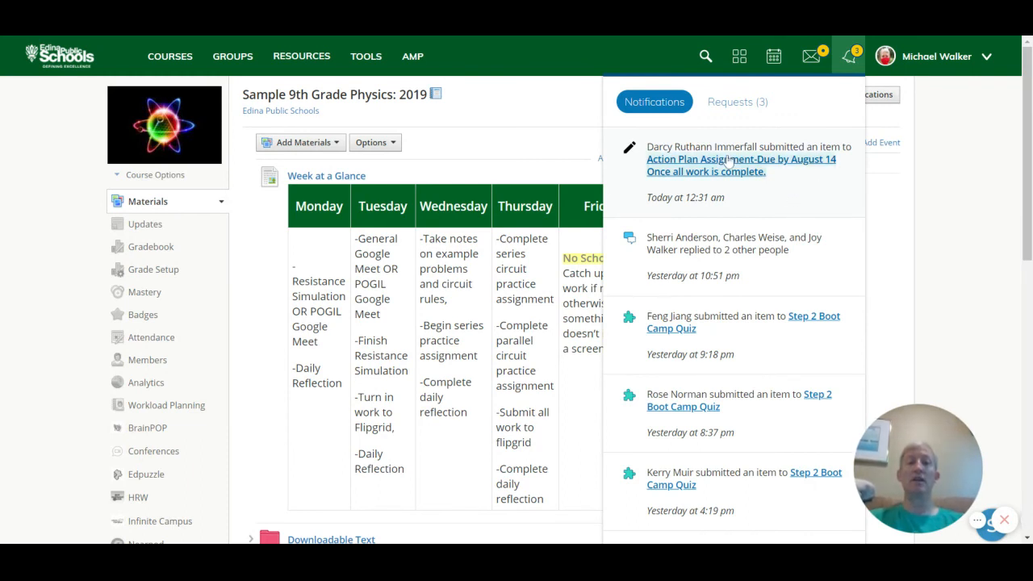
{"action": "mouse_move", "coordinate": [565, 117]}
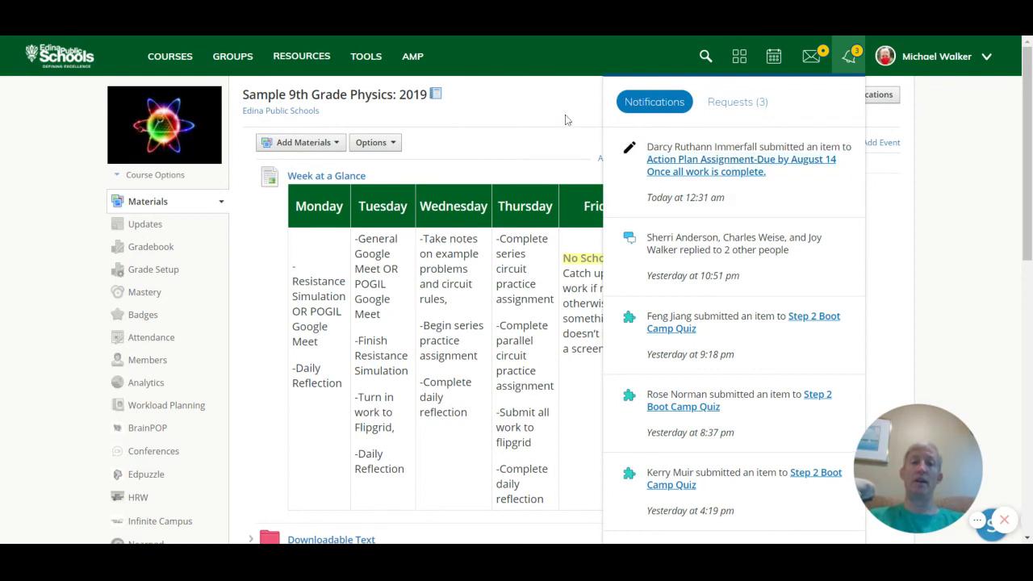
{"action": "left_click", "coordinate": [849, 55]}
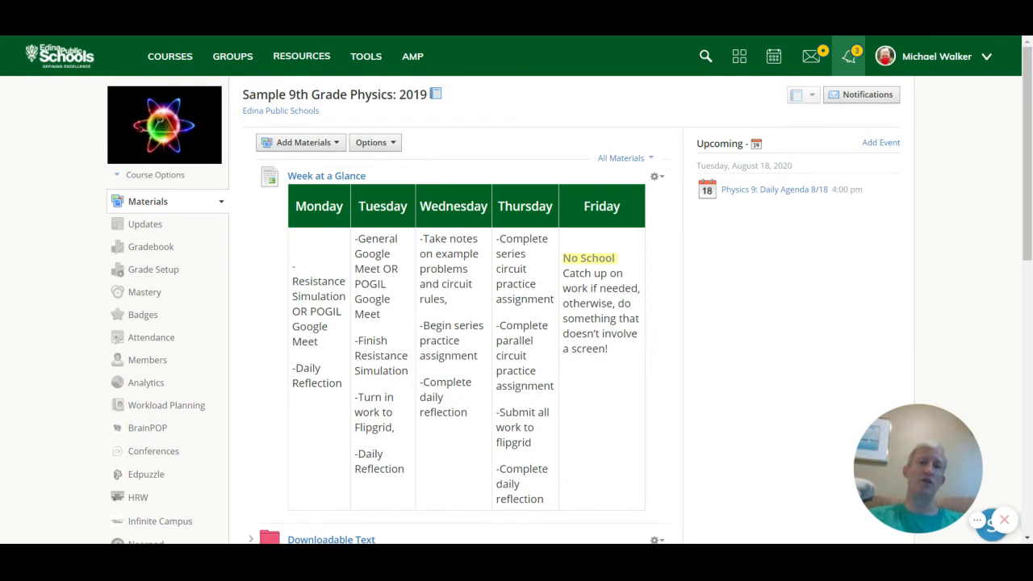
{"action": "left_click", "coordinate": [849, 55]}
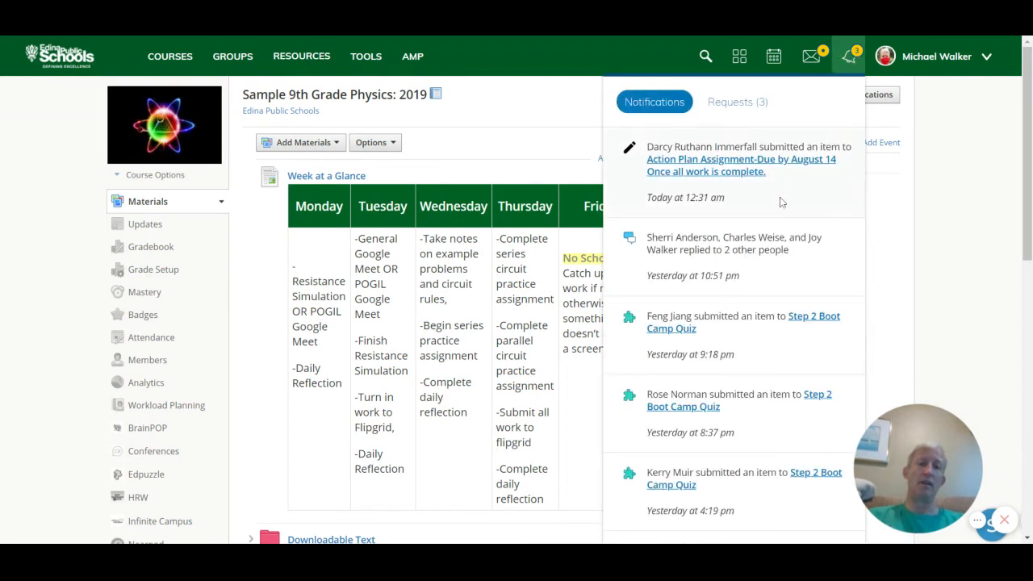
{"action": "mouse_move", "coordinate": [787, 200]}
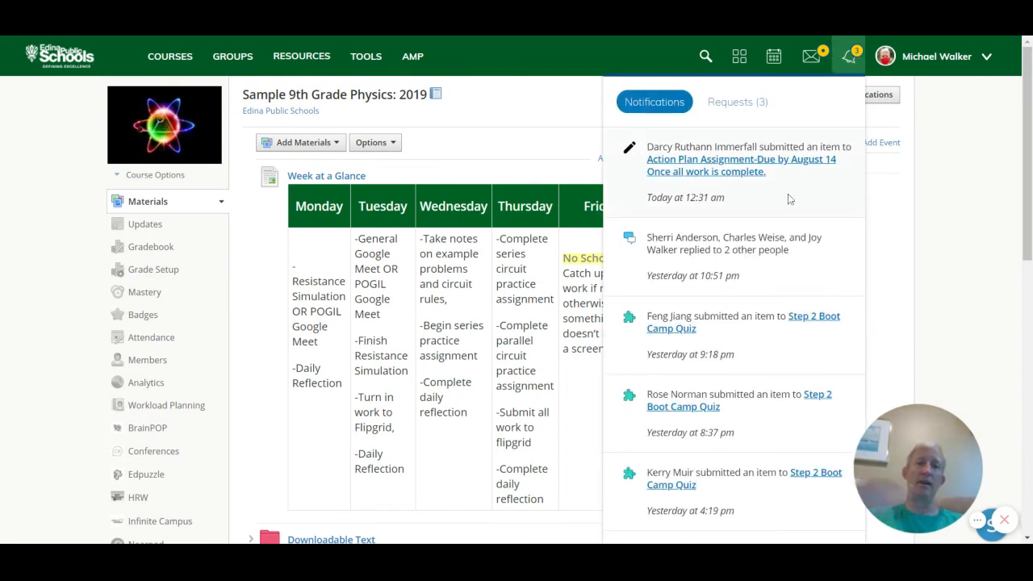
{"action": "left_click", "coordinate": [848, 55]}
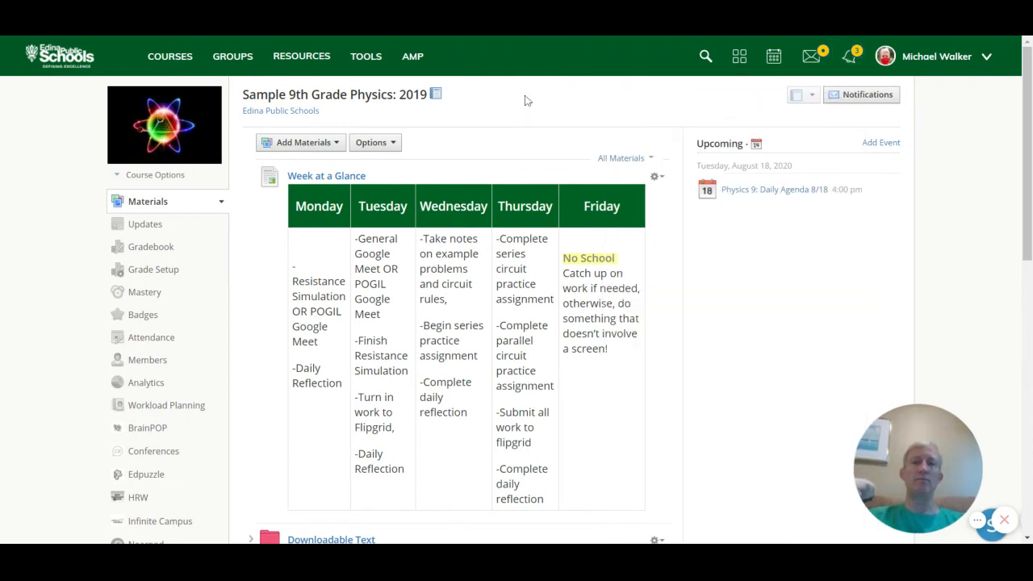
{"action": "mouse_move", "coordinate": [847, 55]}
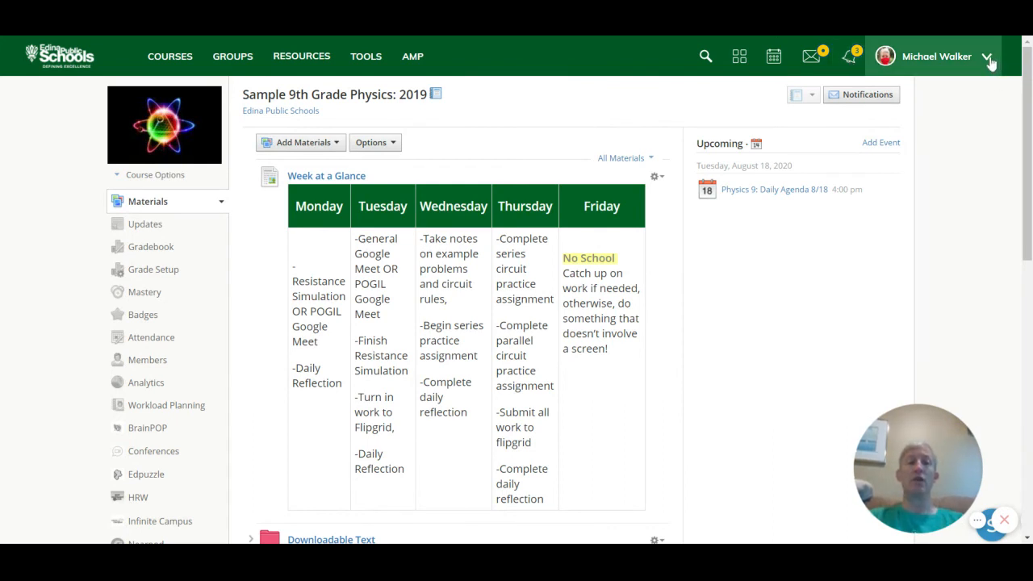
View Michael Walker's own profile Info page from the account menu.
{"action": "left_click", "coordinate": [987, 57]}
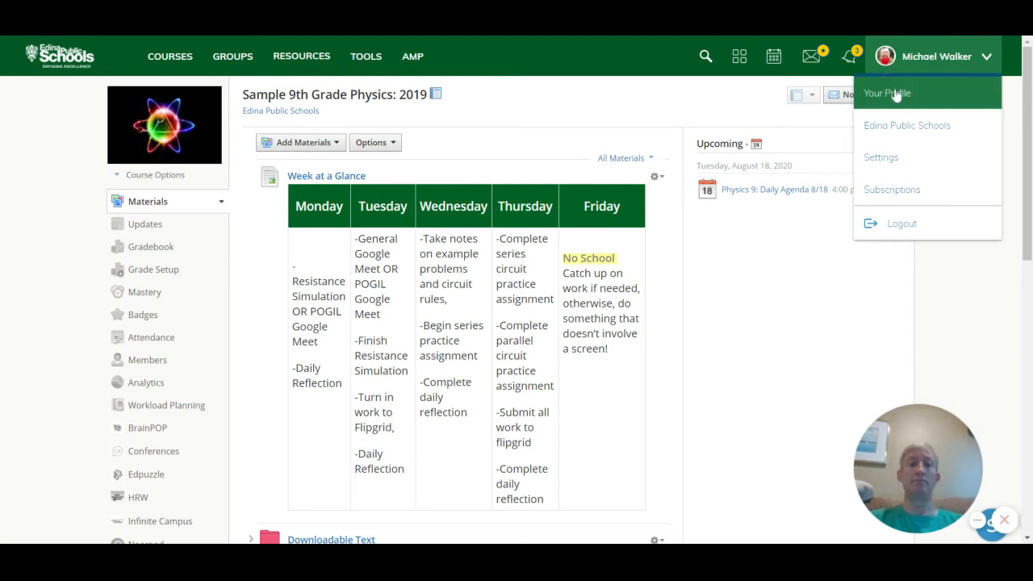
{"action": "left_click", "coordinate": [886, 92]}
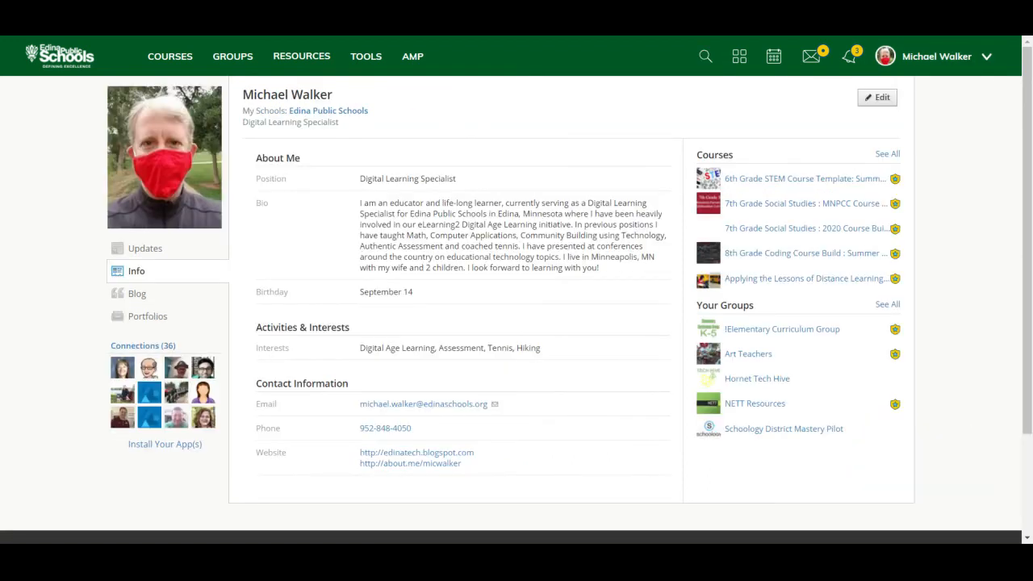
{"action": "mouse_move", "coordinate": [180, 113]}
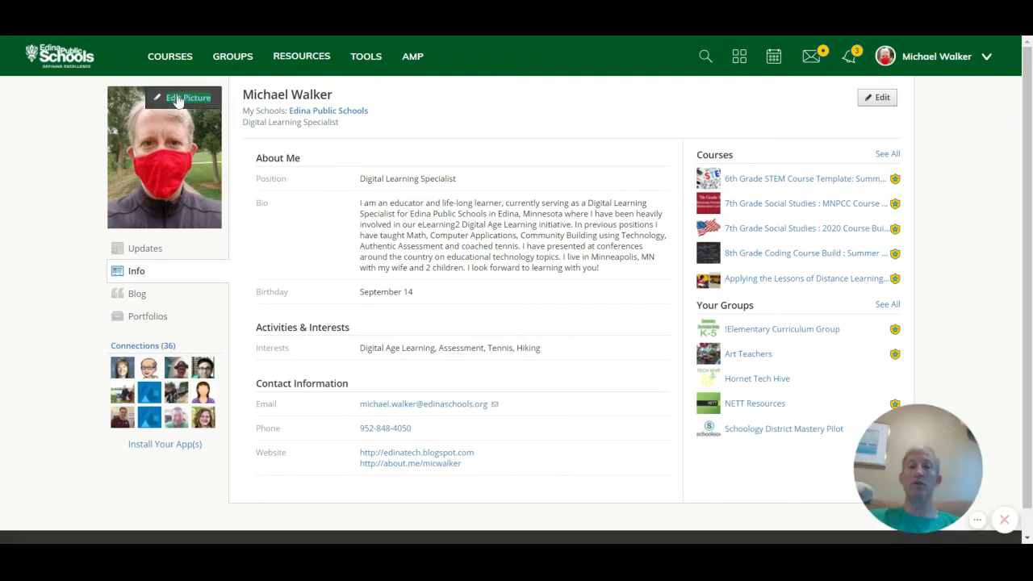
{"action": "mouse_move", "coordinate": [420, 112]}
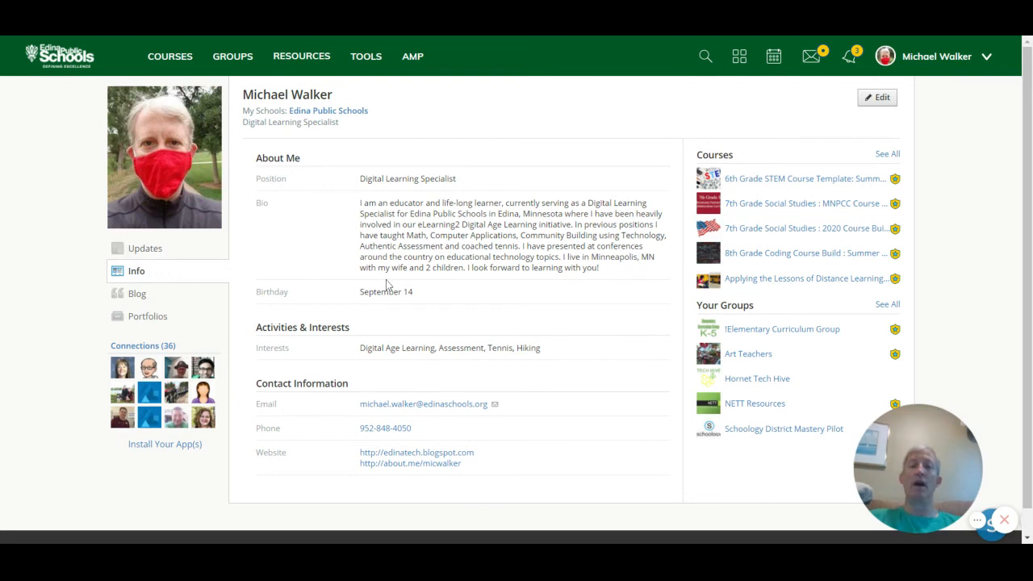
{"action": "mouse_move", "coordinate": [177, 319]}
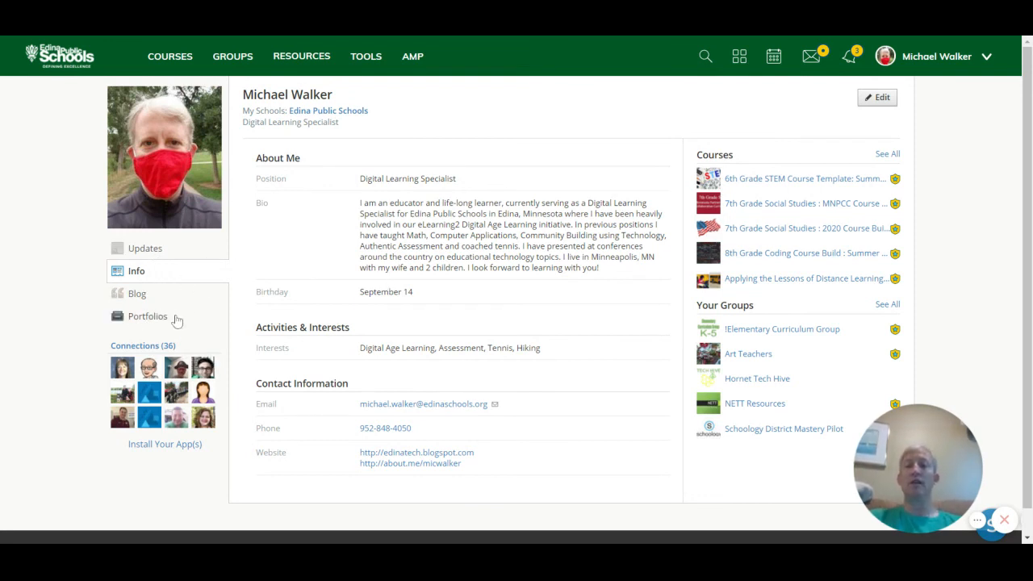
{"action": "mouse_move", "coordinate": [465, 167]}
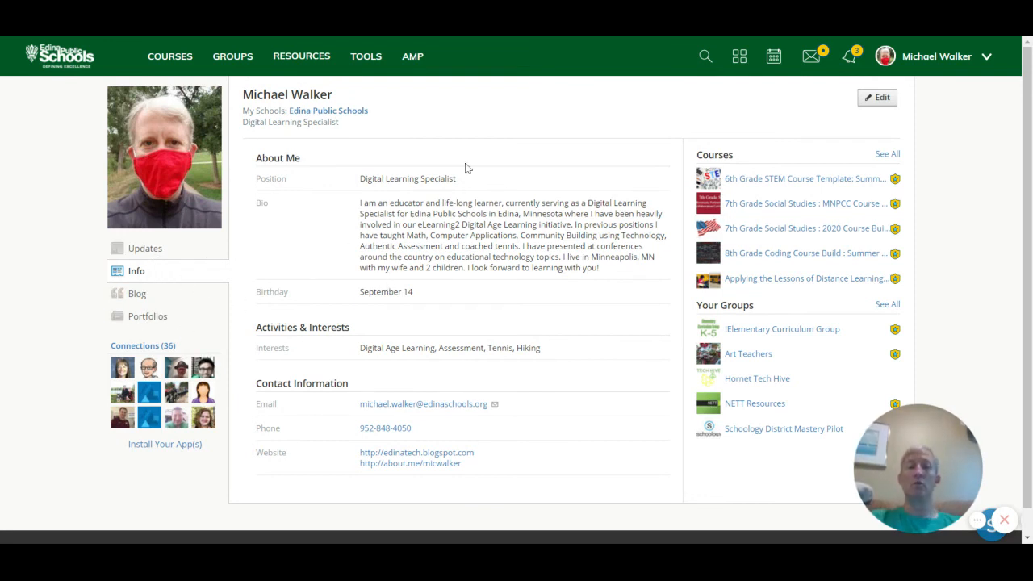
{"action": "mouse_move", "coordinate": [642, 107]}
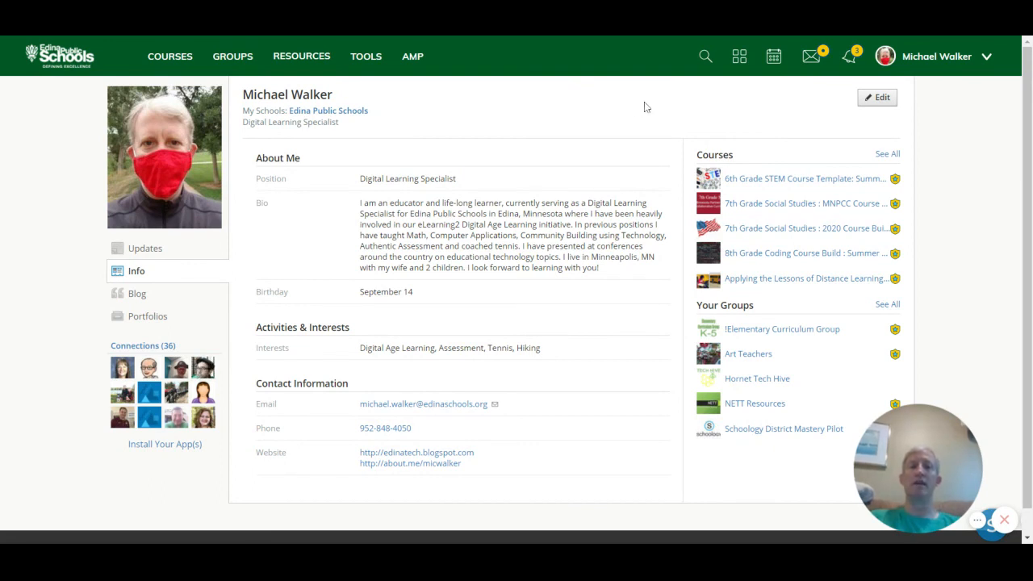
{"action": "mouse_move", "coordinate": [991, 61]}
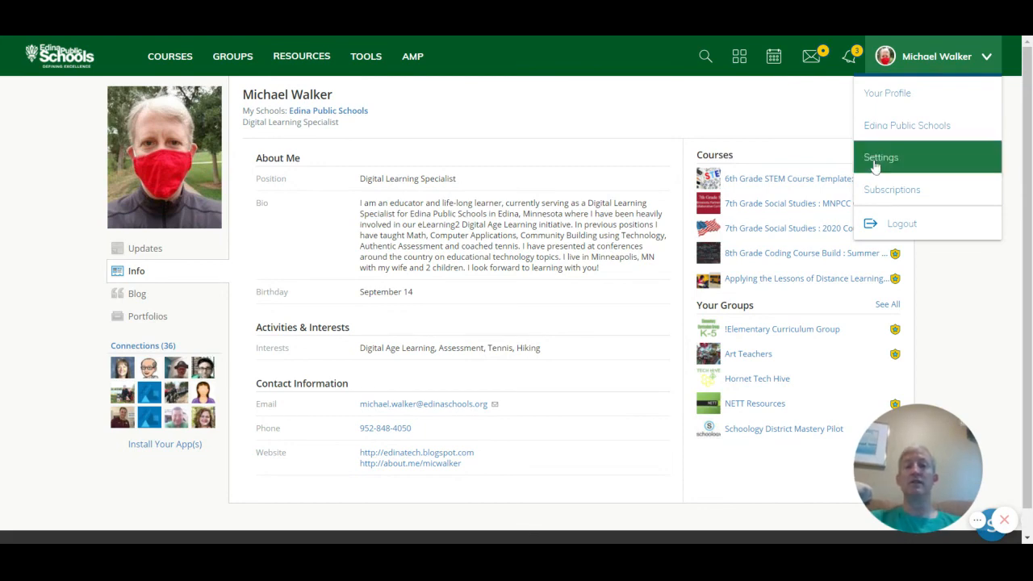
In account Notifications settings, turn Mobile alerts for Comments on my posts Off.
{"action": "left_click", "coordinate": [880, 157]}
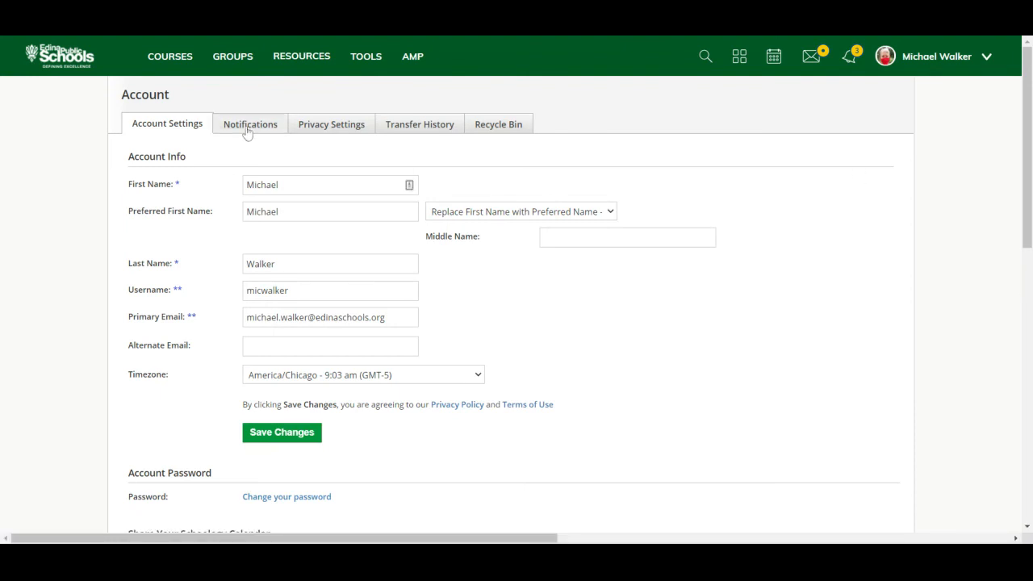
{"action": "left_click", "coordinate": [250, 123]}
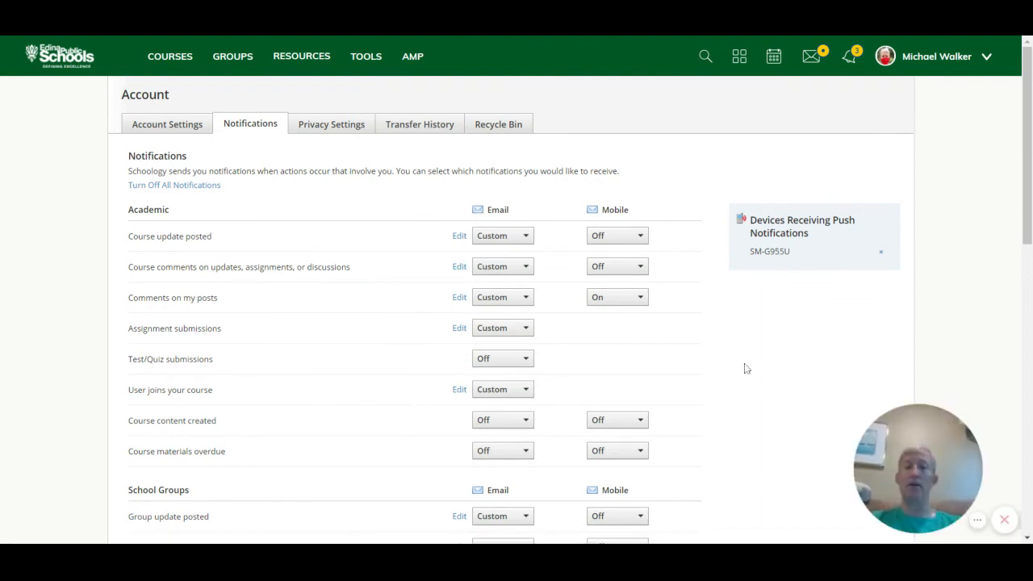
{"action": "mouse_move", "coordinate": [697, 264]}
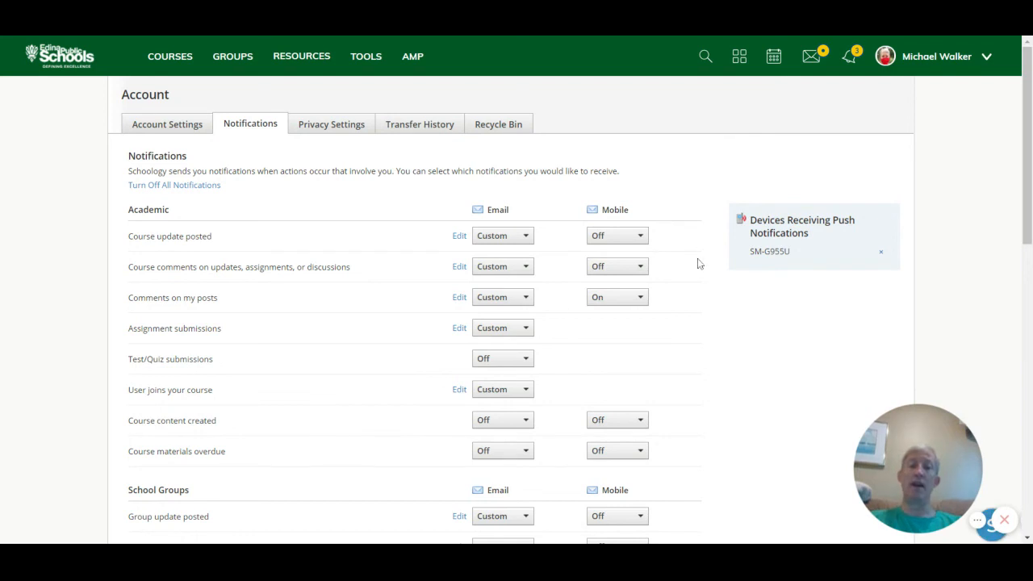
{"action": "mouse_move", "coordinate": [656, 313]}
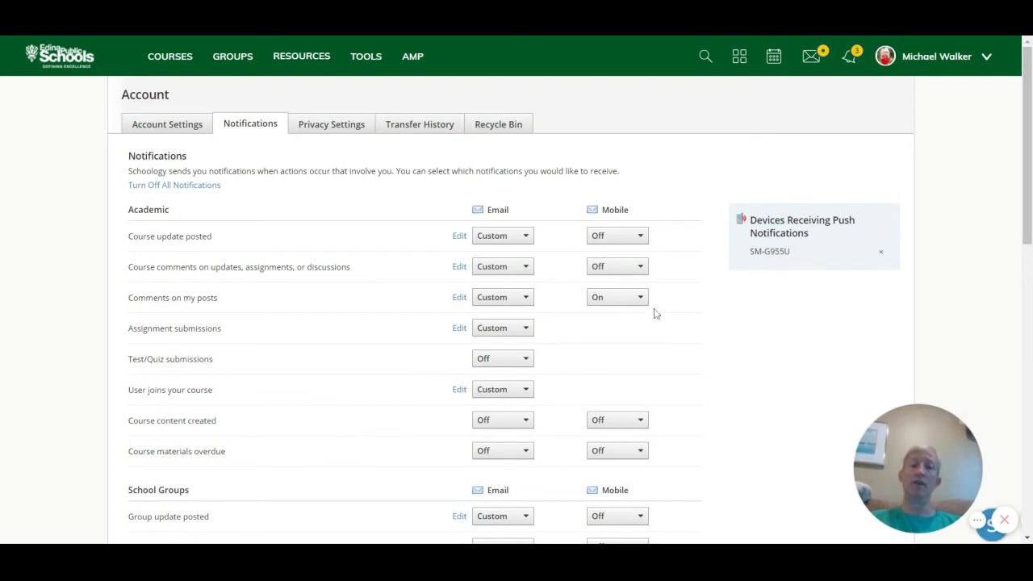
{"action": "mouse_move", "coordinate": [645, 309]}
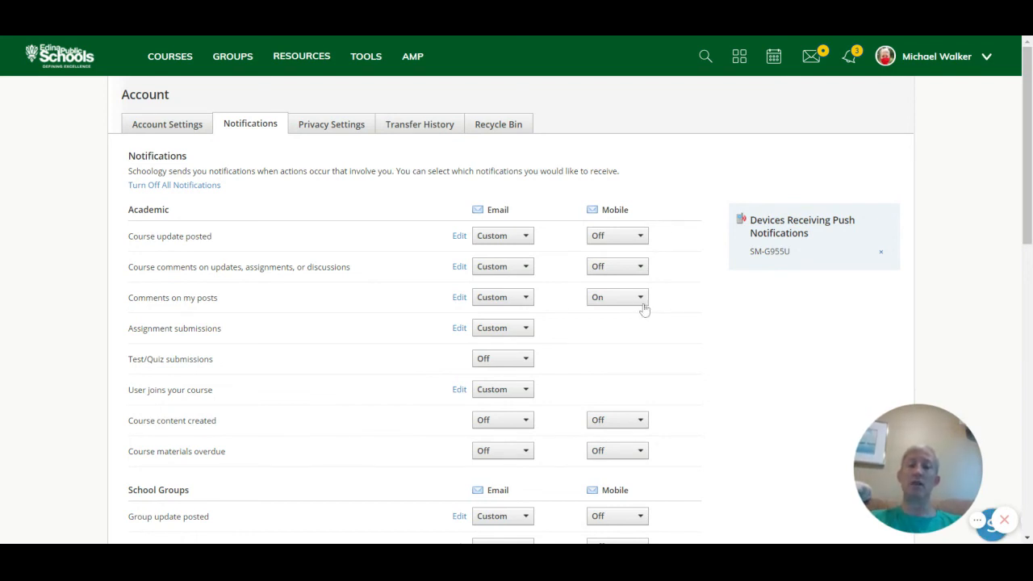
{"action": "mouse_move", "coordinate": [633, 461]}
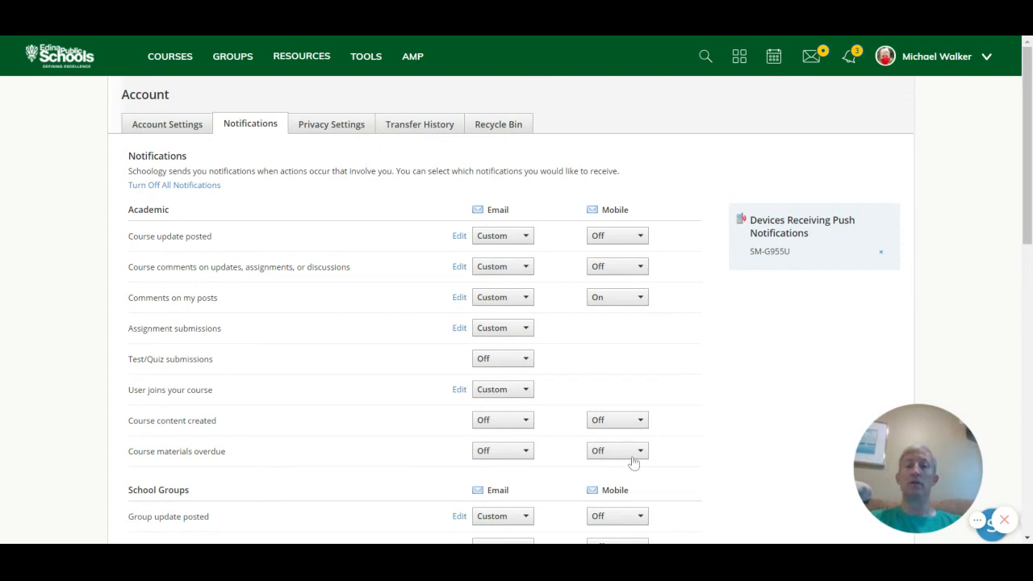
{"action": "mouse_move", "coordinate": [643, 305]}
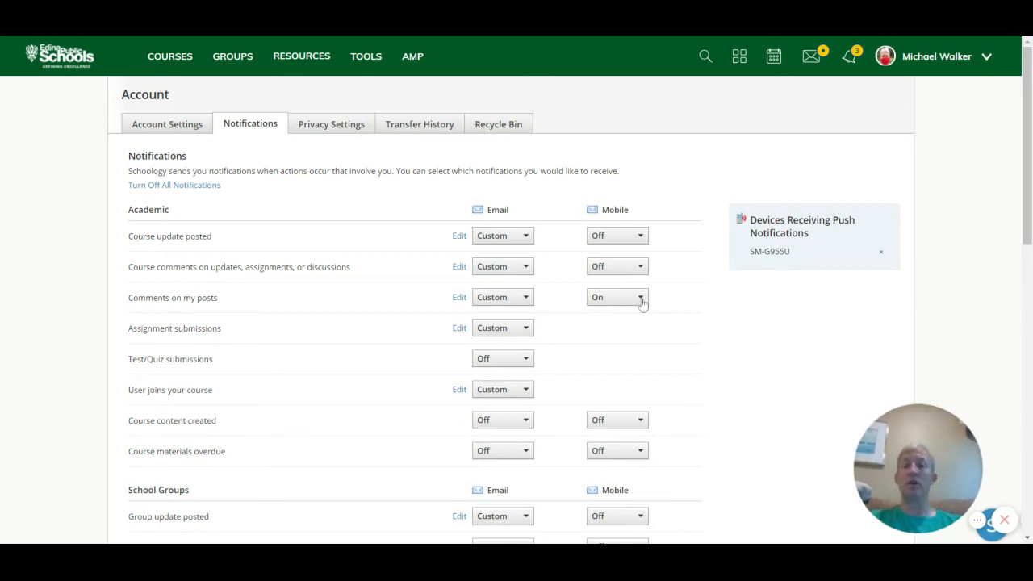
{"action": "mouse_move", "coordinate": [639, 305]}
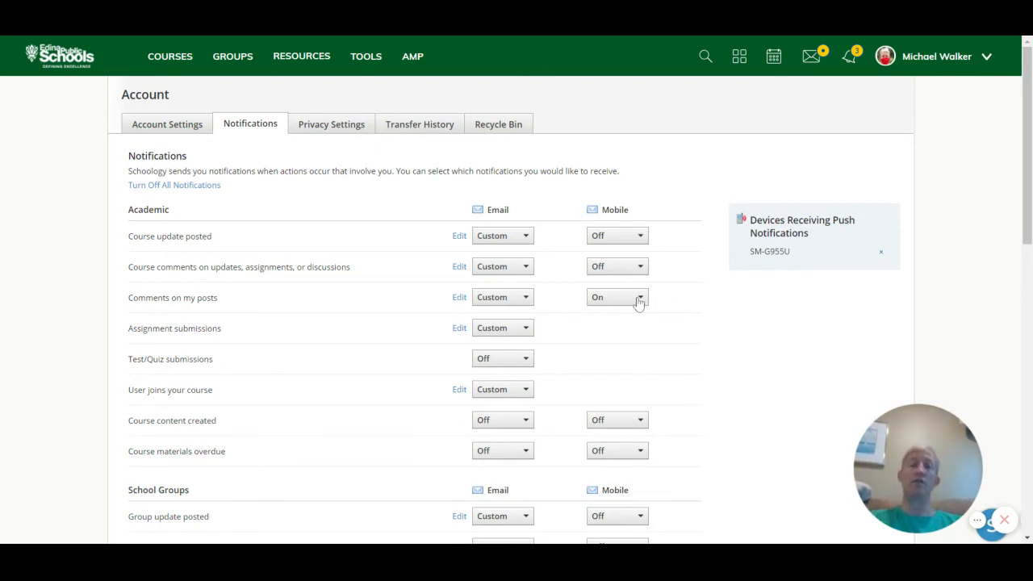
{"action": "left_click", "coordinate": [617, 297]}
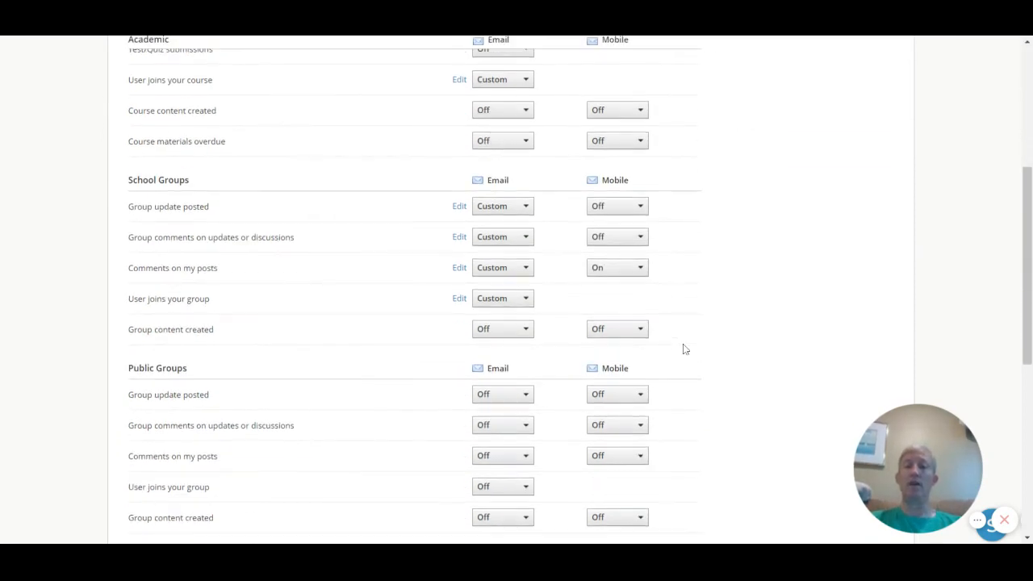
{"action": "scroll", "scroll_direction": "down", "scroll_amount": 3}
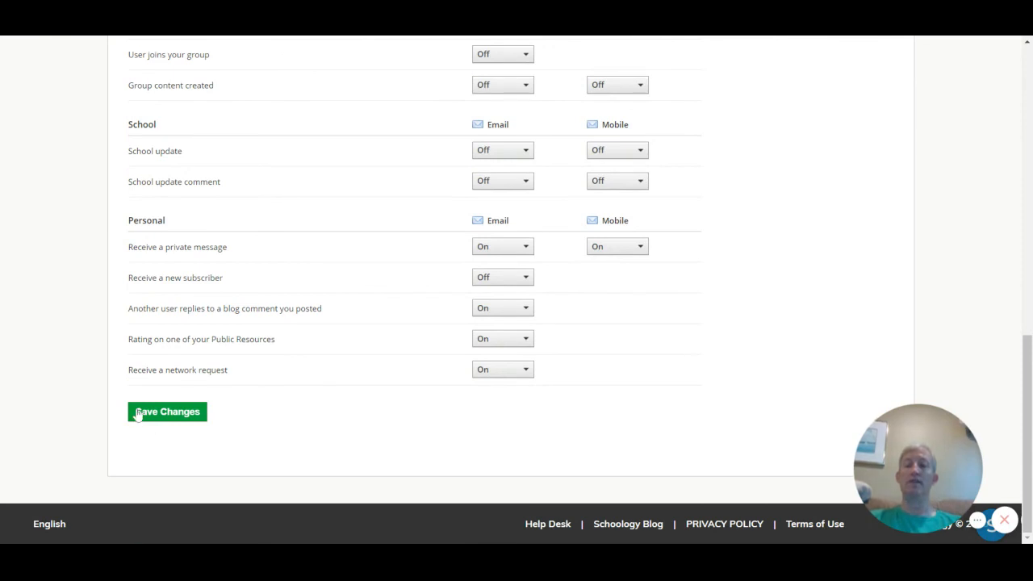
{"action": "mouse_move", "coordinate": [548, 297]}
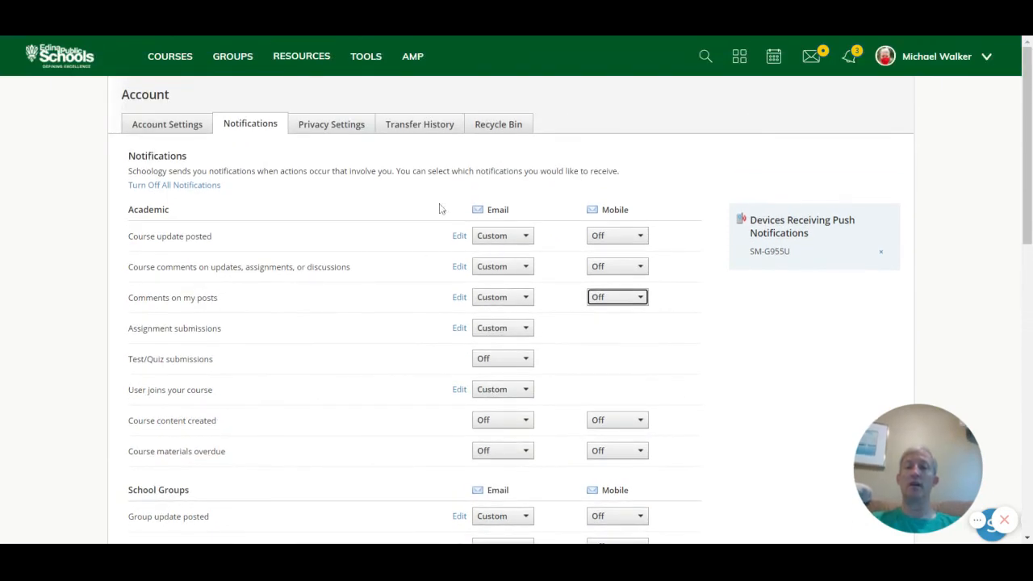
{"action": "mouse_move", "coordinate": [384, 392]}
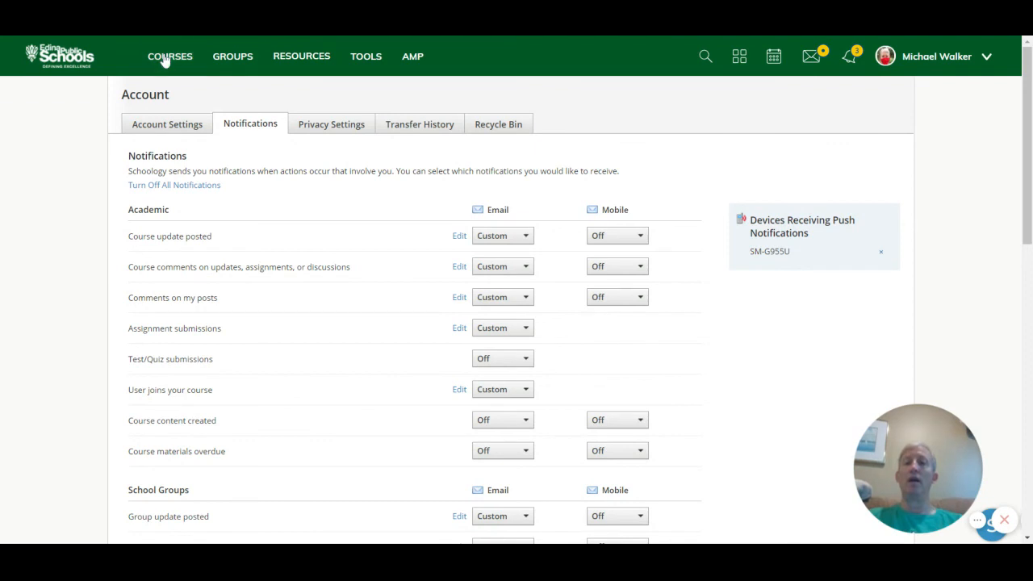
View the New Teacher Orientation: 20-21 course's email notification options and leave them unchanged.
{"action": "left_click", "coordinate": [169, 55]}
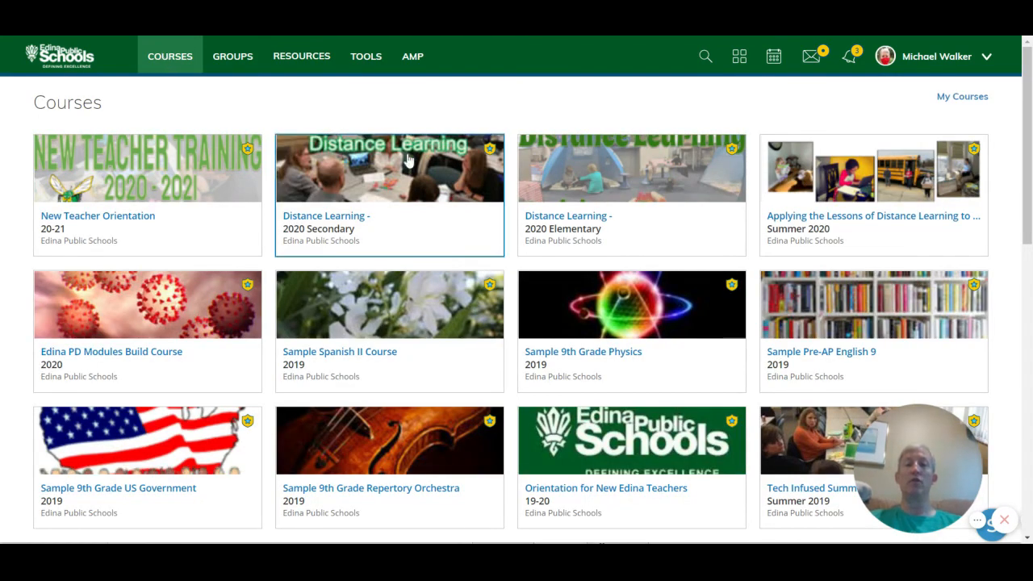
{"action": "mouse_move", "coordinate": [150, 227]}
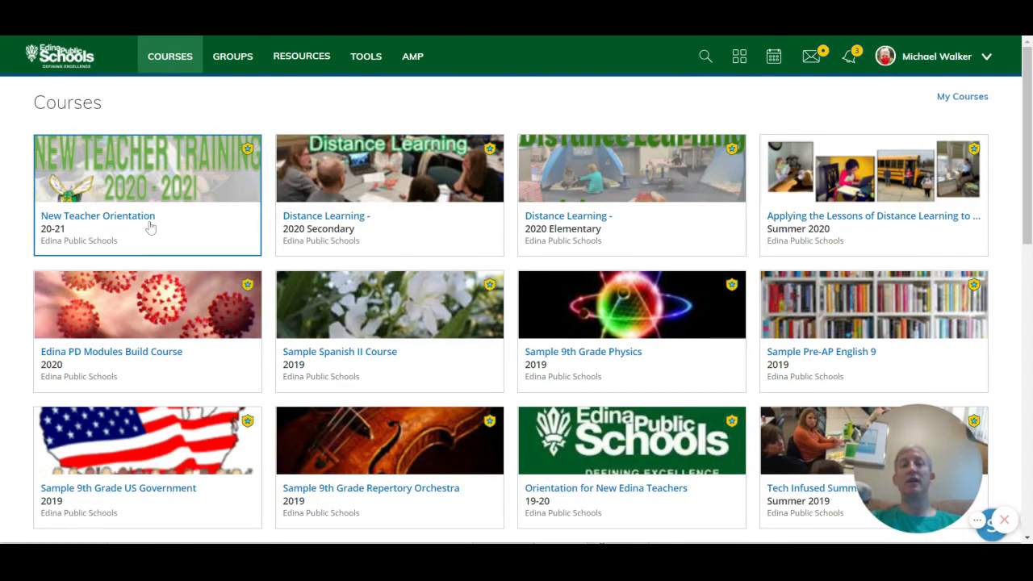
{"action": "left_click", "coordinate": [97, 216]}
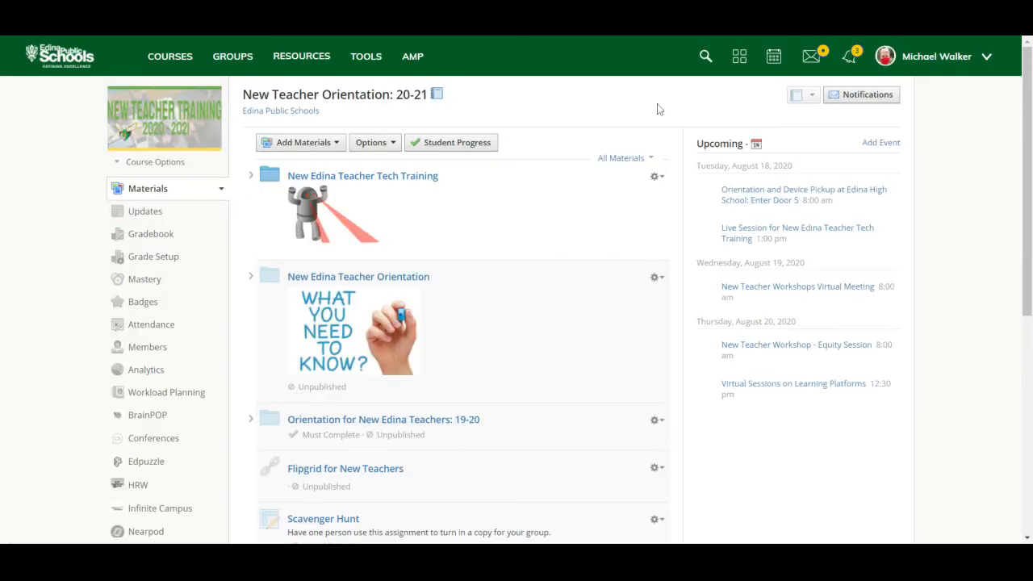
{"action": "mouse_move", "coordinate": [875, 93]}
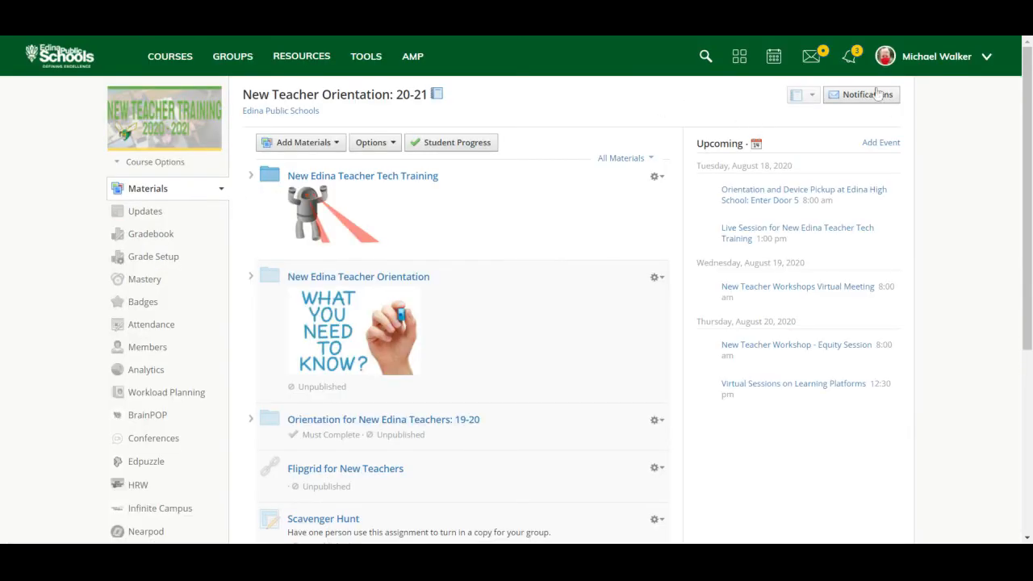
{"action": "left_click", "coordinate": [862, 94]}
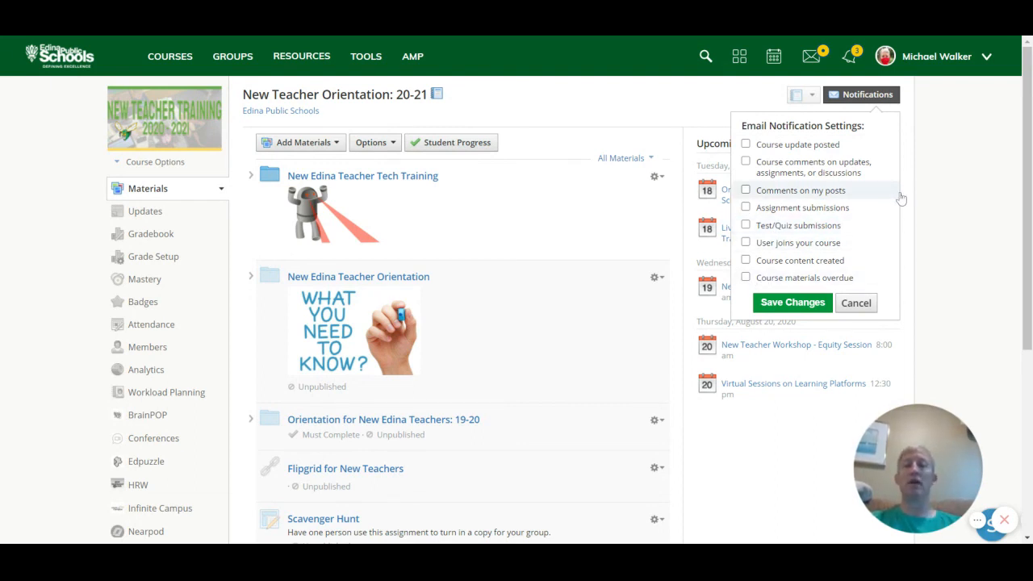
{"action": "mouse_move", "coordinate": [926, 110]}
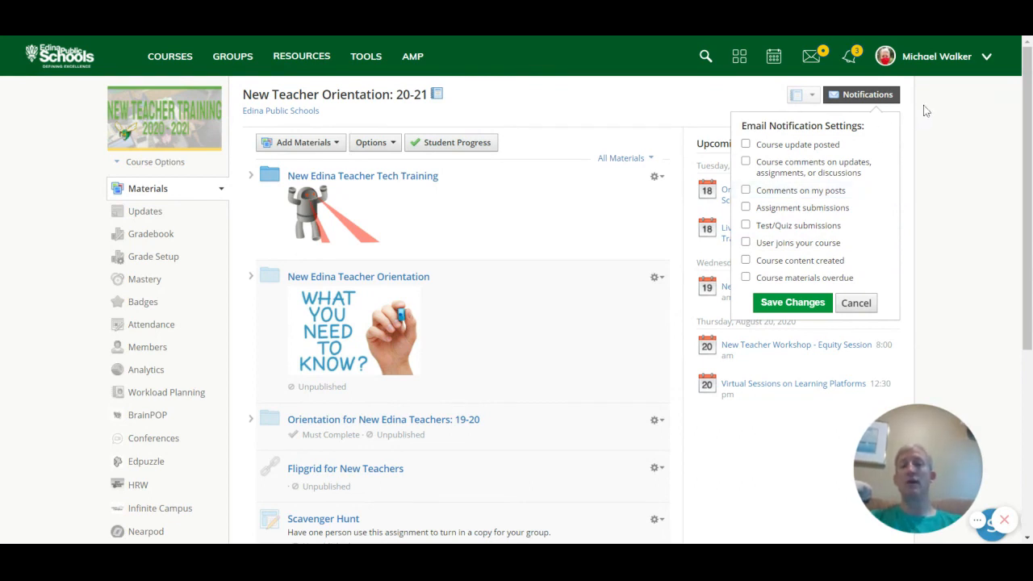
{"action": "mouse_move", "coordinate": [923, 142]}
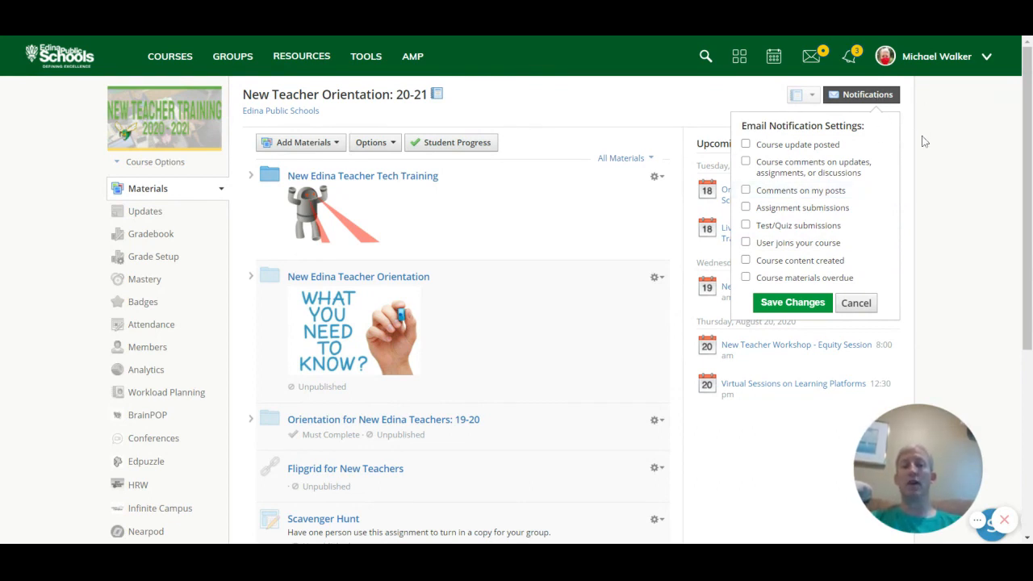
{"action": "left_click", "coordinate": [855, 303]}
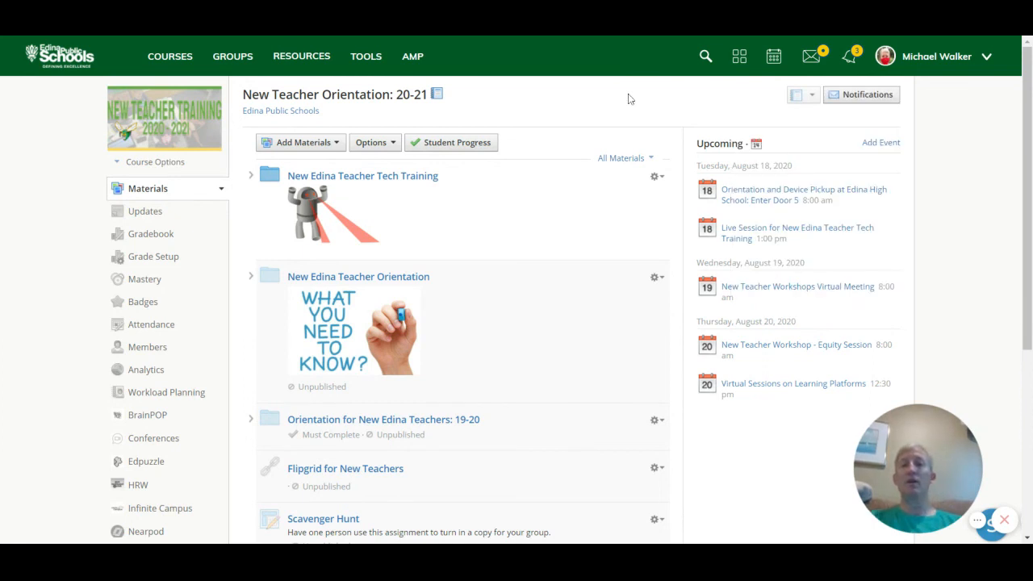